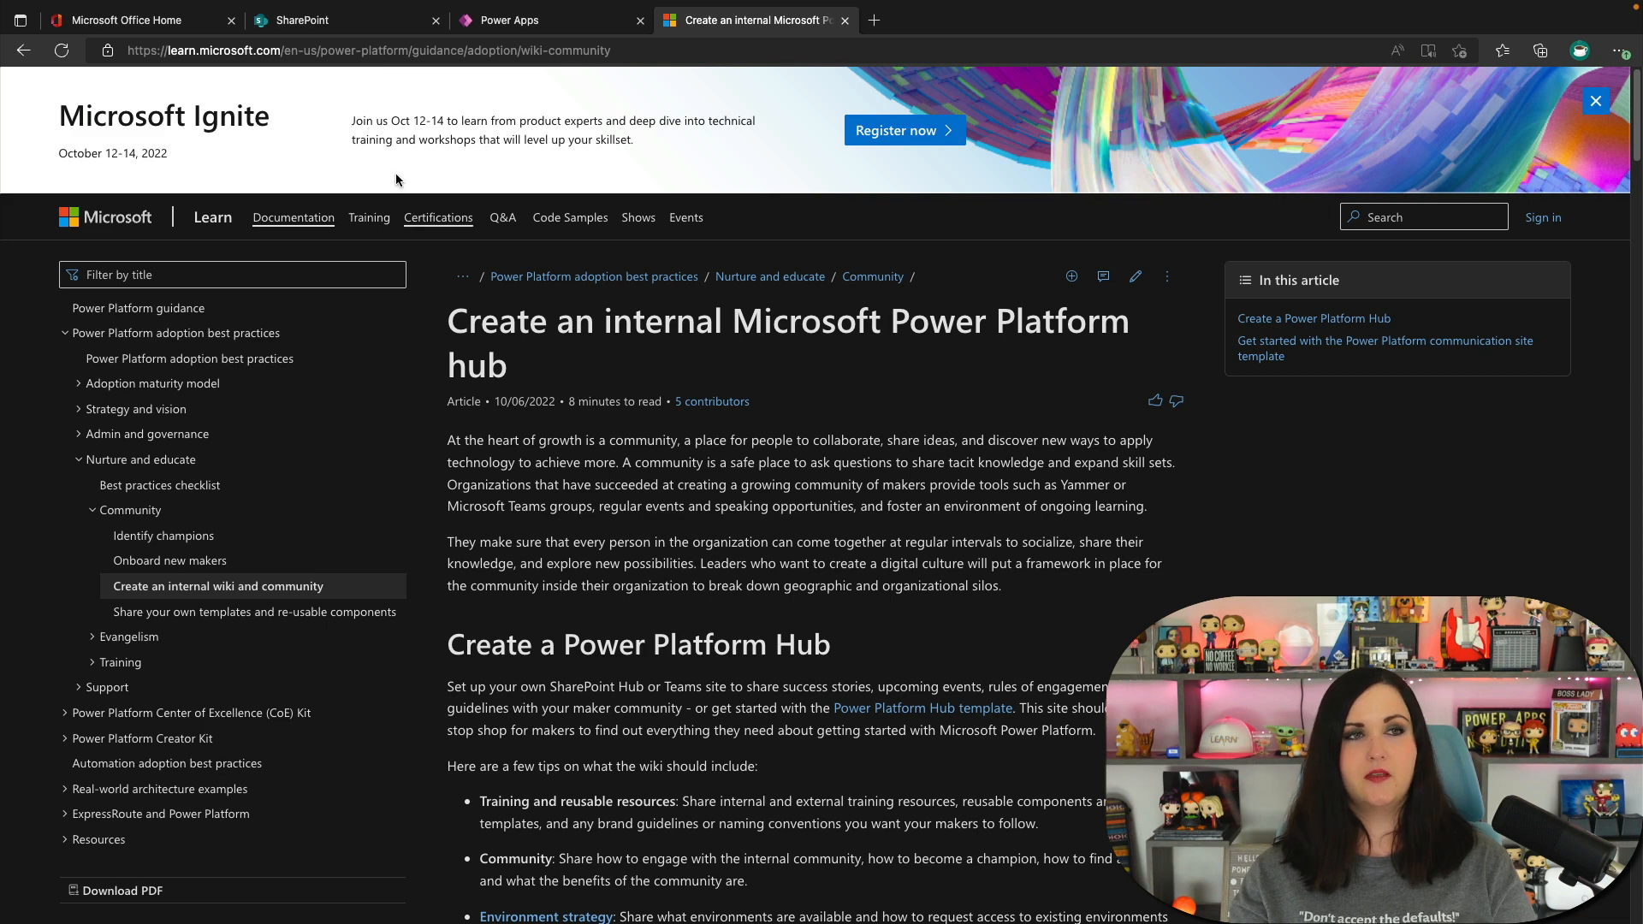
Return to SharePoint, enter the Power Platform Hub site and scan its welcome text, champion stories and events.
click(315, 21)
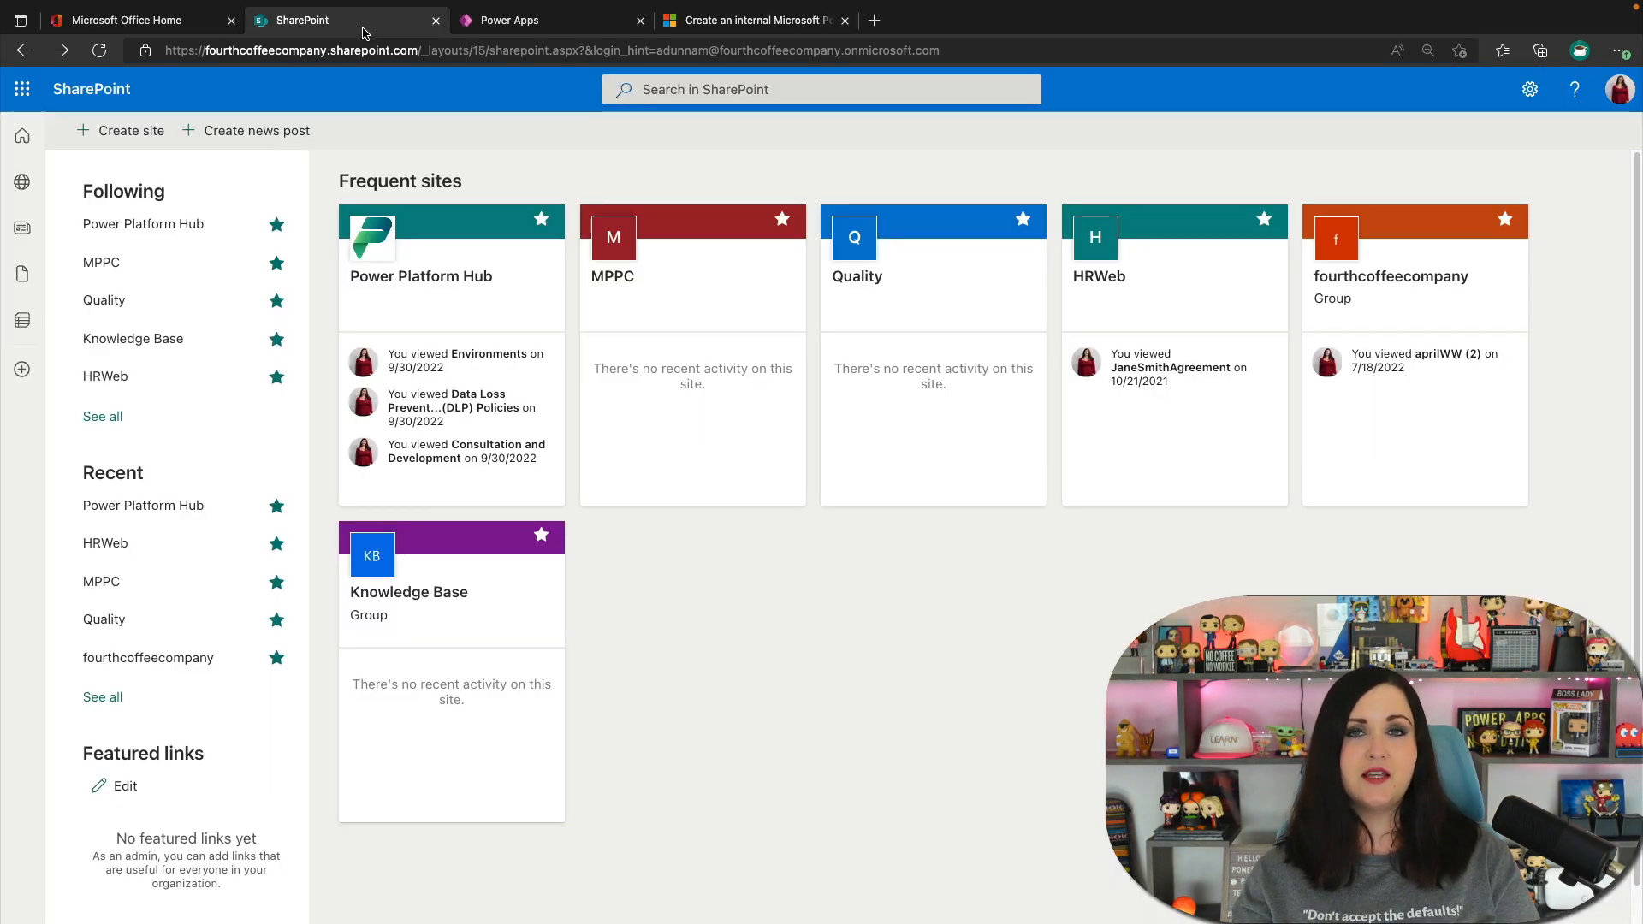
mouse_move(515, 313)
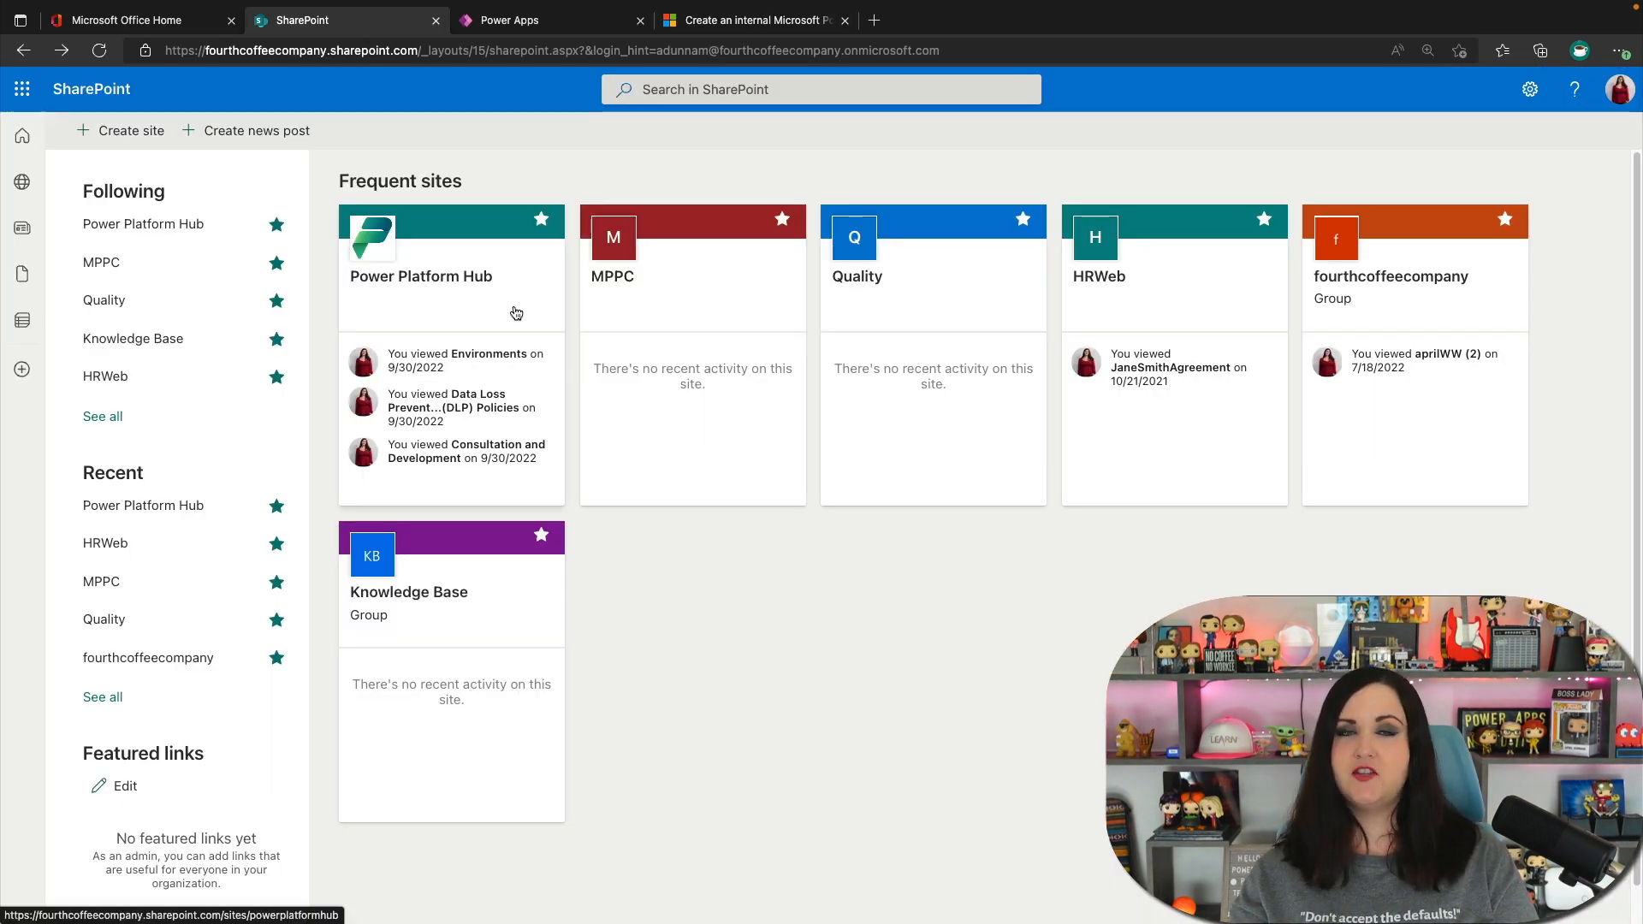
mouse_move(421, 276)
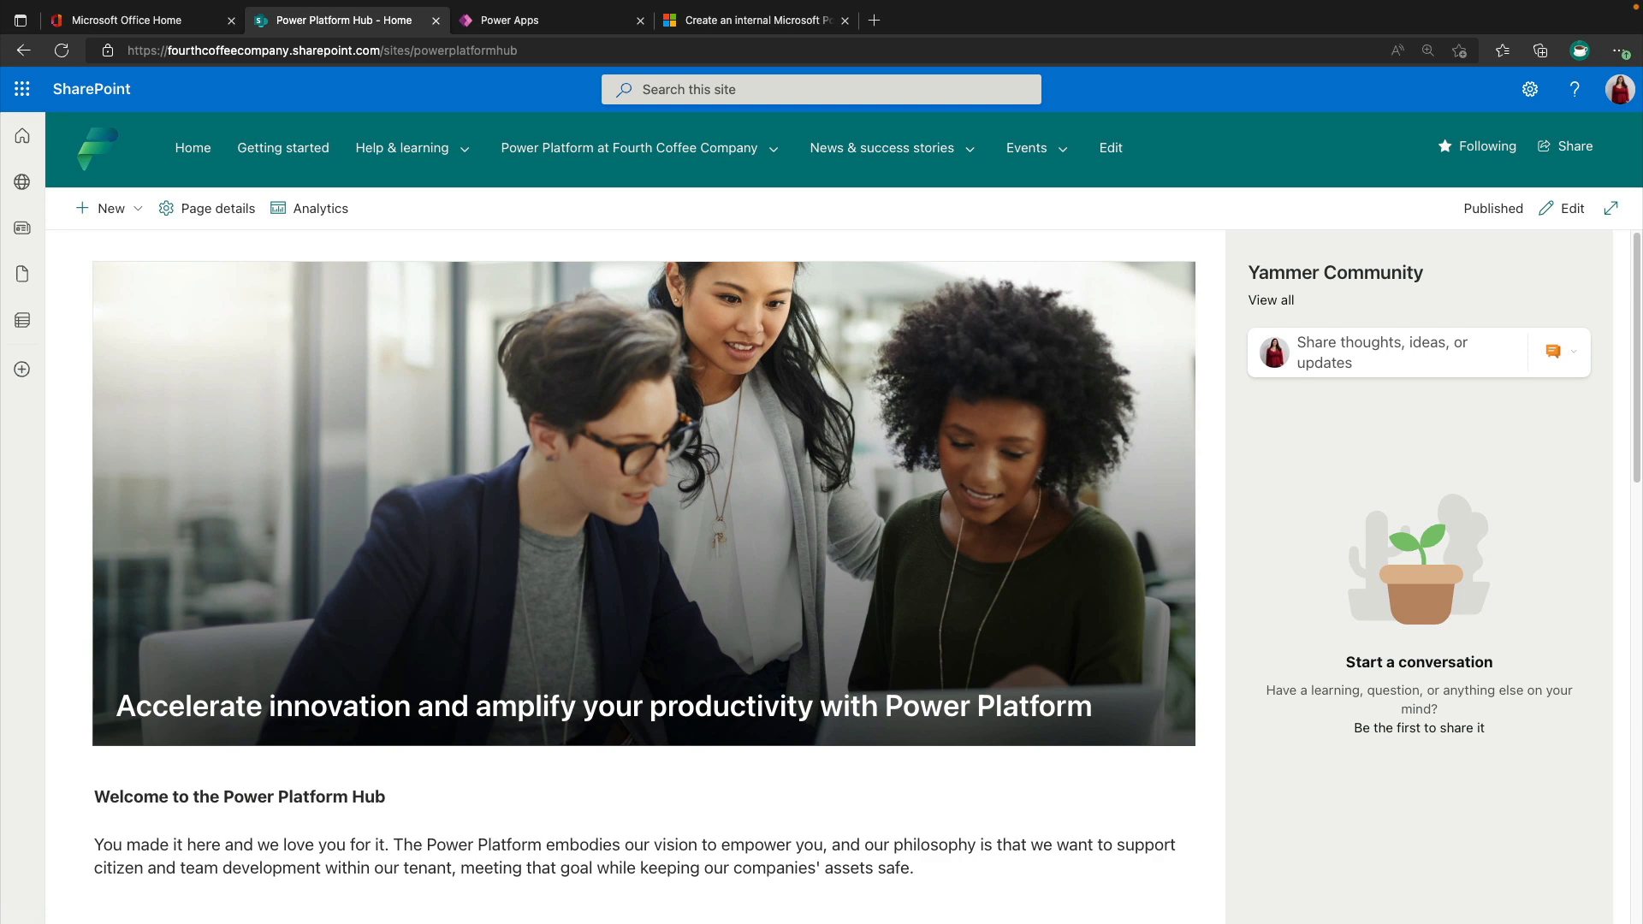
scroll(down, 3)
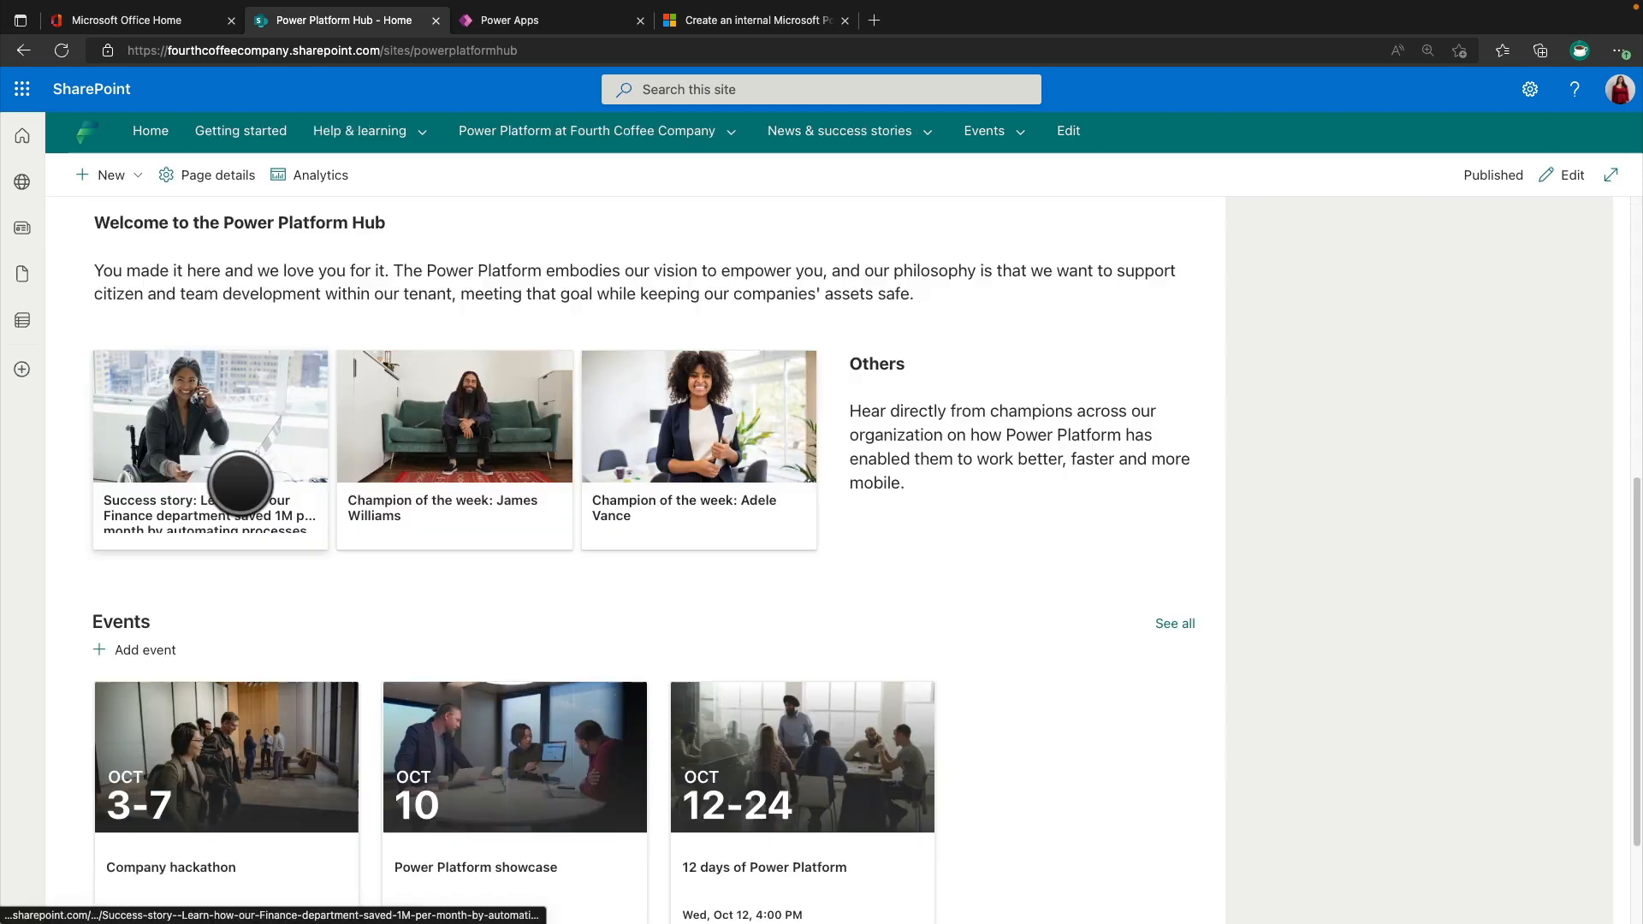
mouse_move(241, 430)
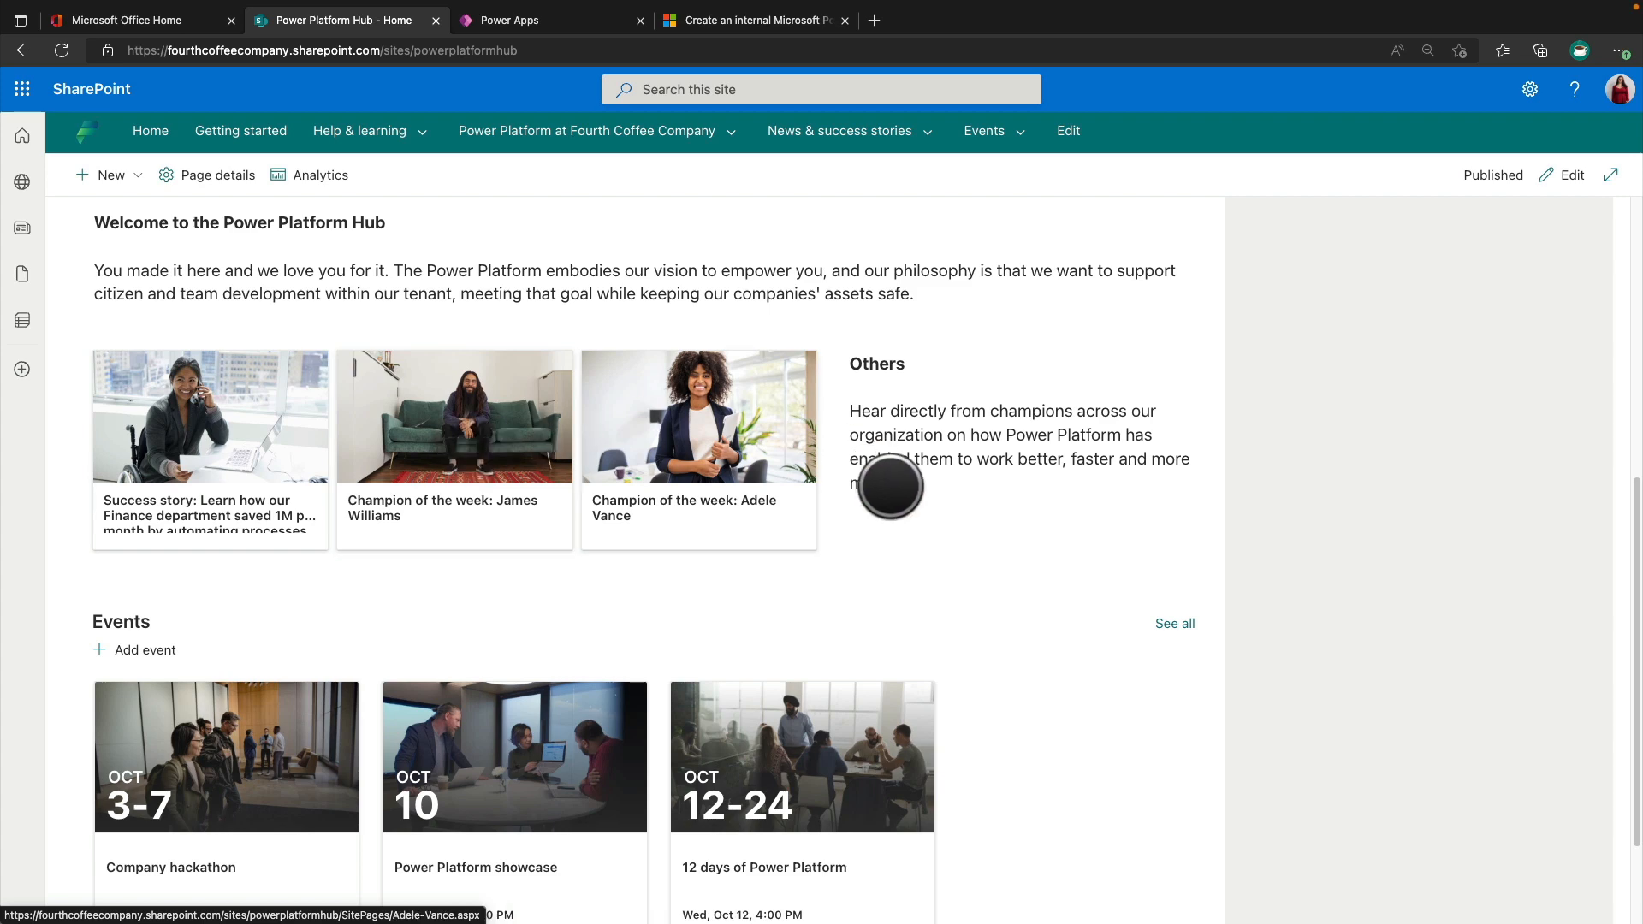
scroll(down, 3)
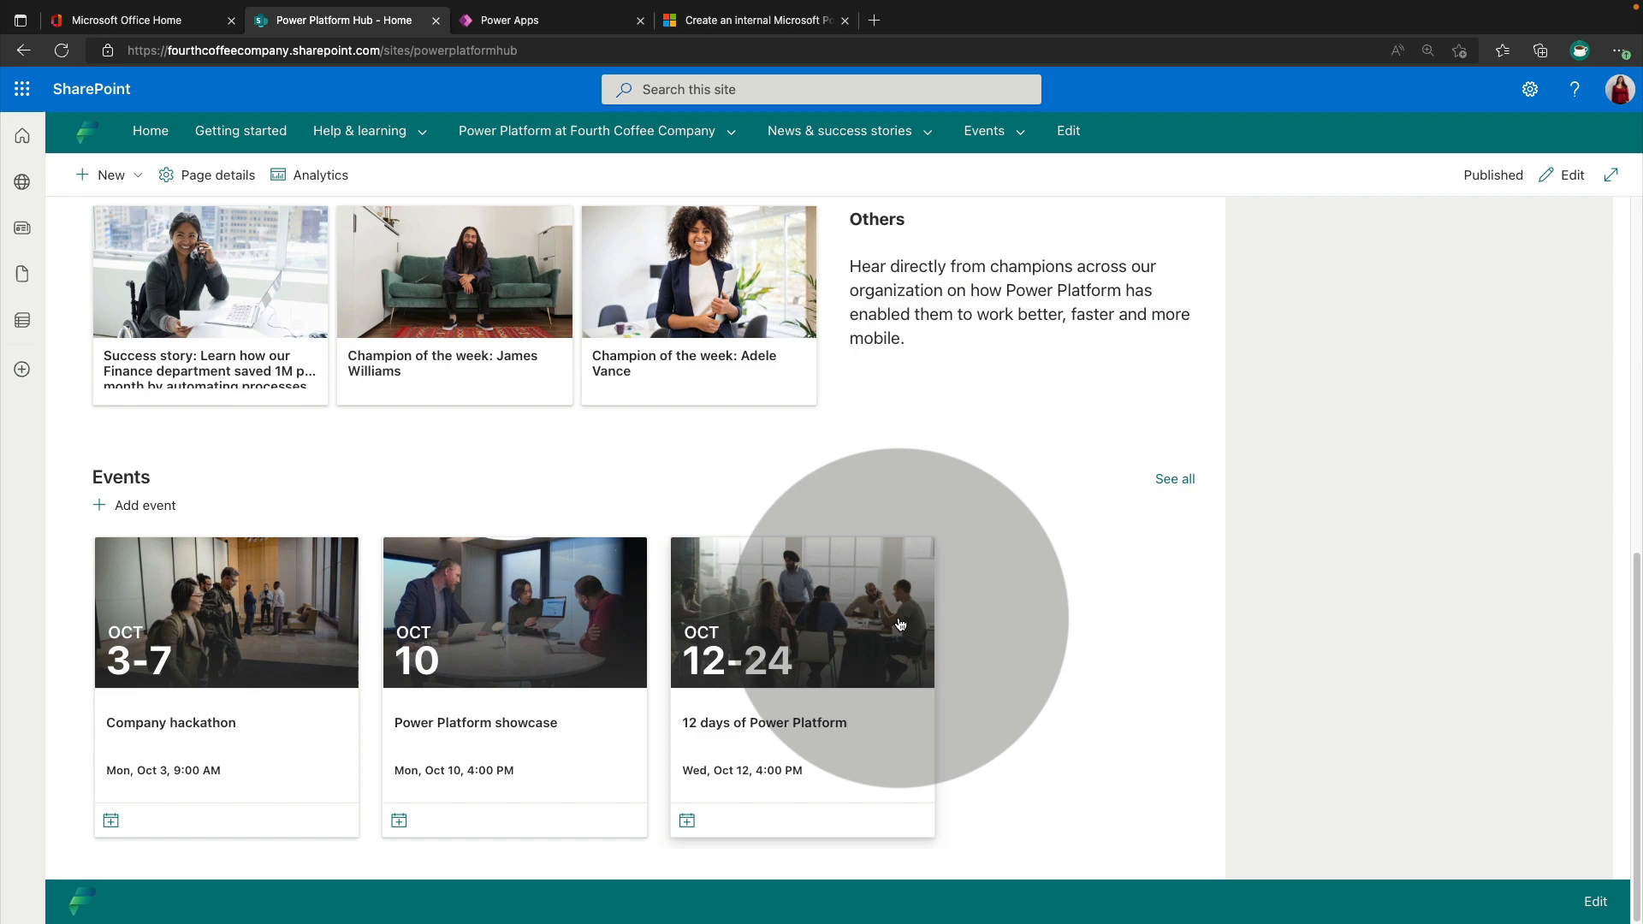
scroll(up, 3)
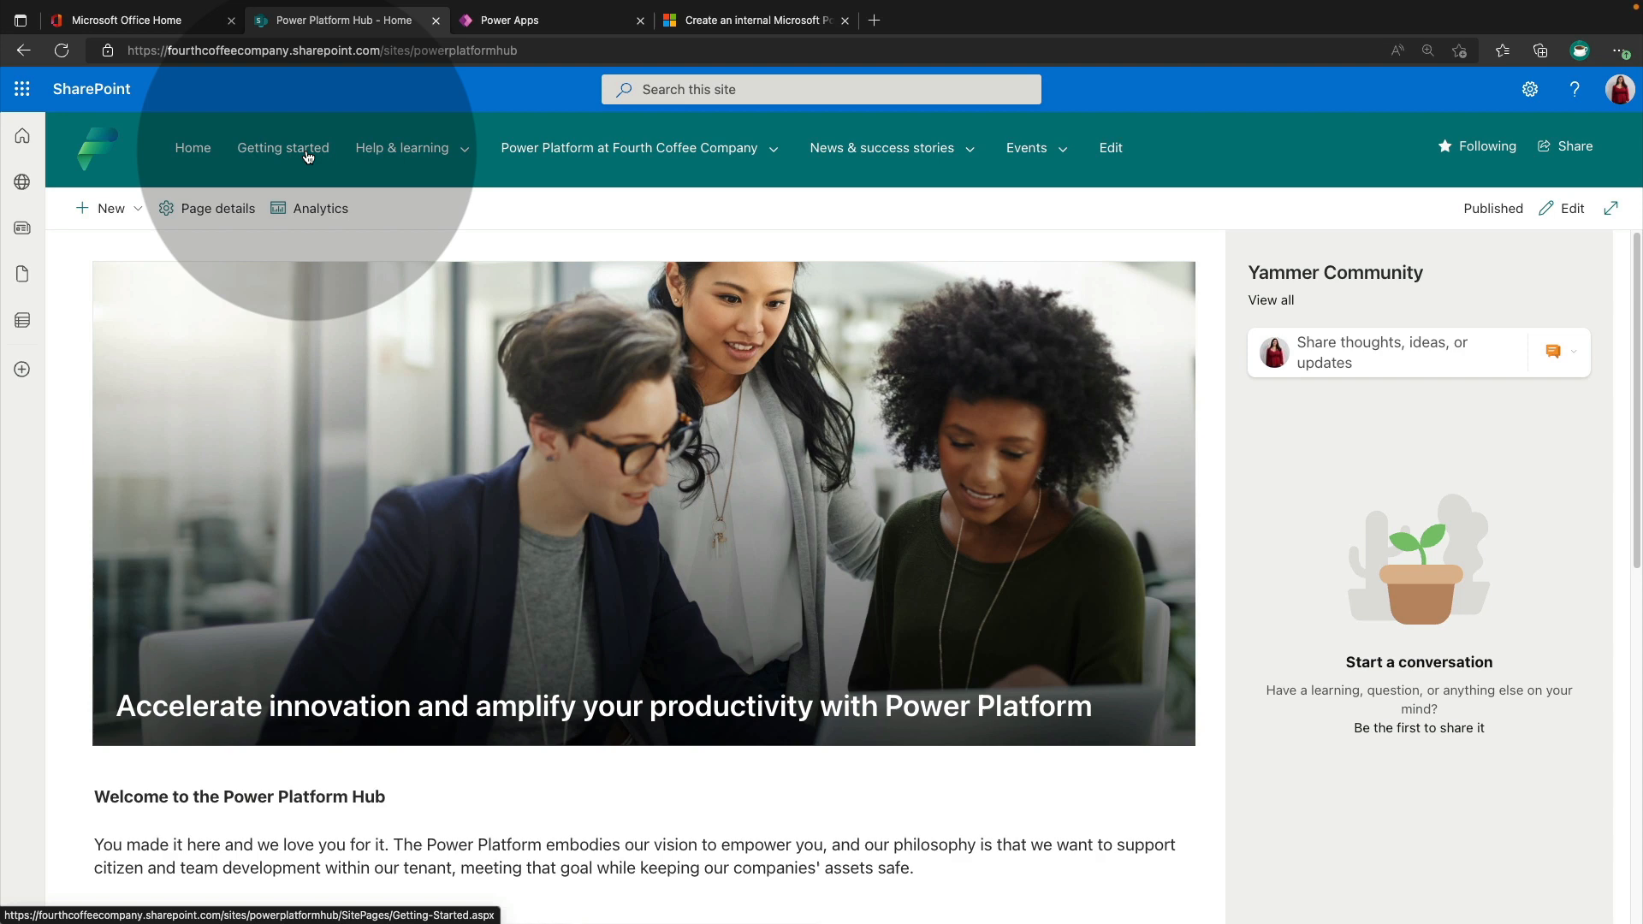
Navigate to the Getting Started page and begin editing it for republishing.
click(282, 148)
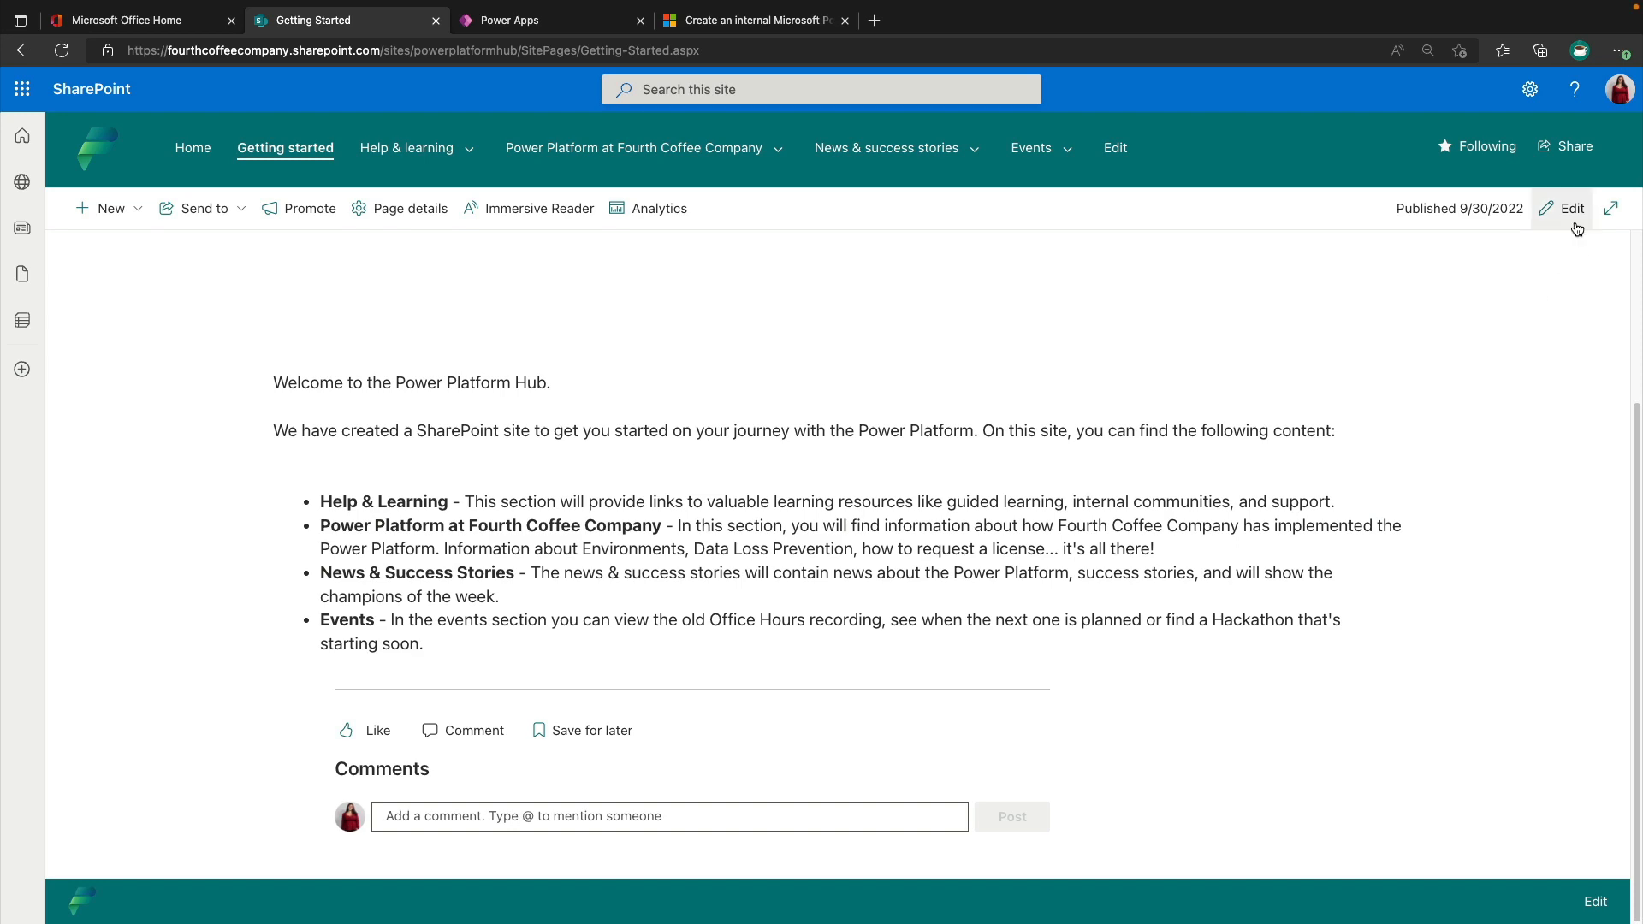
click(1571, 207)
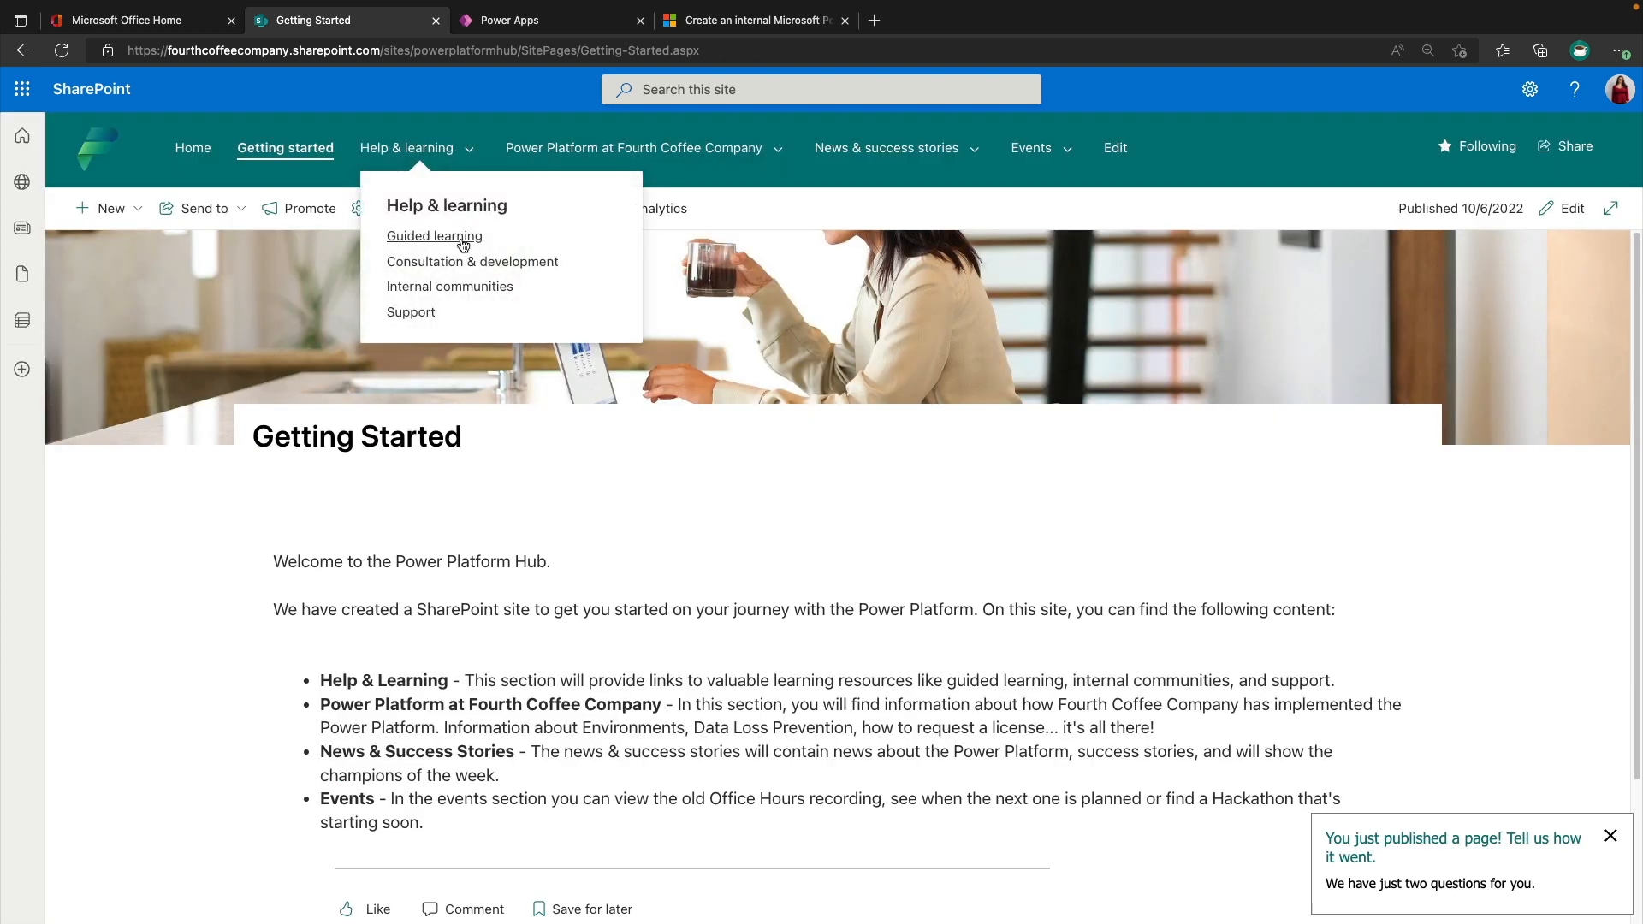
Go to Help & learning > Guided learning and browse the tiered learning paths.
click(433, 237)
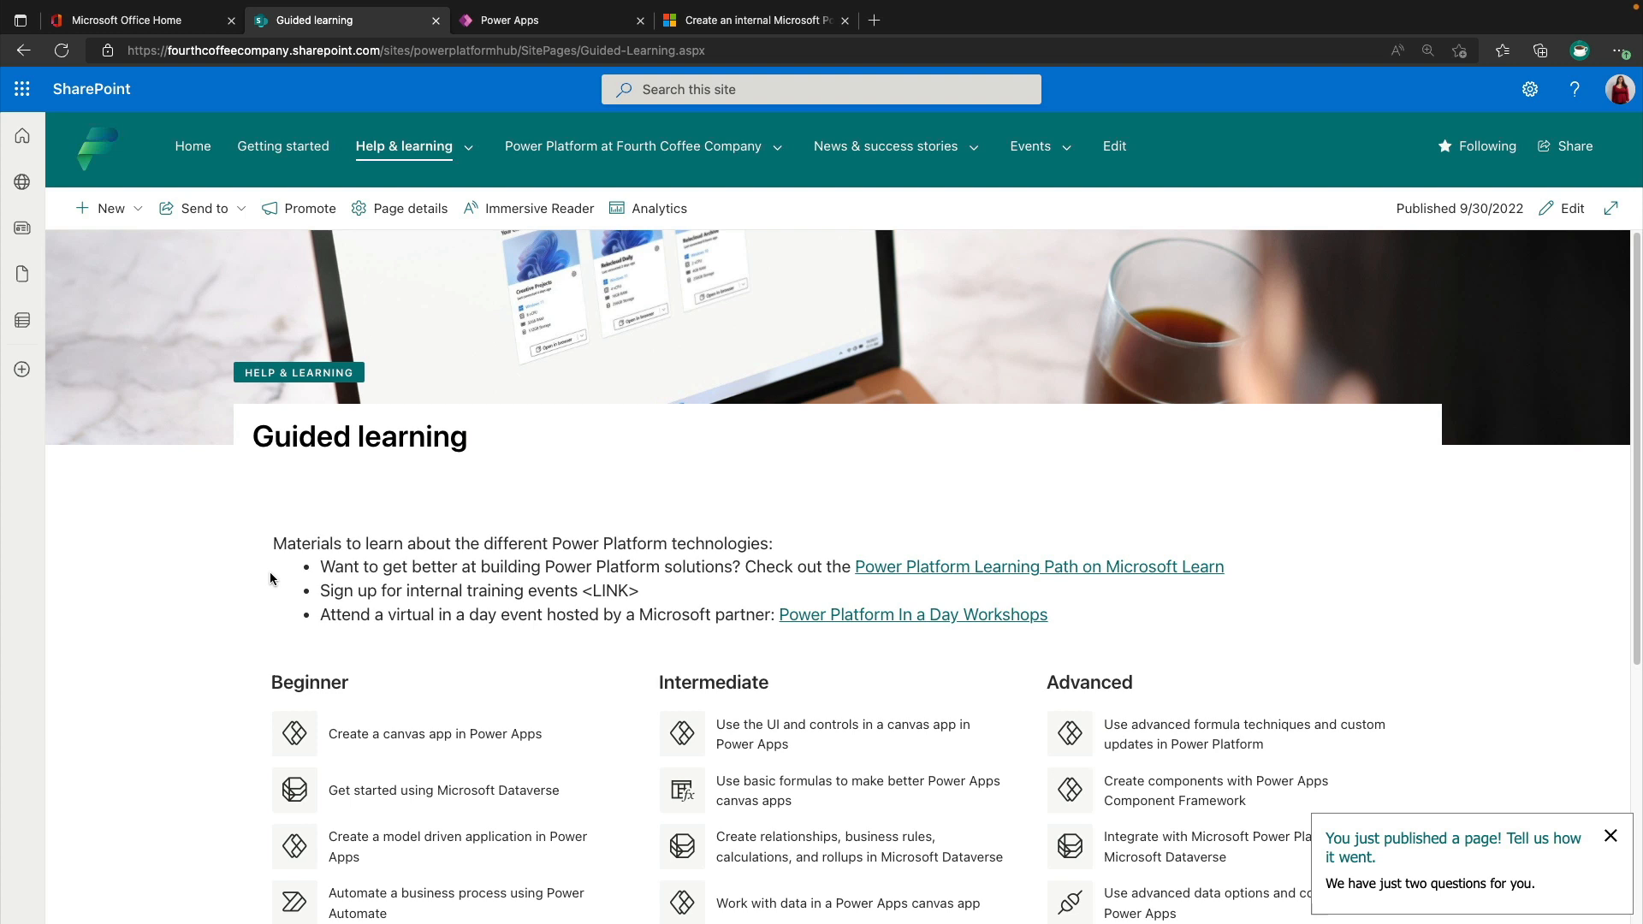
scroll(down, 3)
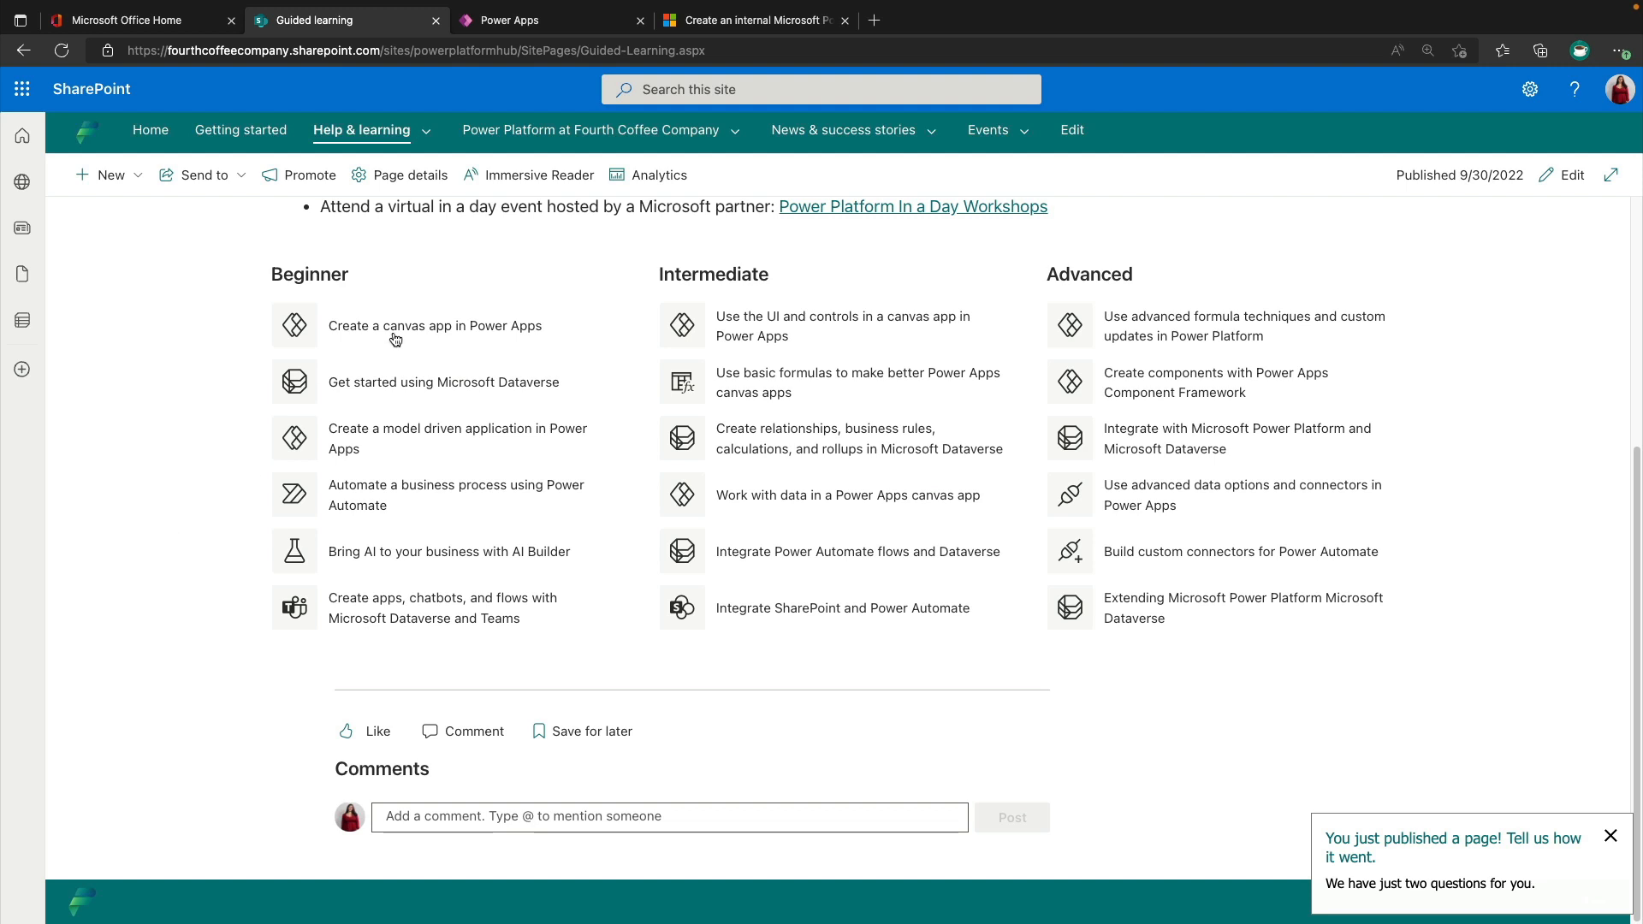
mouse_move(1277, 512)
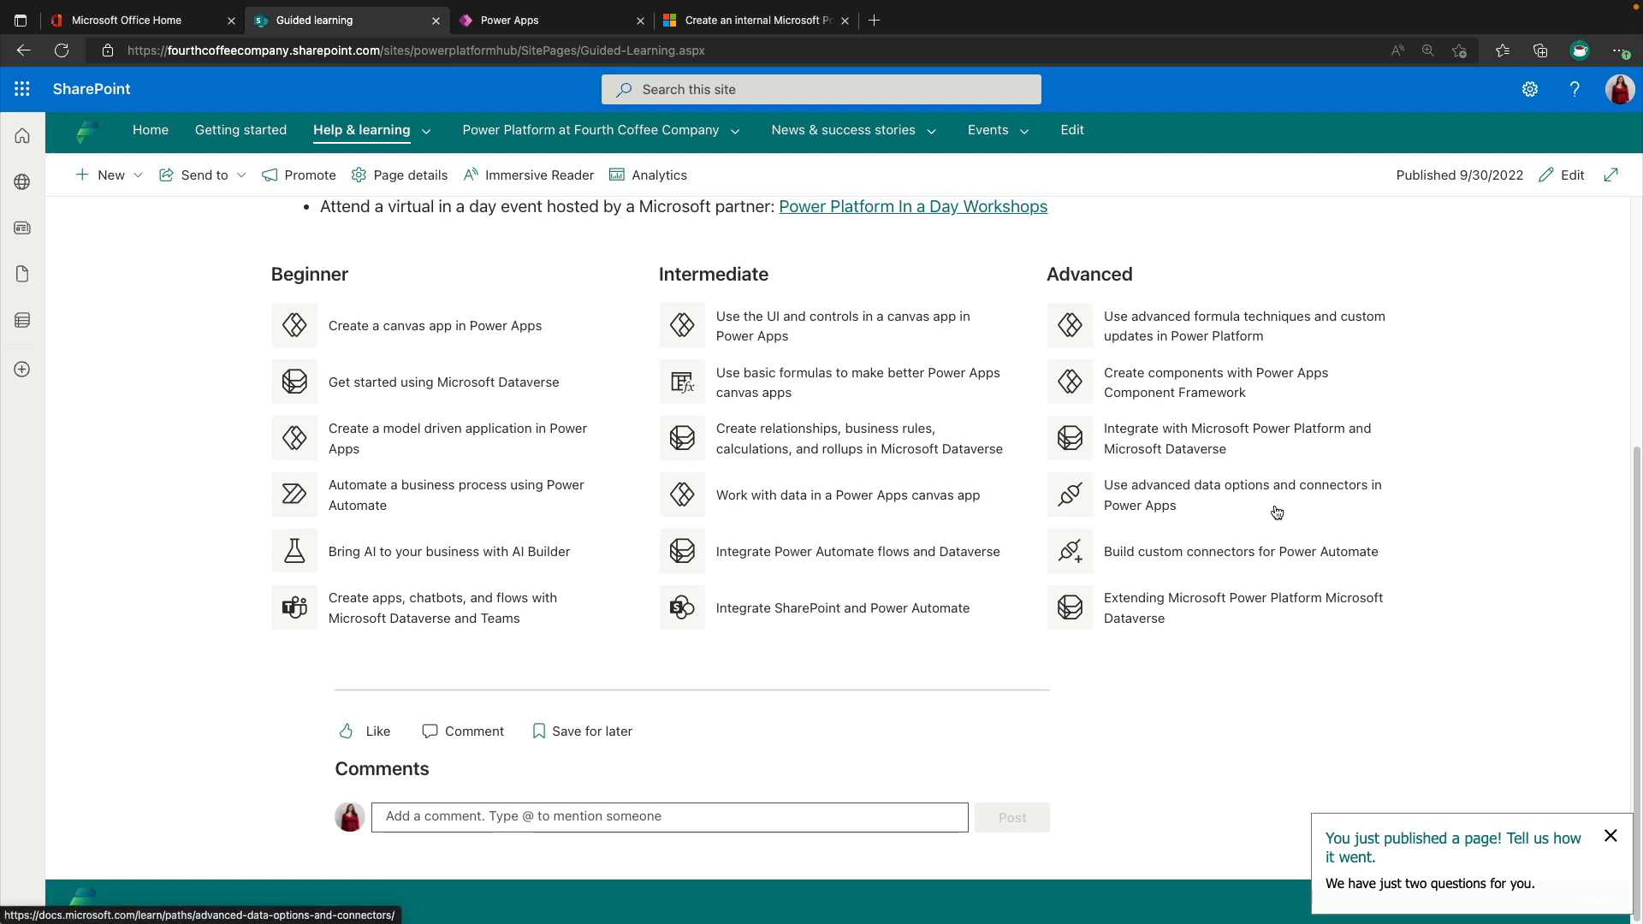
mouse_move(1277, 512)
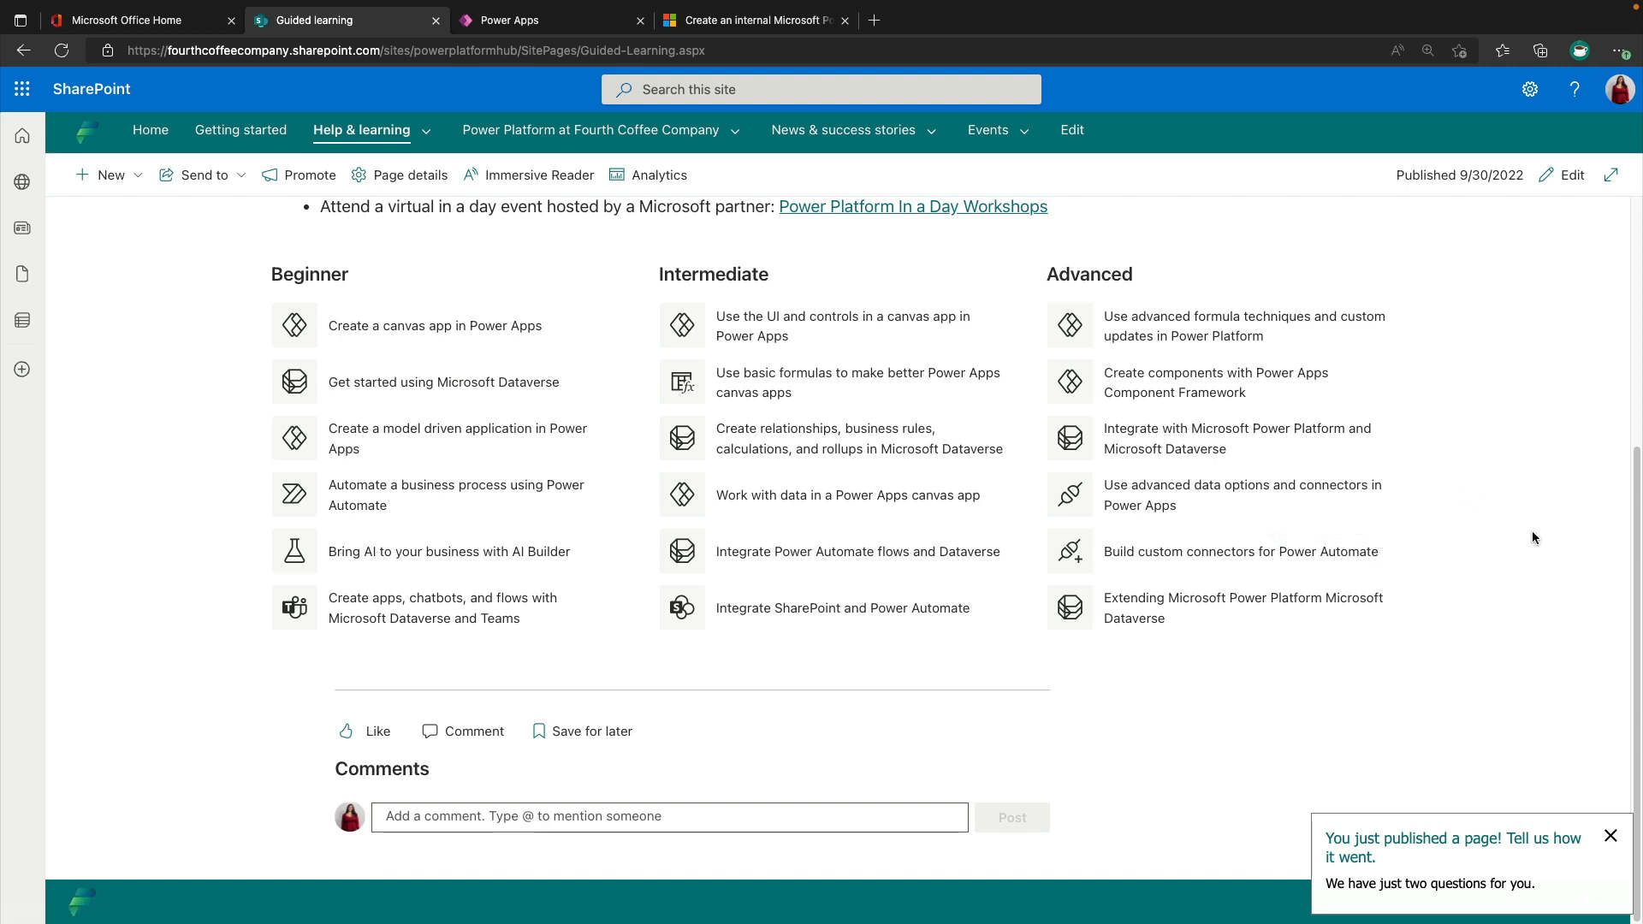
mouse_move(517, 439)
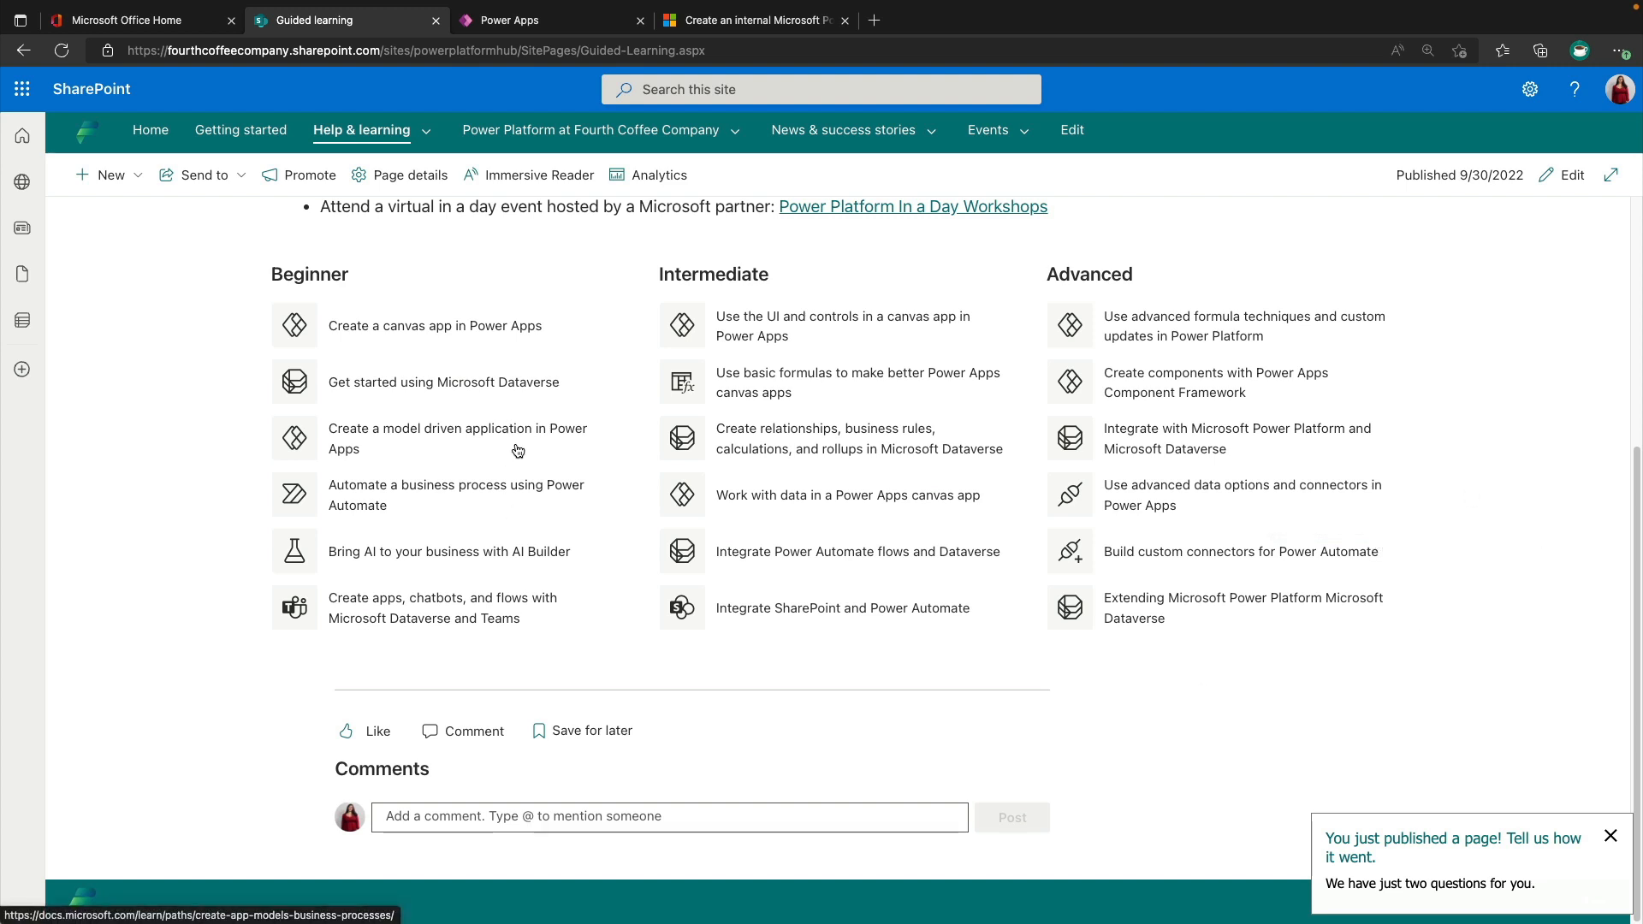
mouse_move(769, 338)
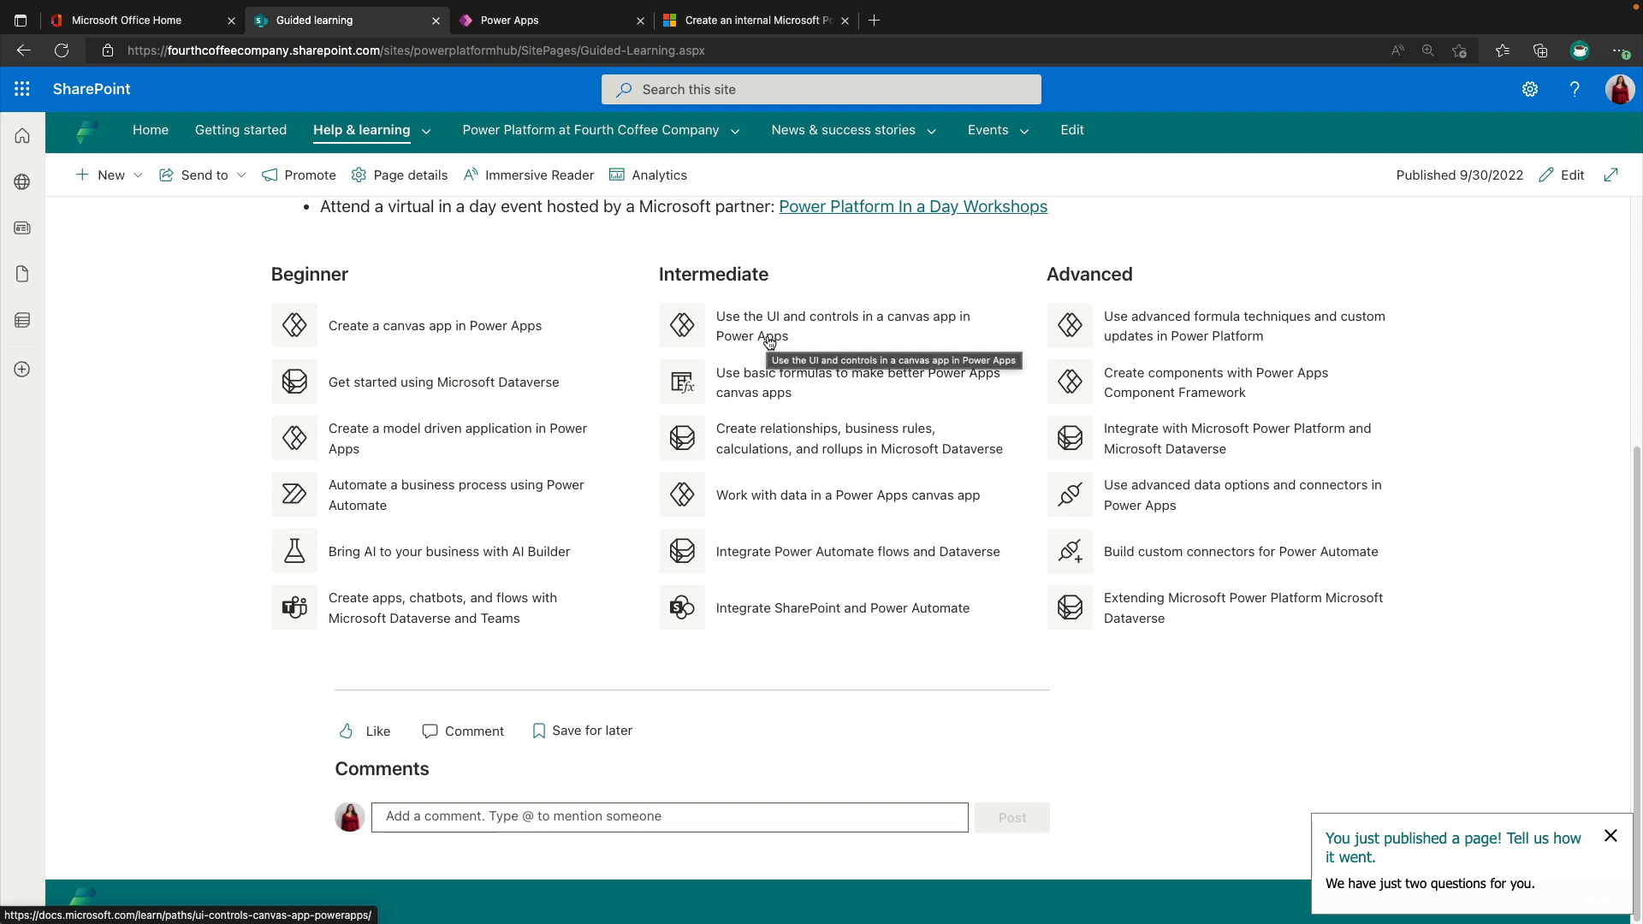
Follow 'Use the UI and controls in a canvas app in Power Apps' to Microsoft Learn, then come back.
click(842, 325)
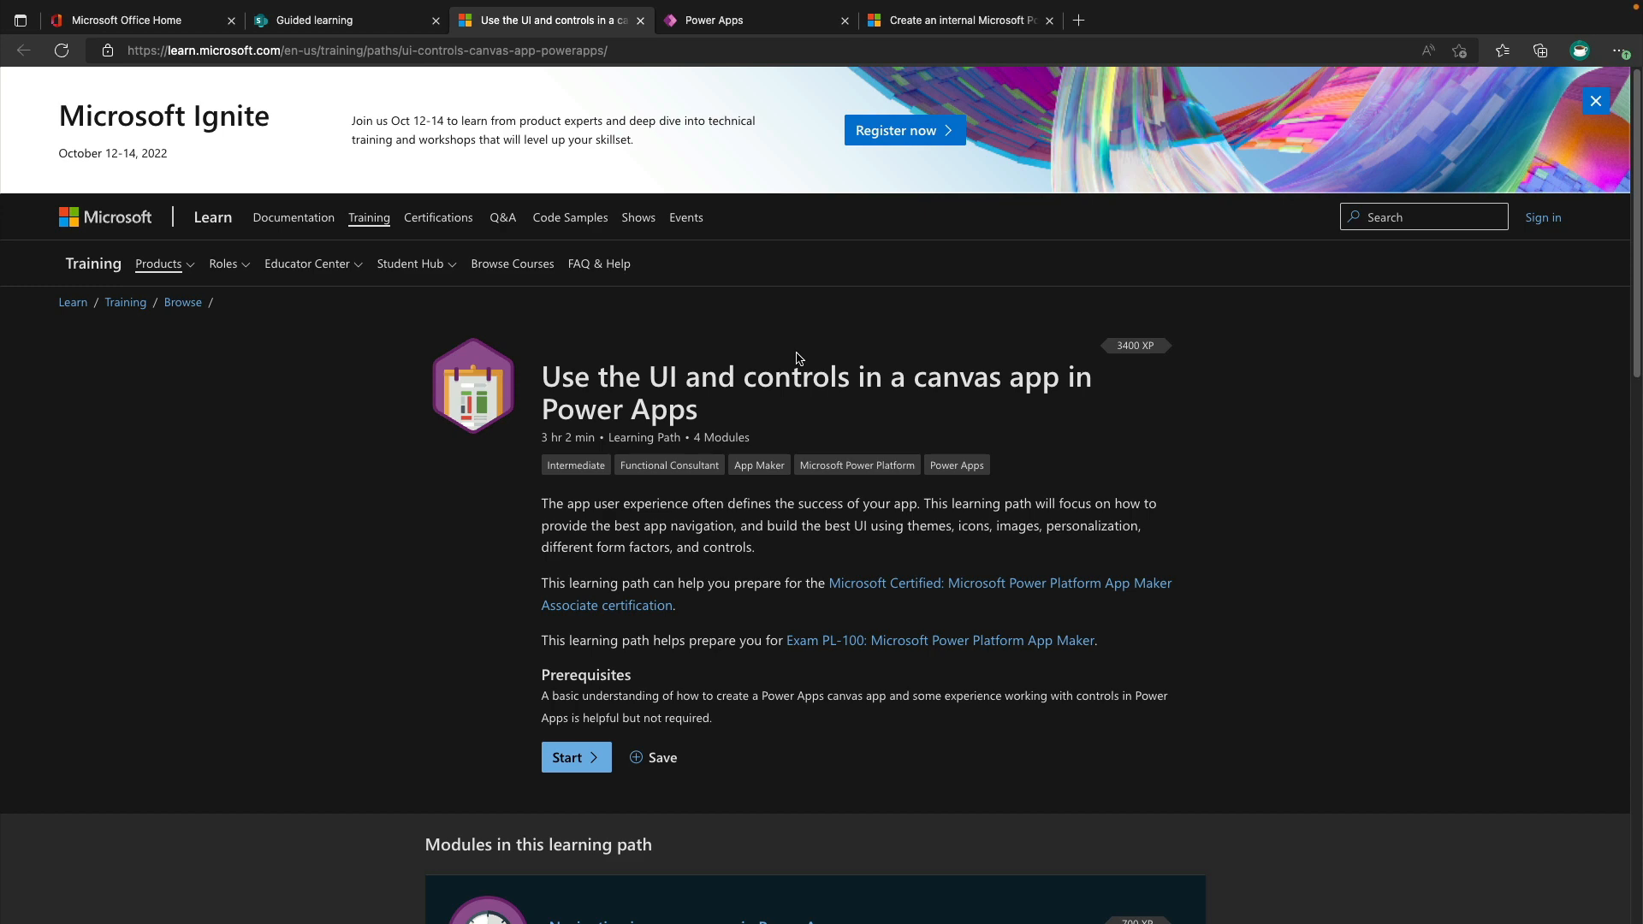
click(346, 20)
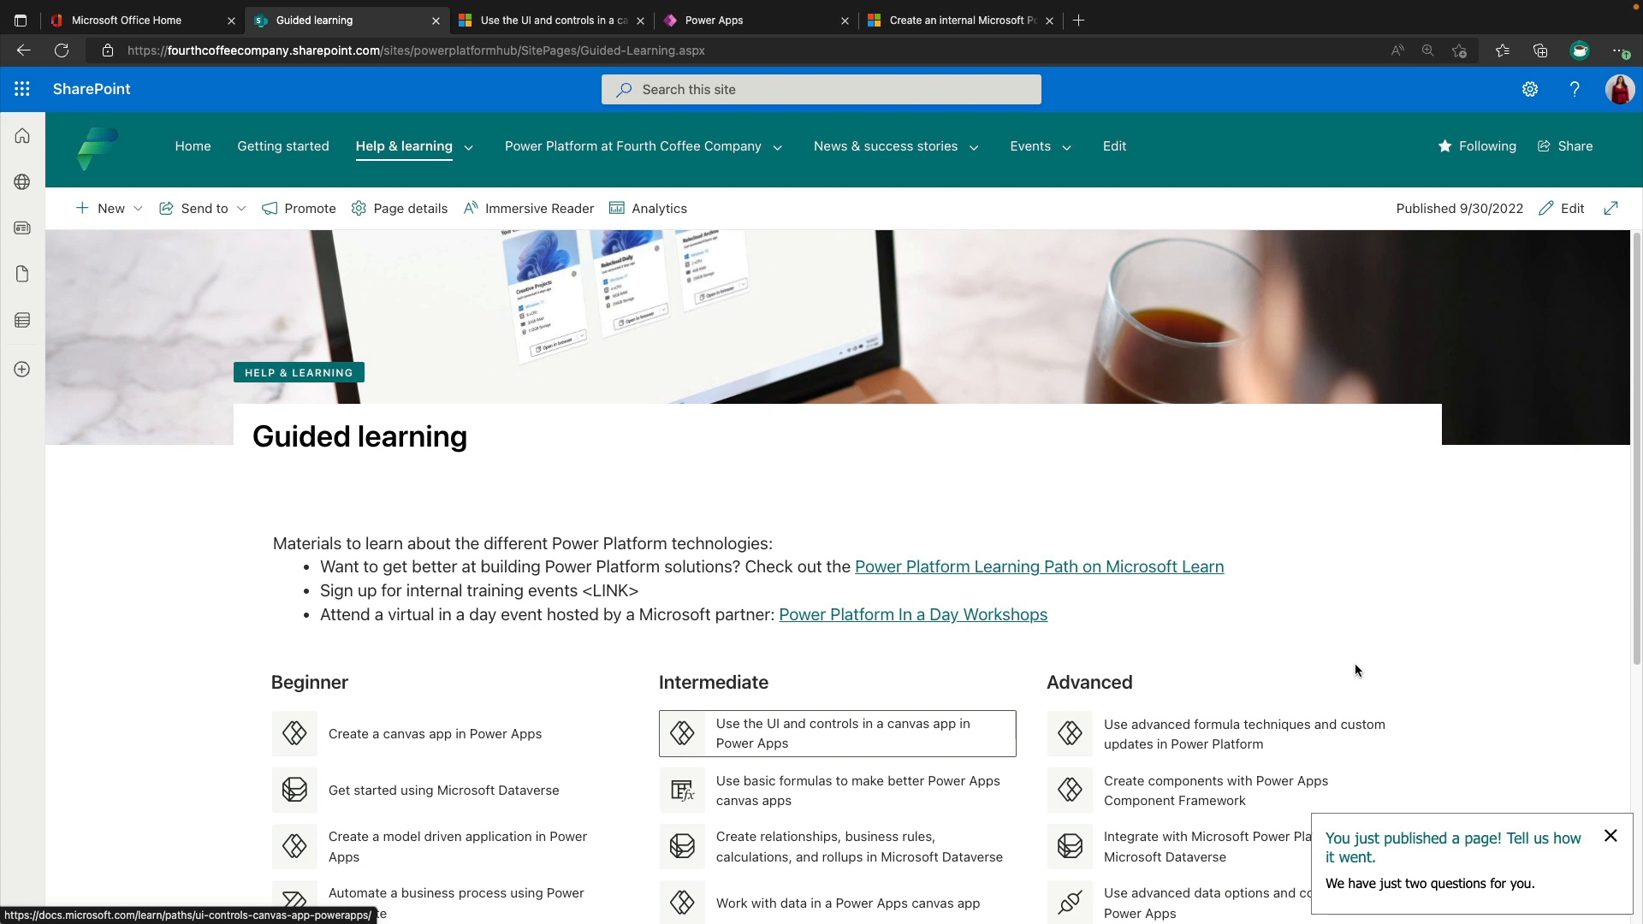
click(404, 145)
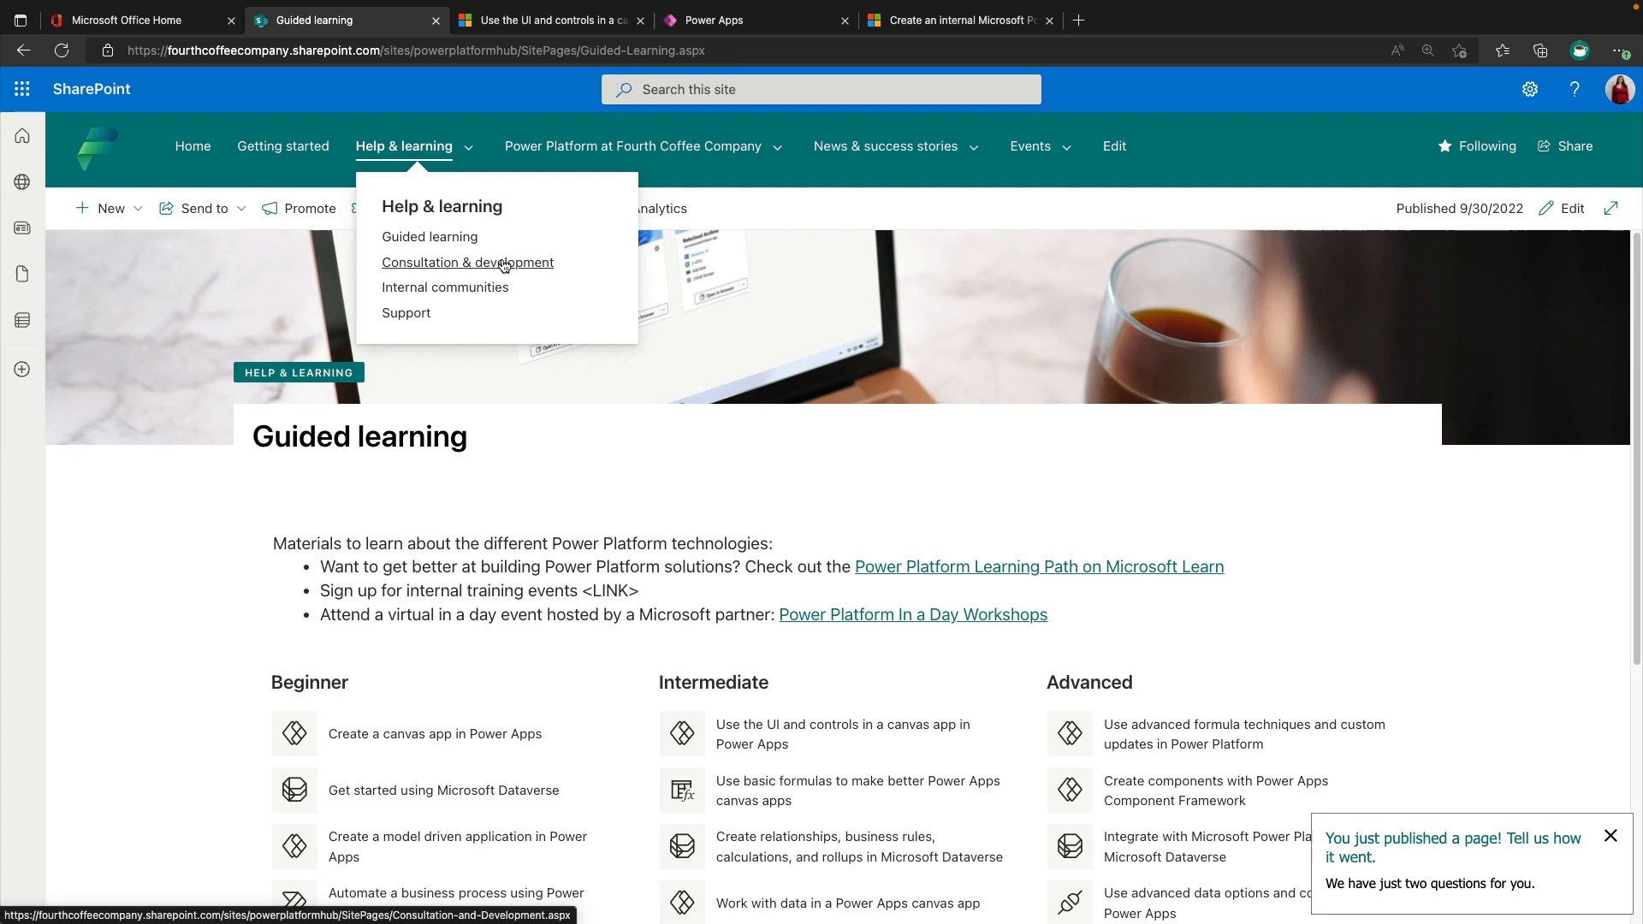
Visit the Consultation & development, Internal communities and Support pages in turn.
click(468, 264)
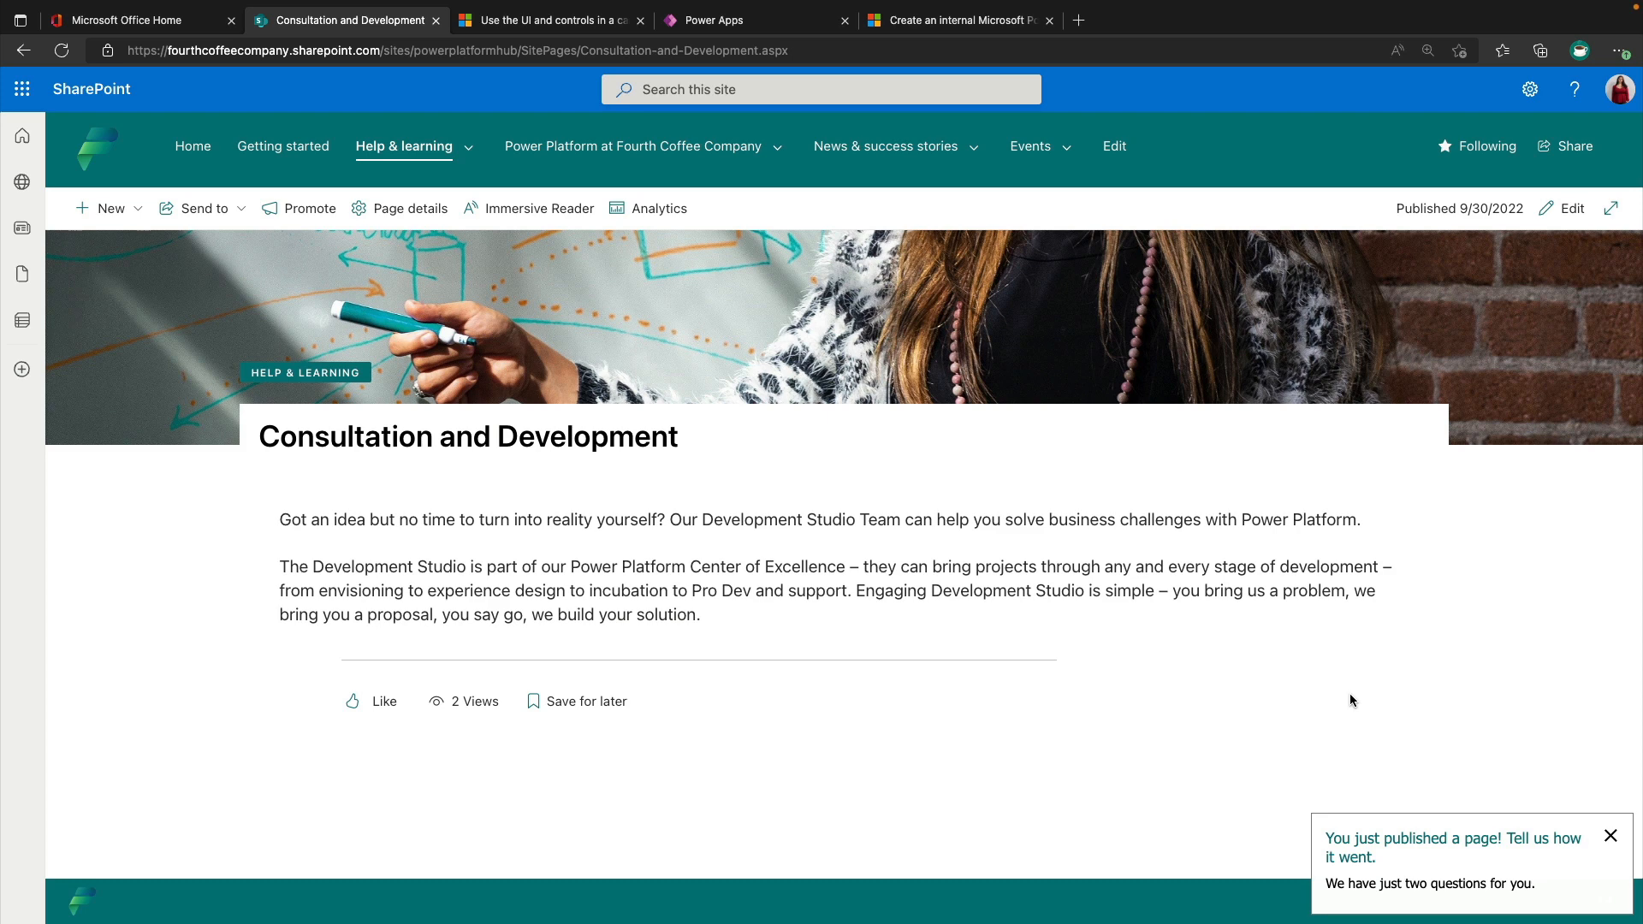
click(404, 146)
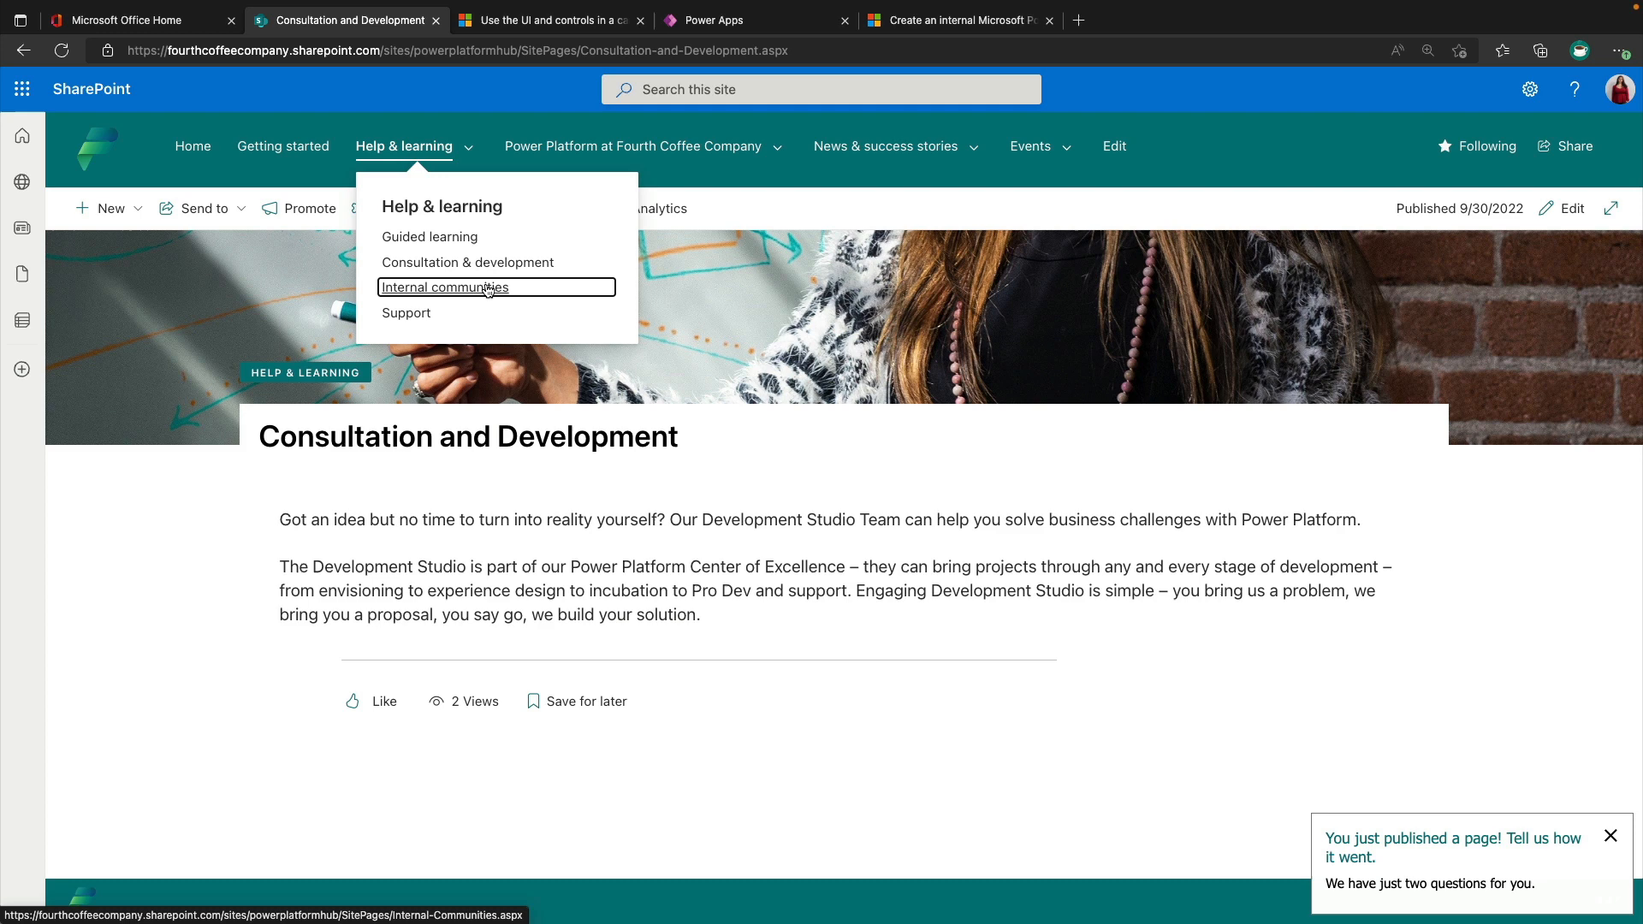
click(445, 288)
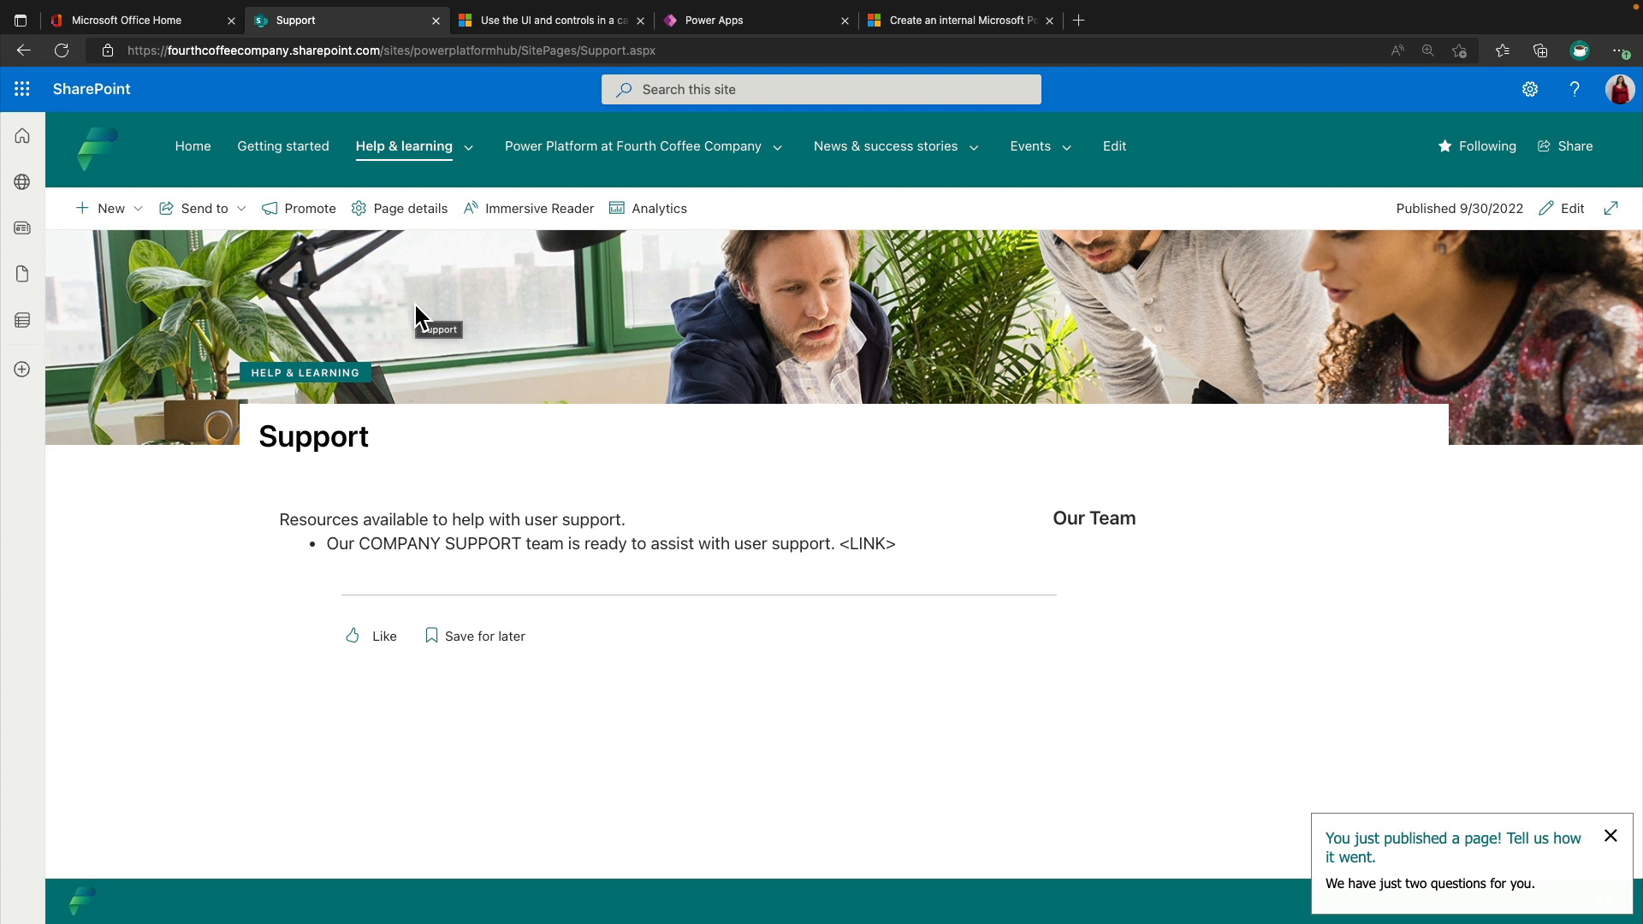
click(633, 147)
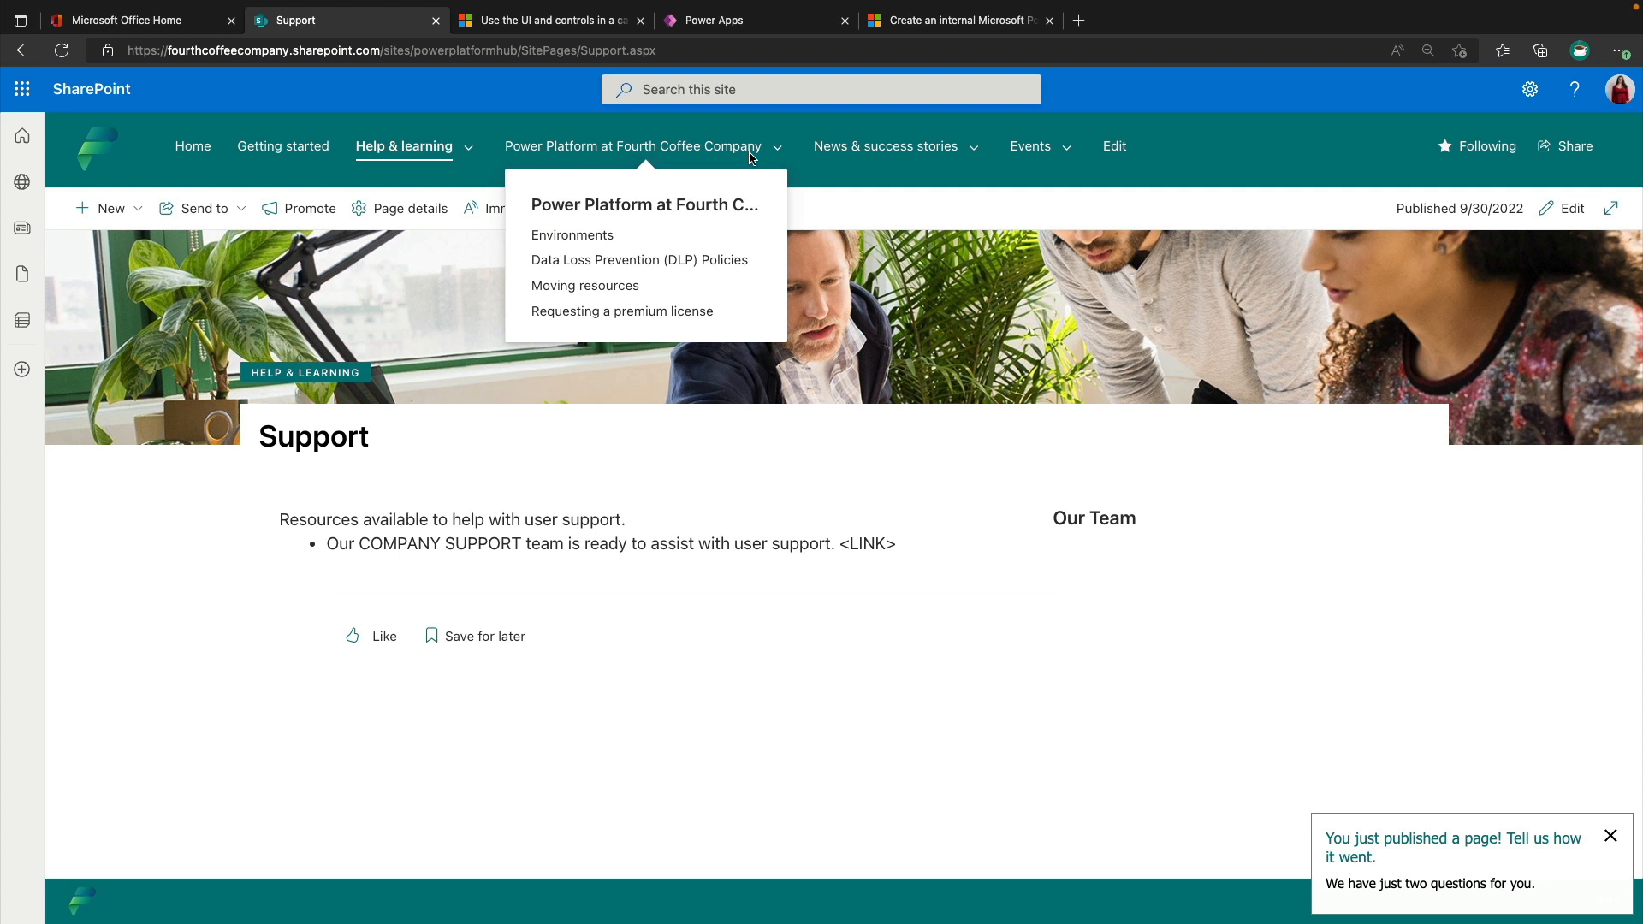
mouse_move(676, 204)
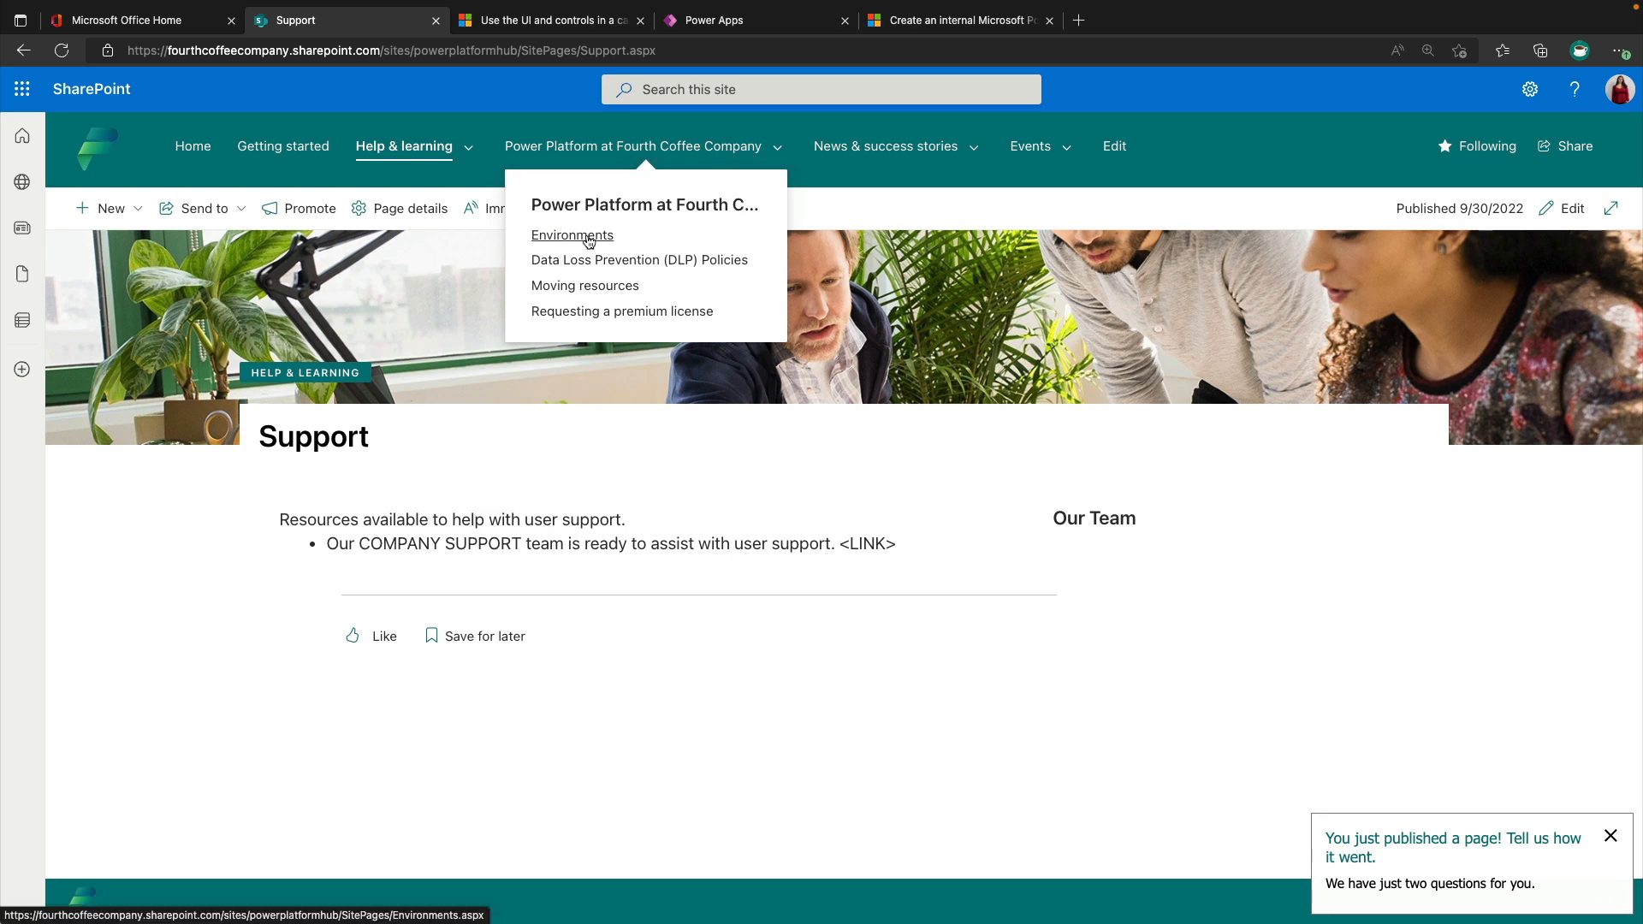
Read the Environments page down to deleting unused environments, then list the other Power Platform pages.
click(573, 235)
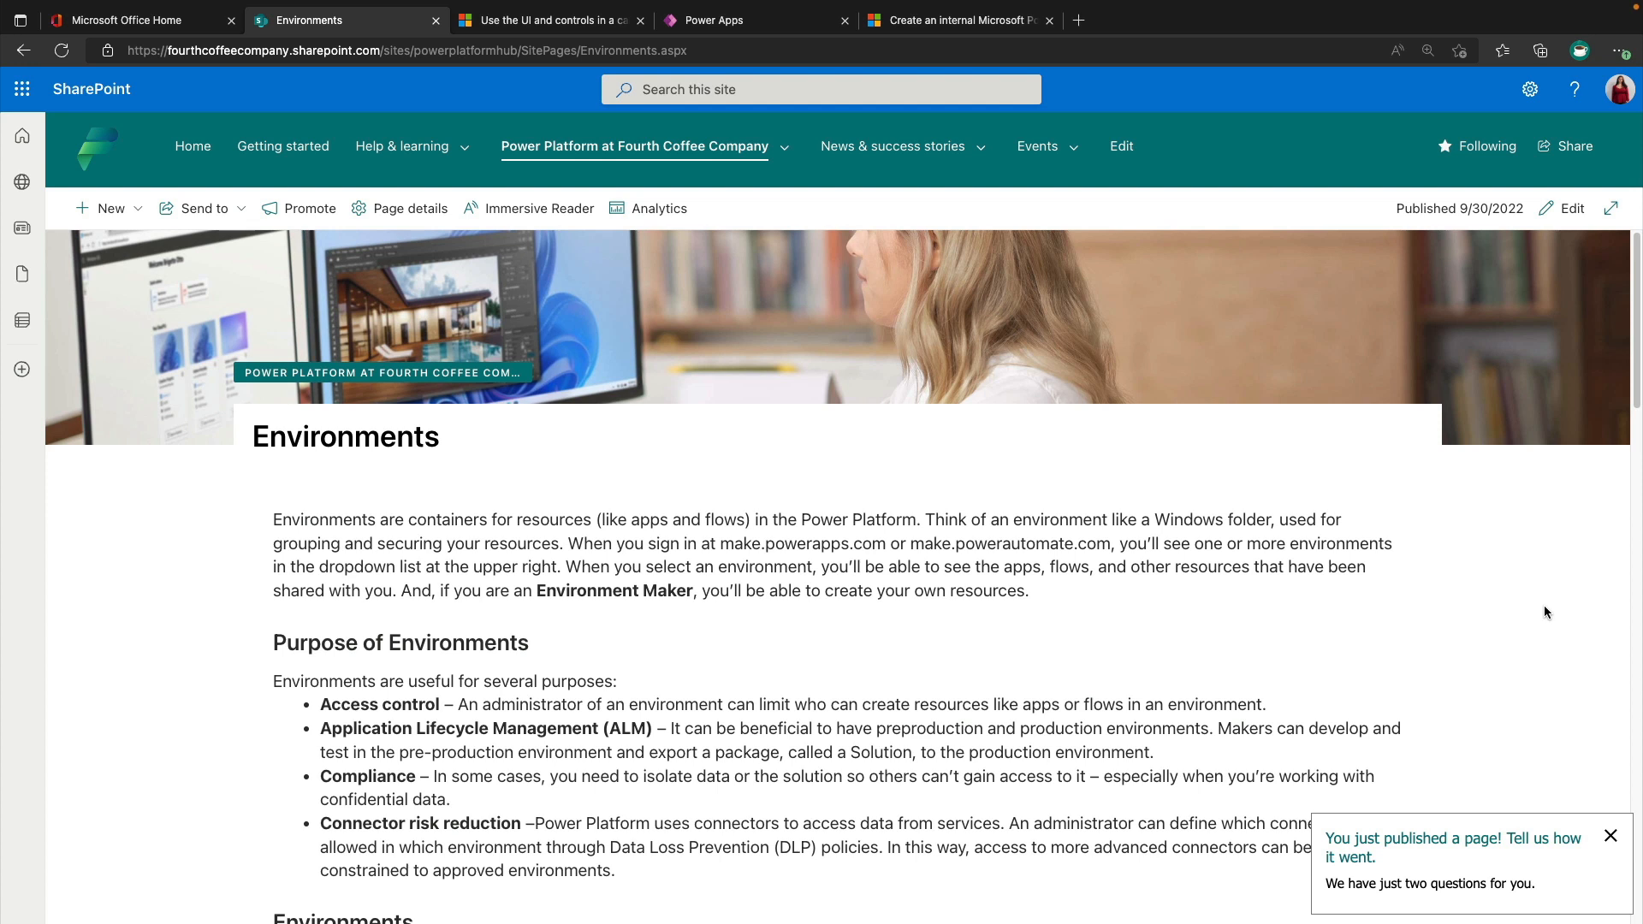
mouse_move(1541, 608)
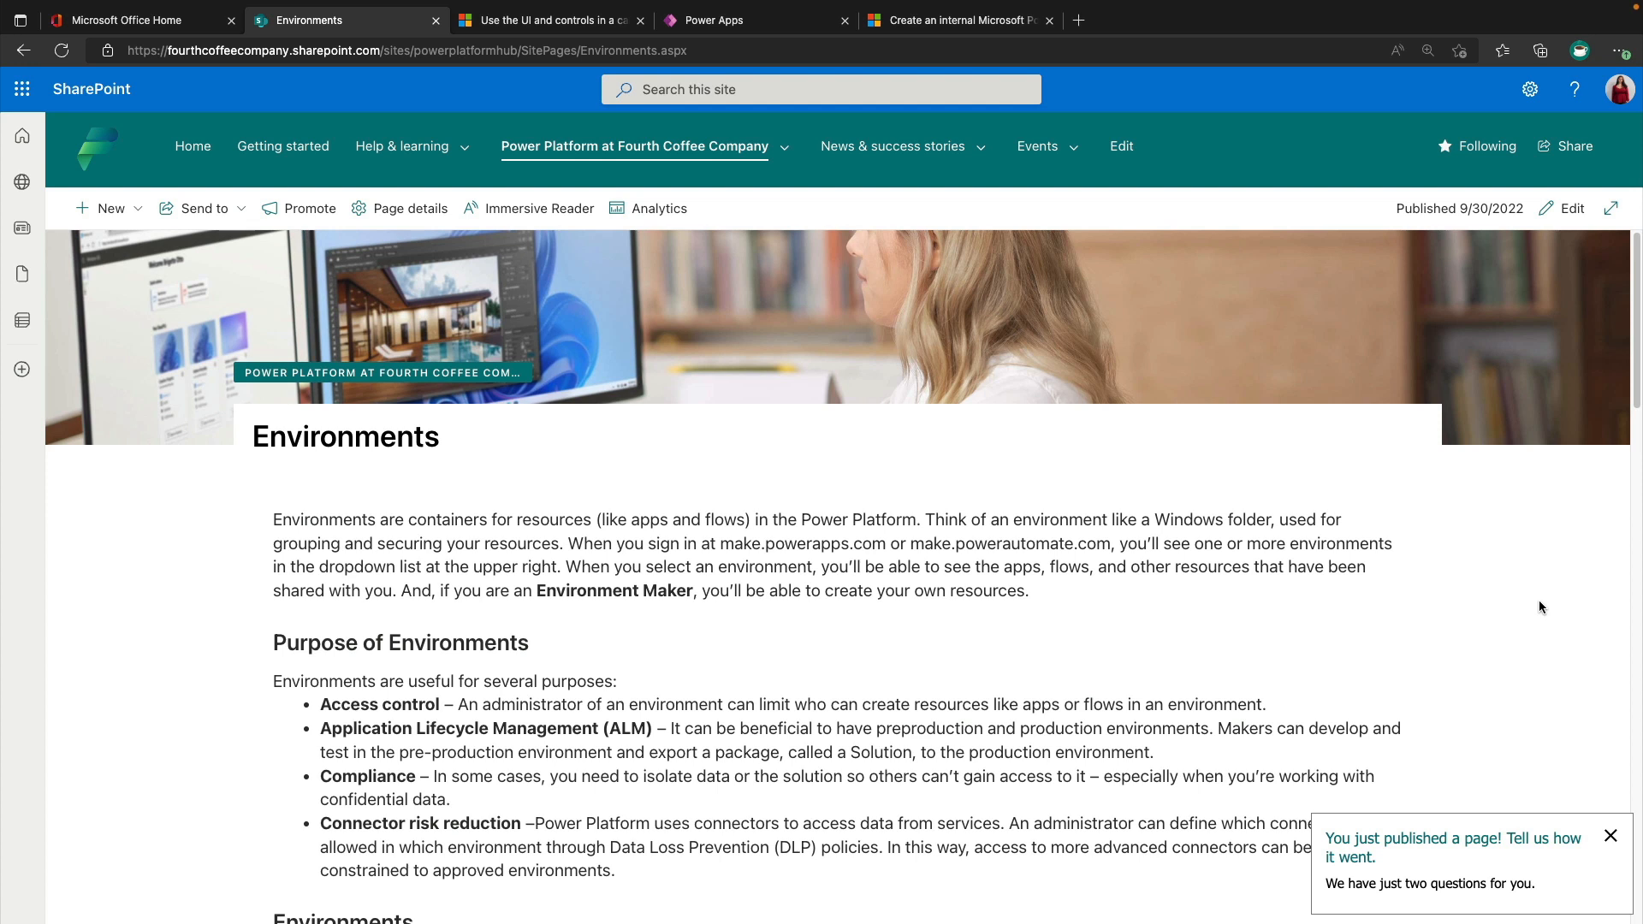
scroll(down, 3)
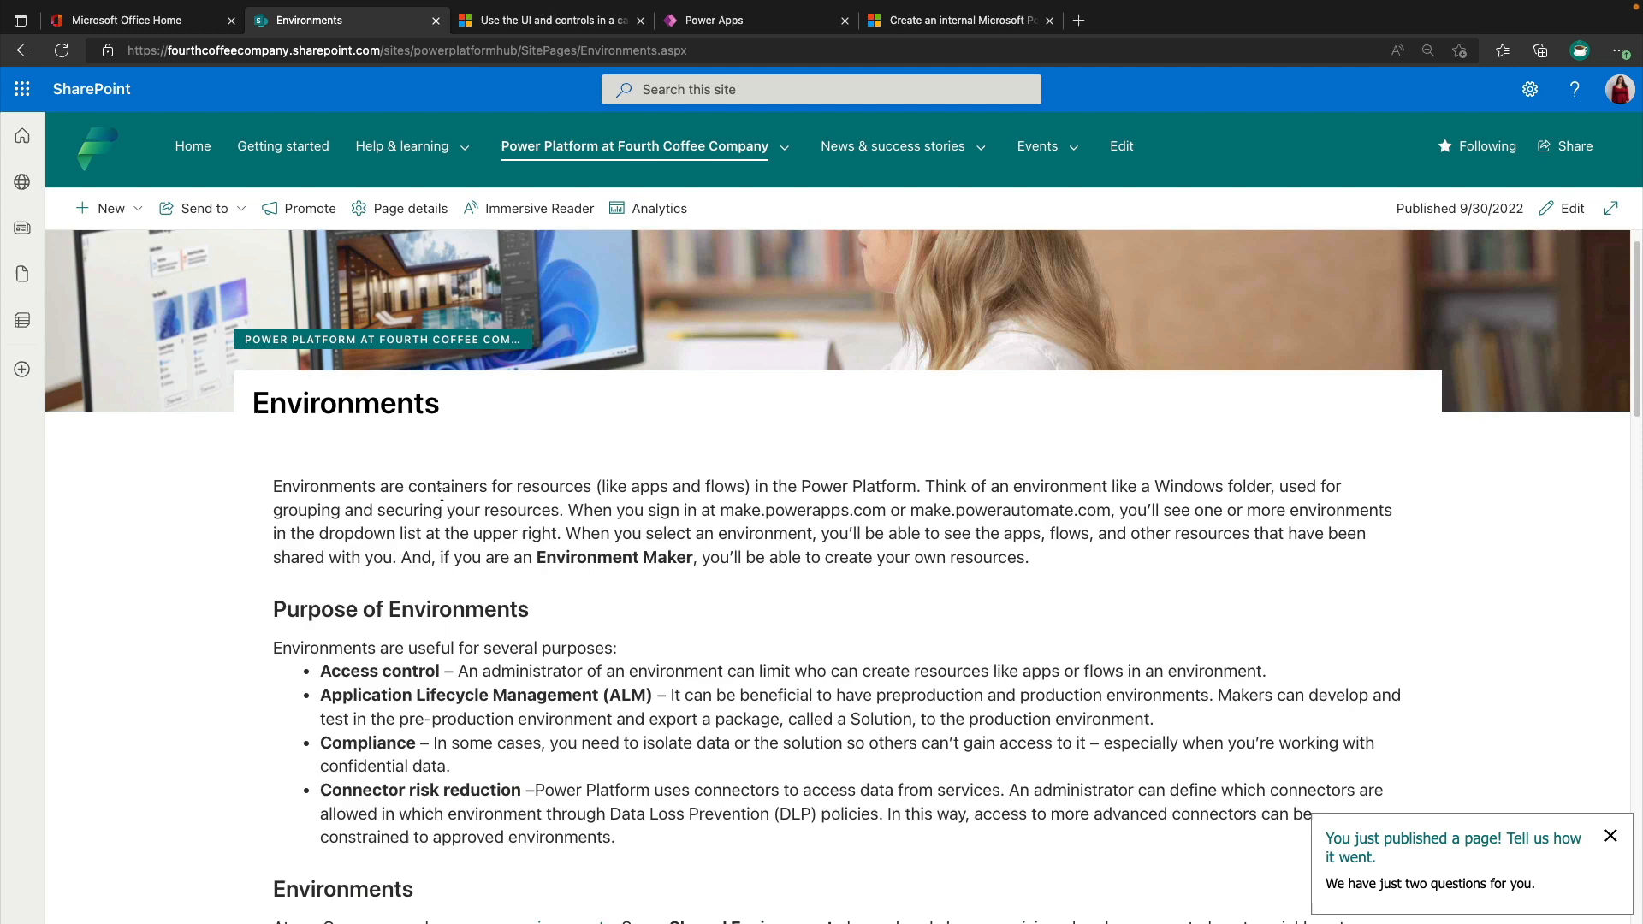
scroll(down, 3)
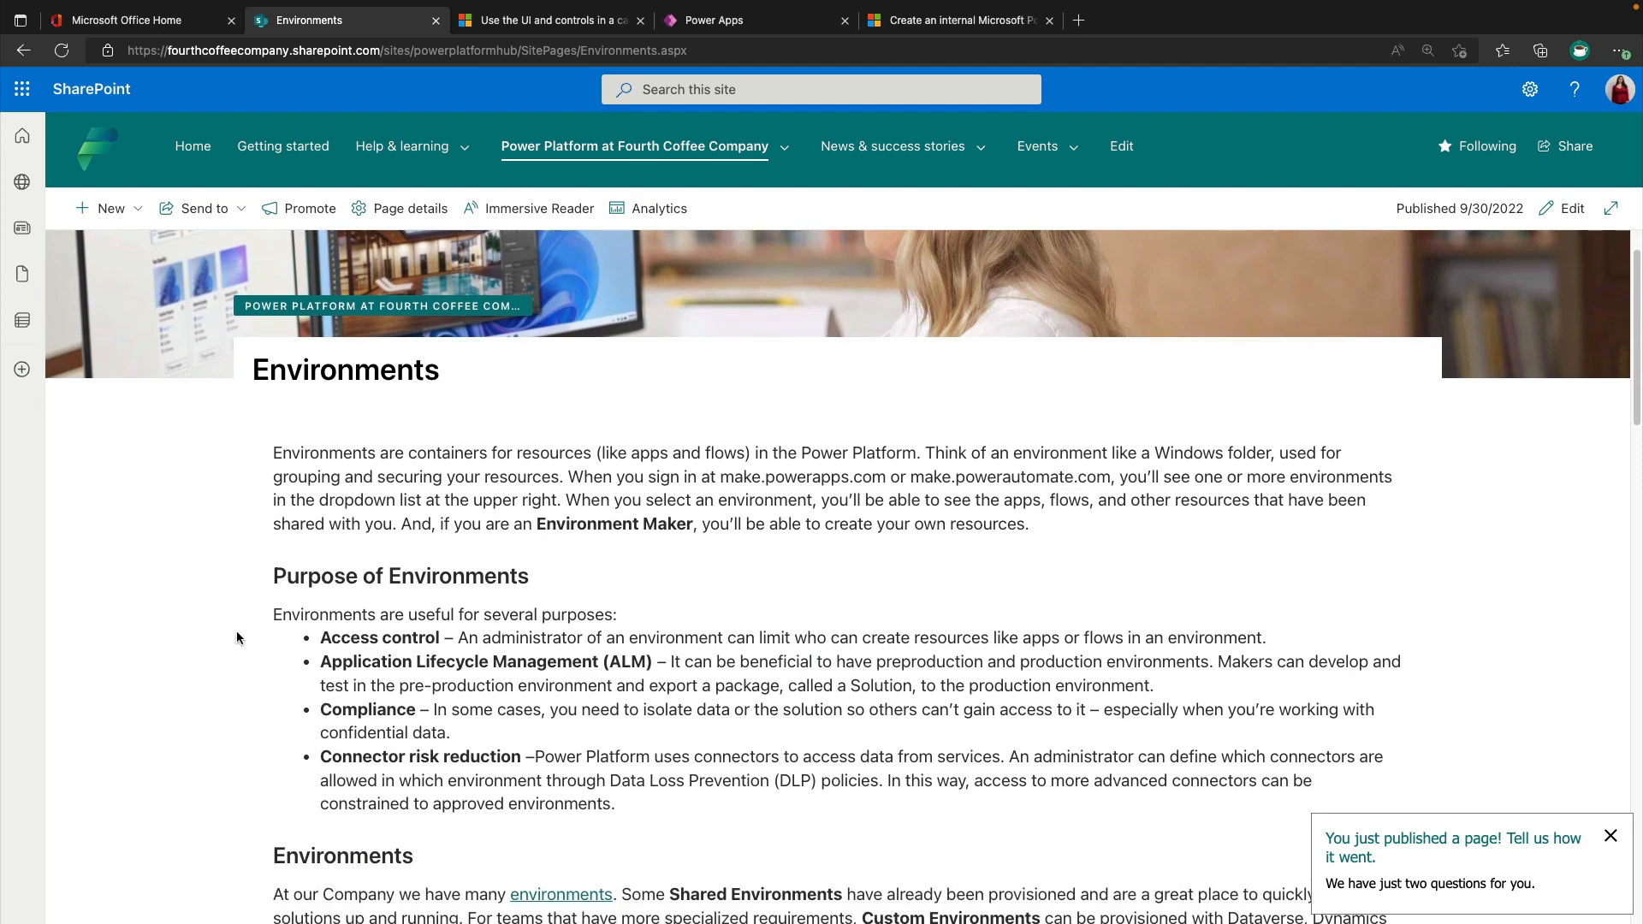
scroll(down, 3)
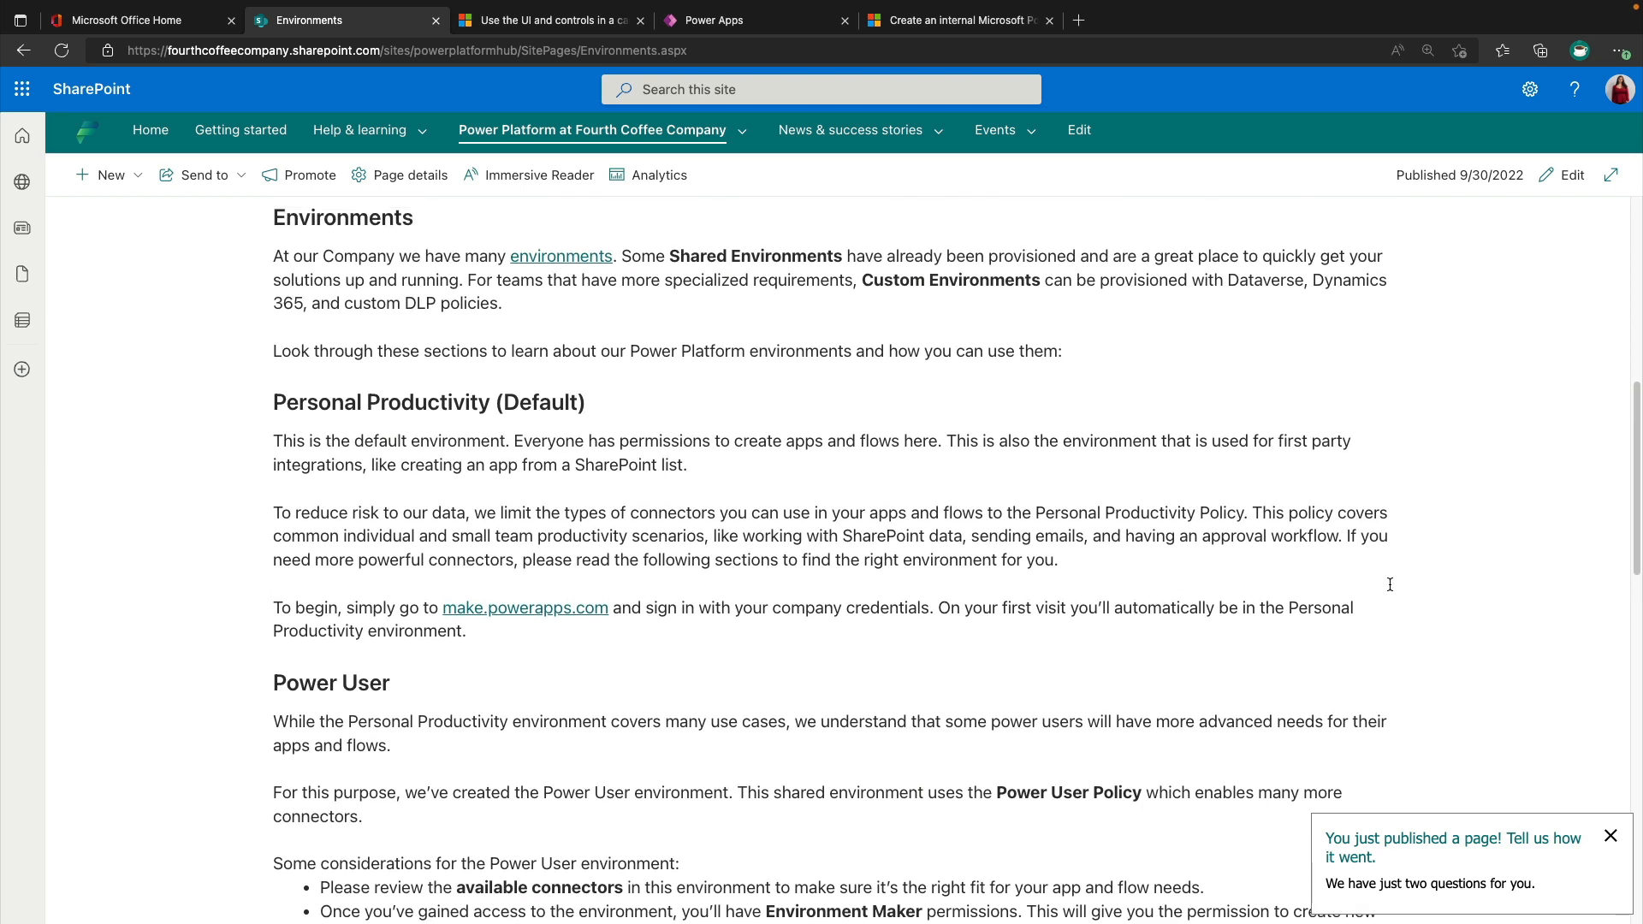
mouse_move(683, 416)
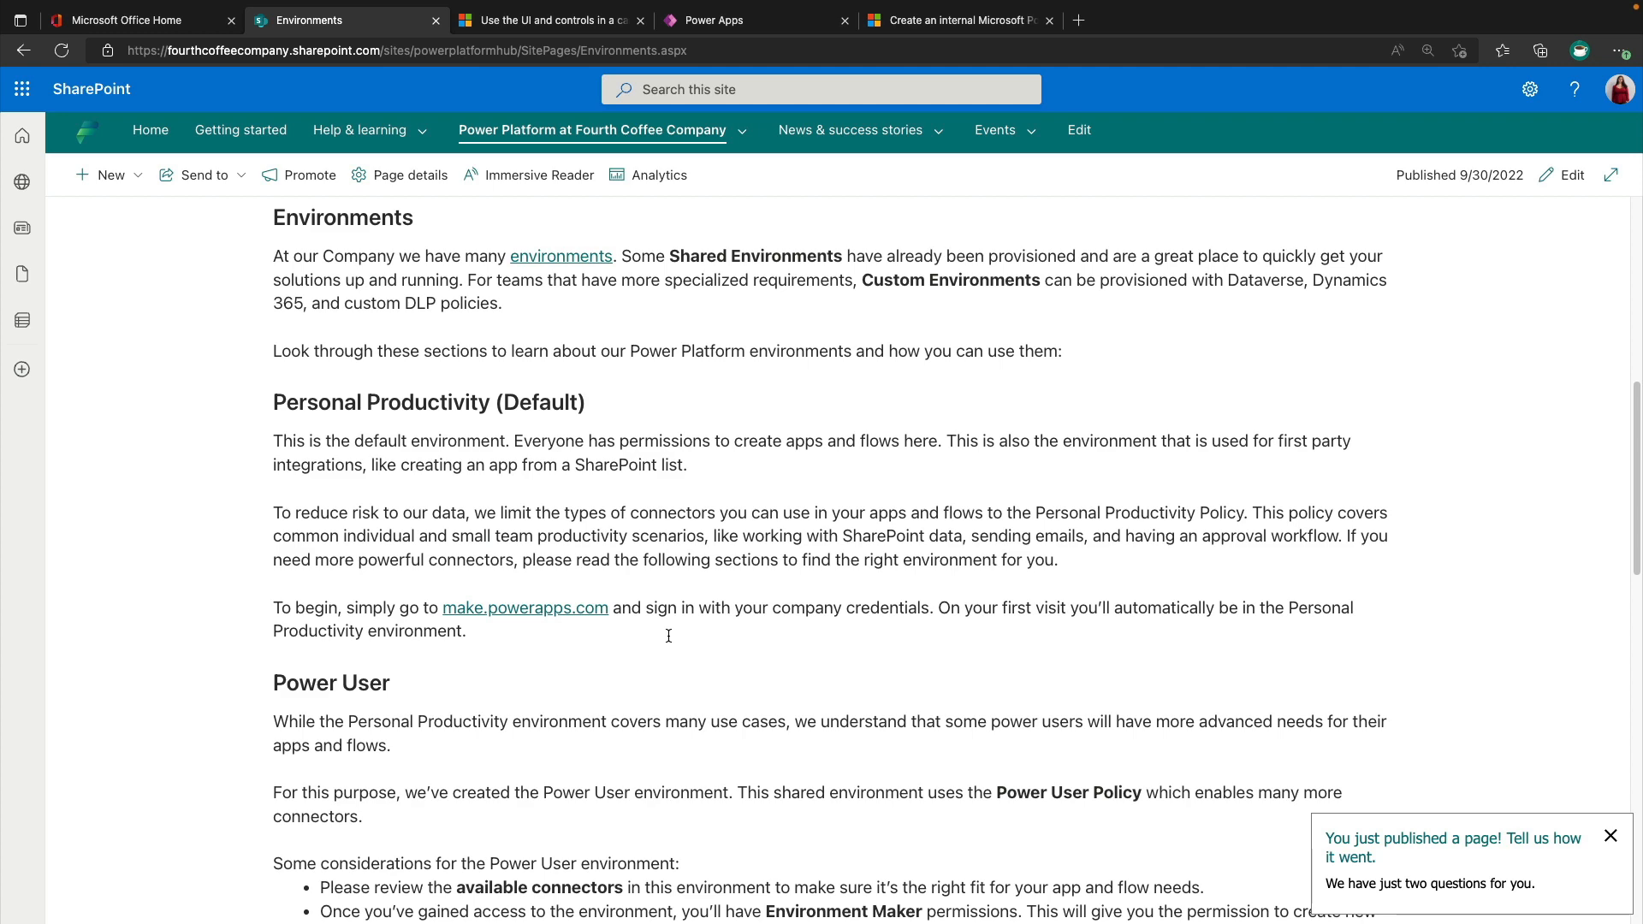
scroll(down, 3)
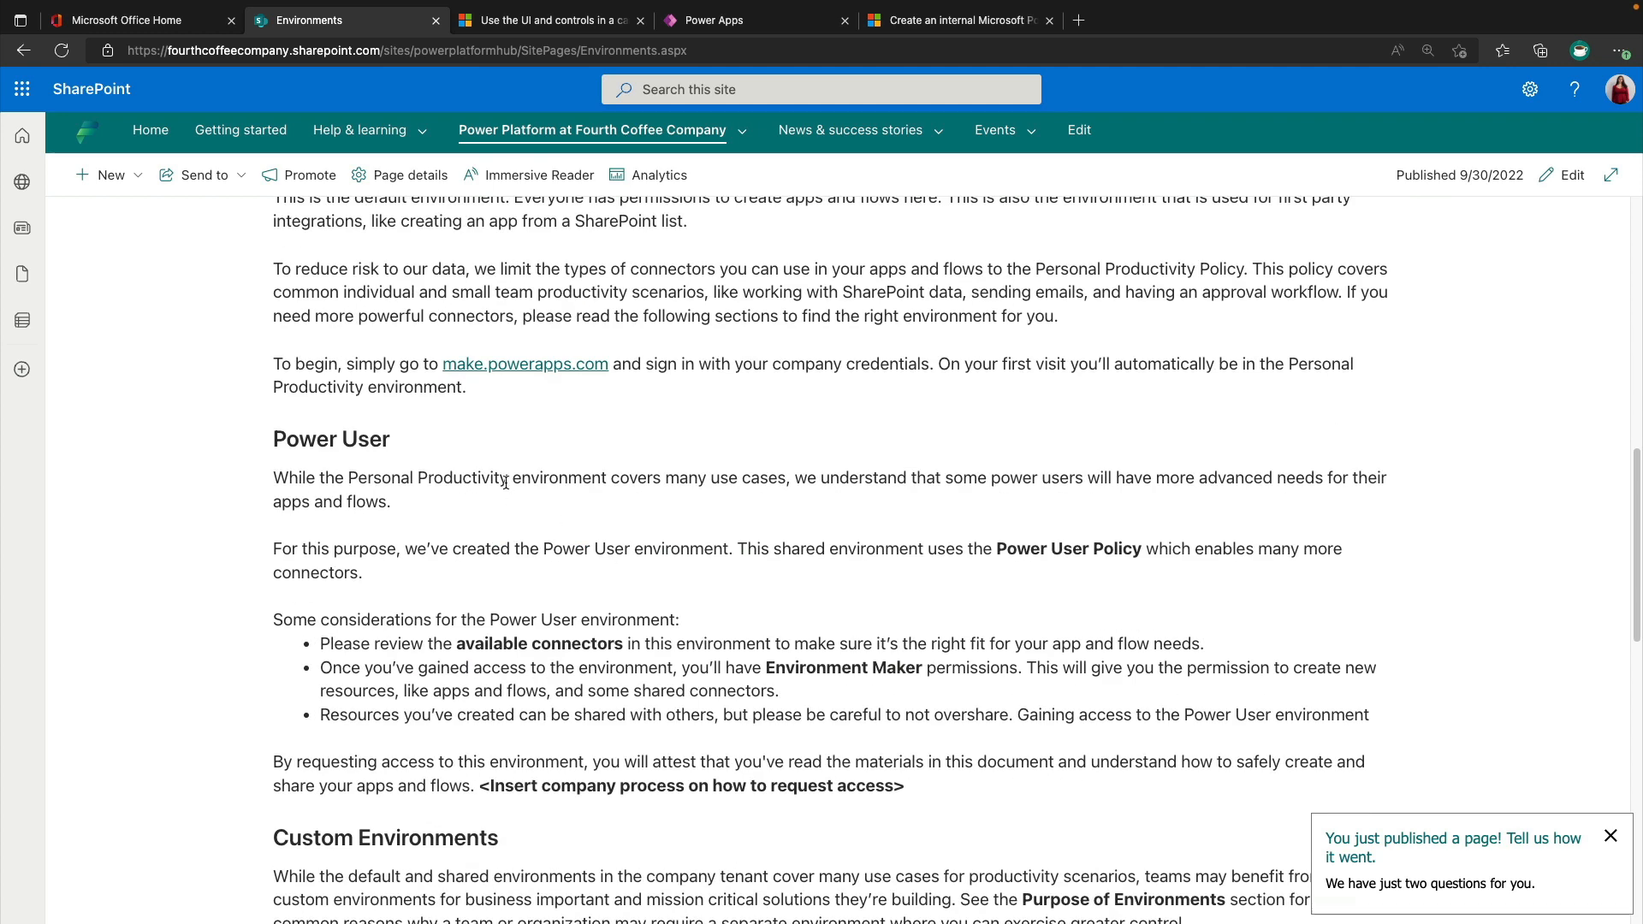
scroll(down, 3)
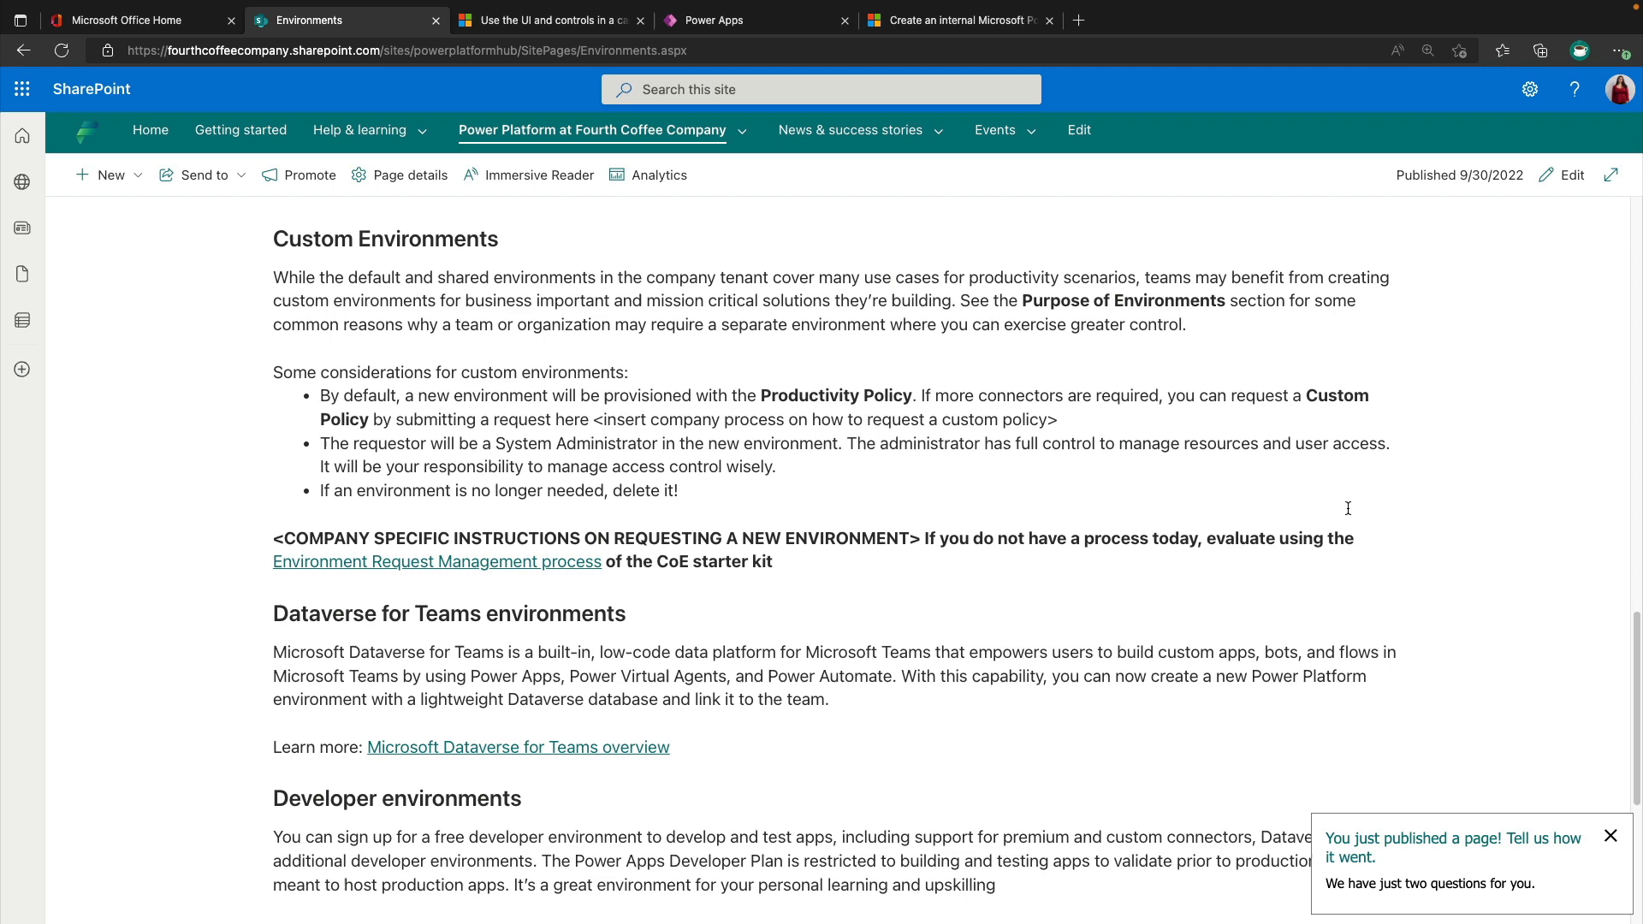
scroll(down, 3)
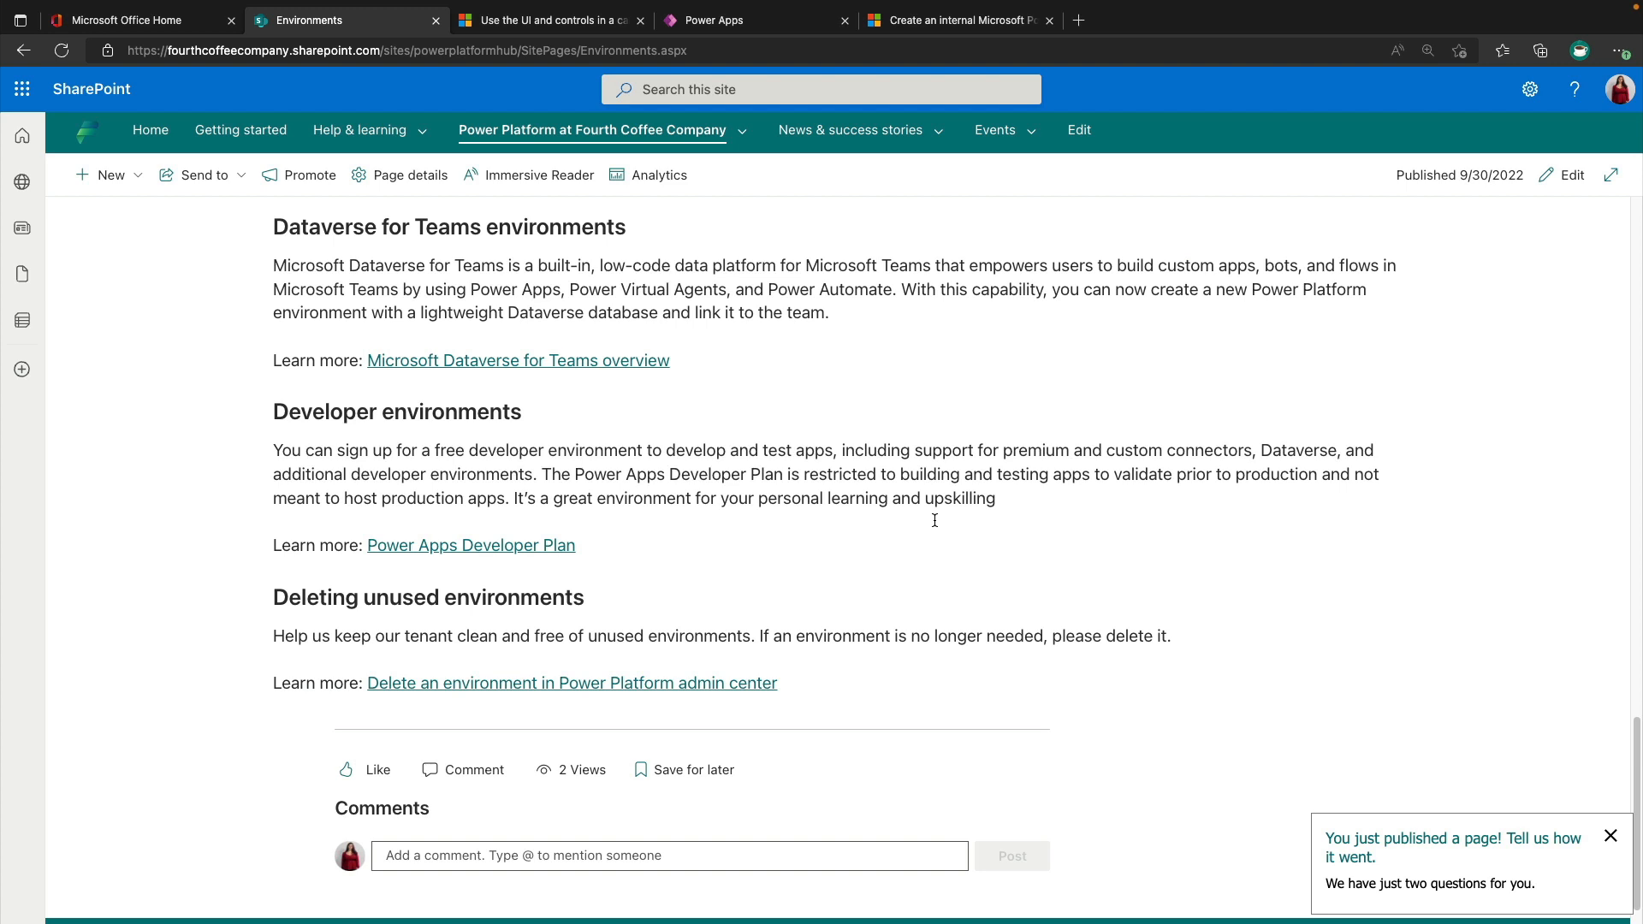
mouse_move(1266, 651)
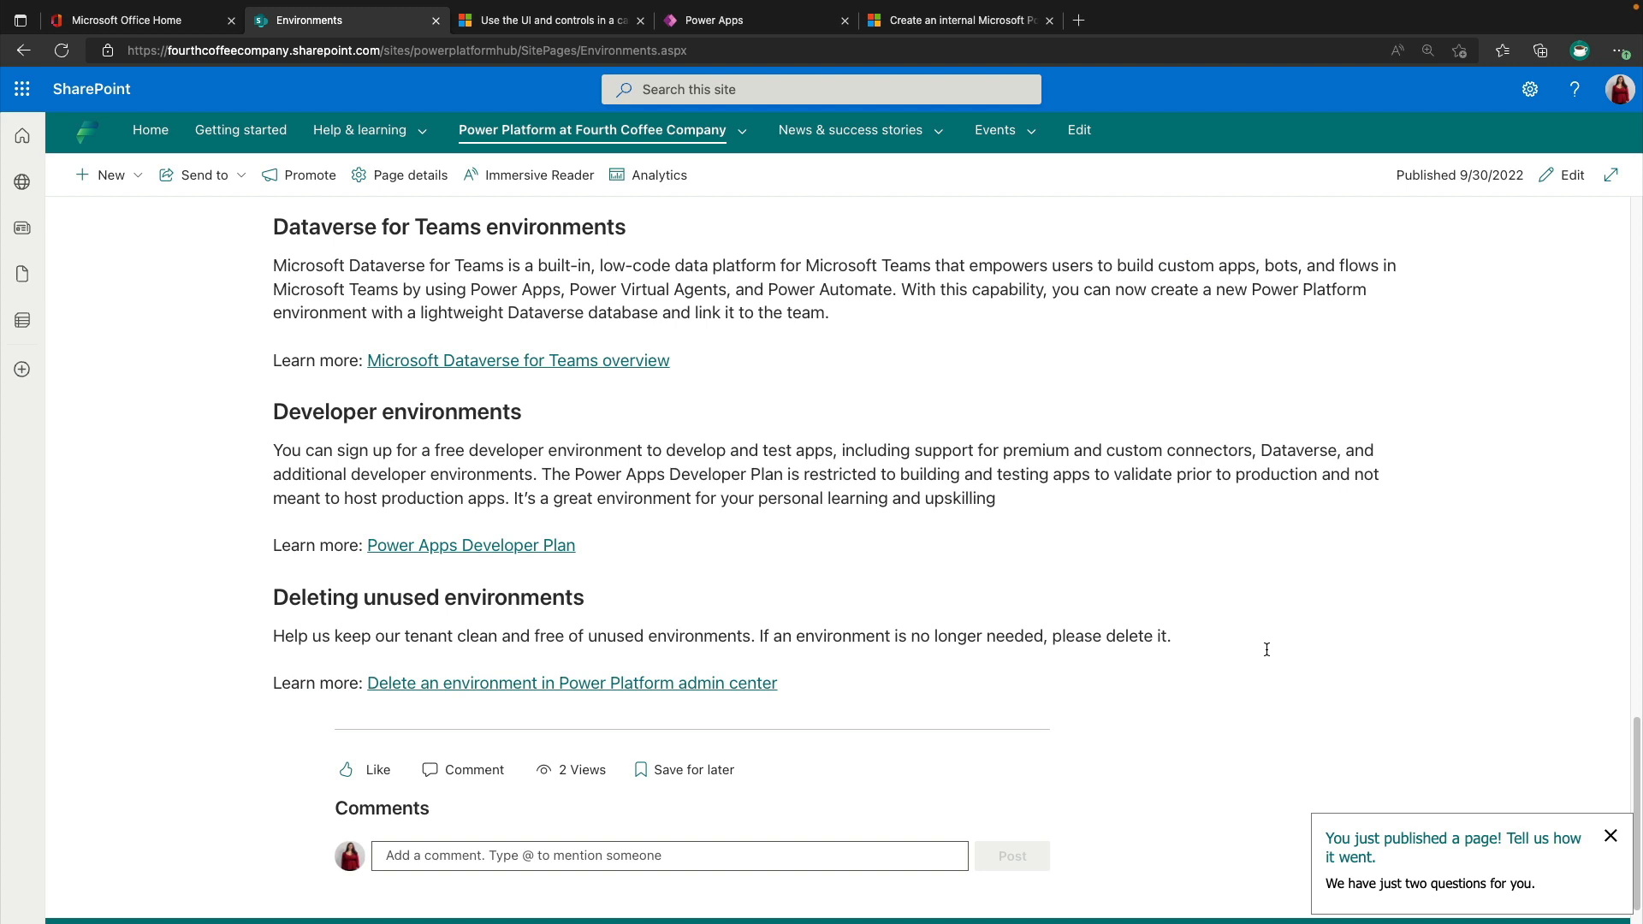
click(592, 130)
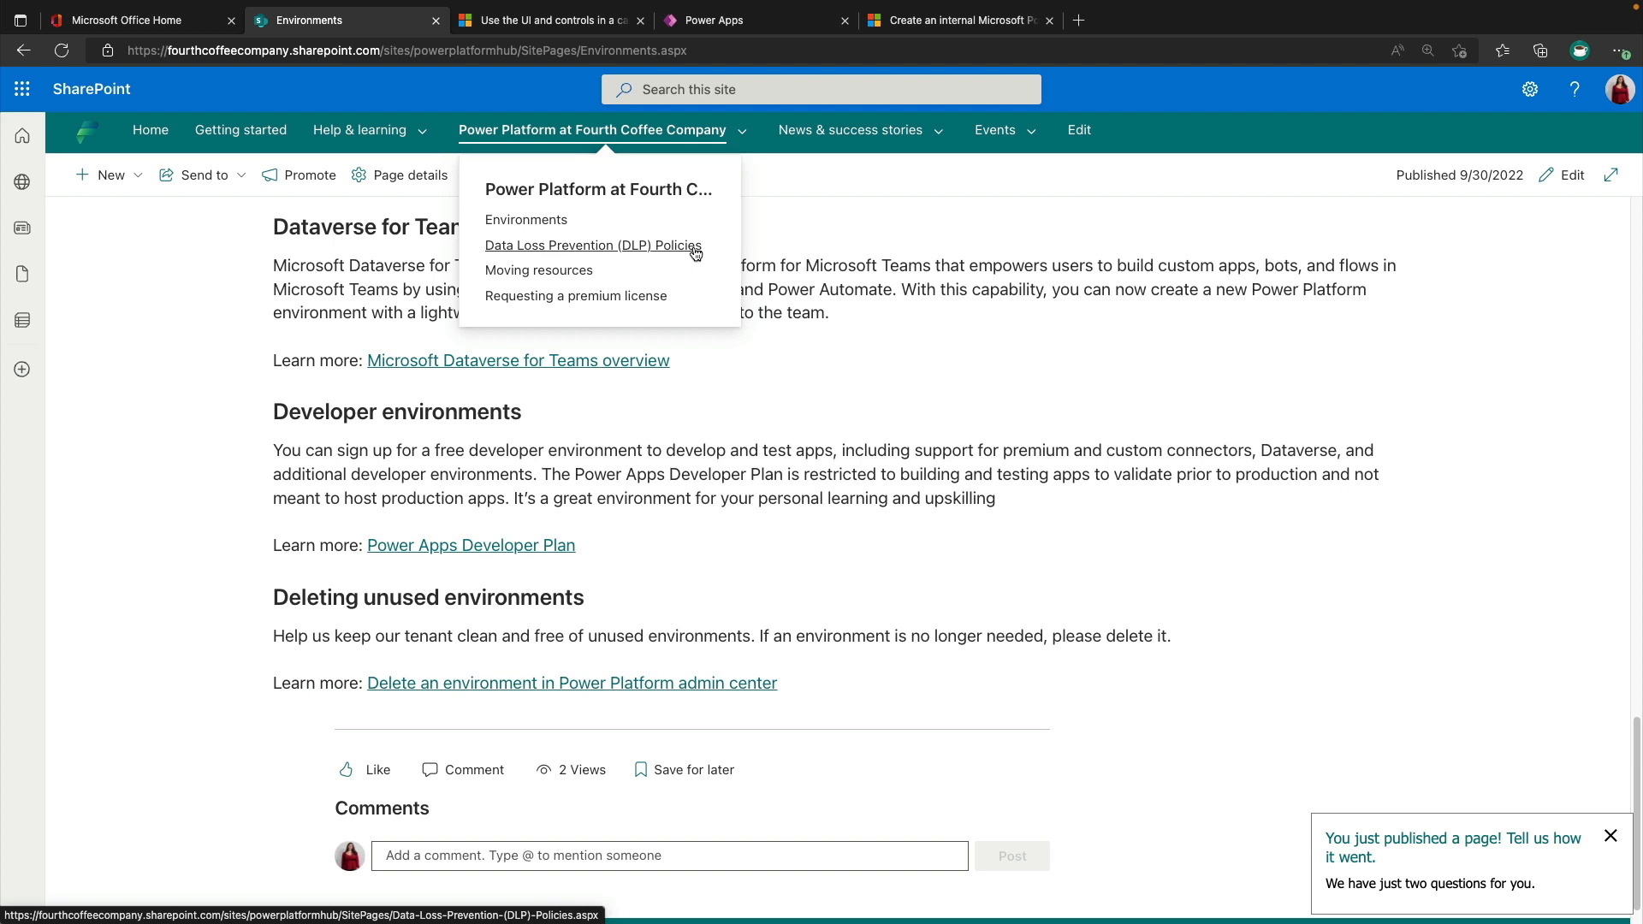
Read through the DLP Policies page, then move on to Moving resources between environments.
click(593, 245)
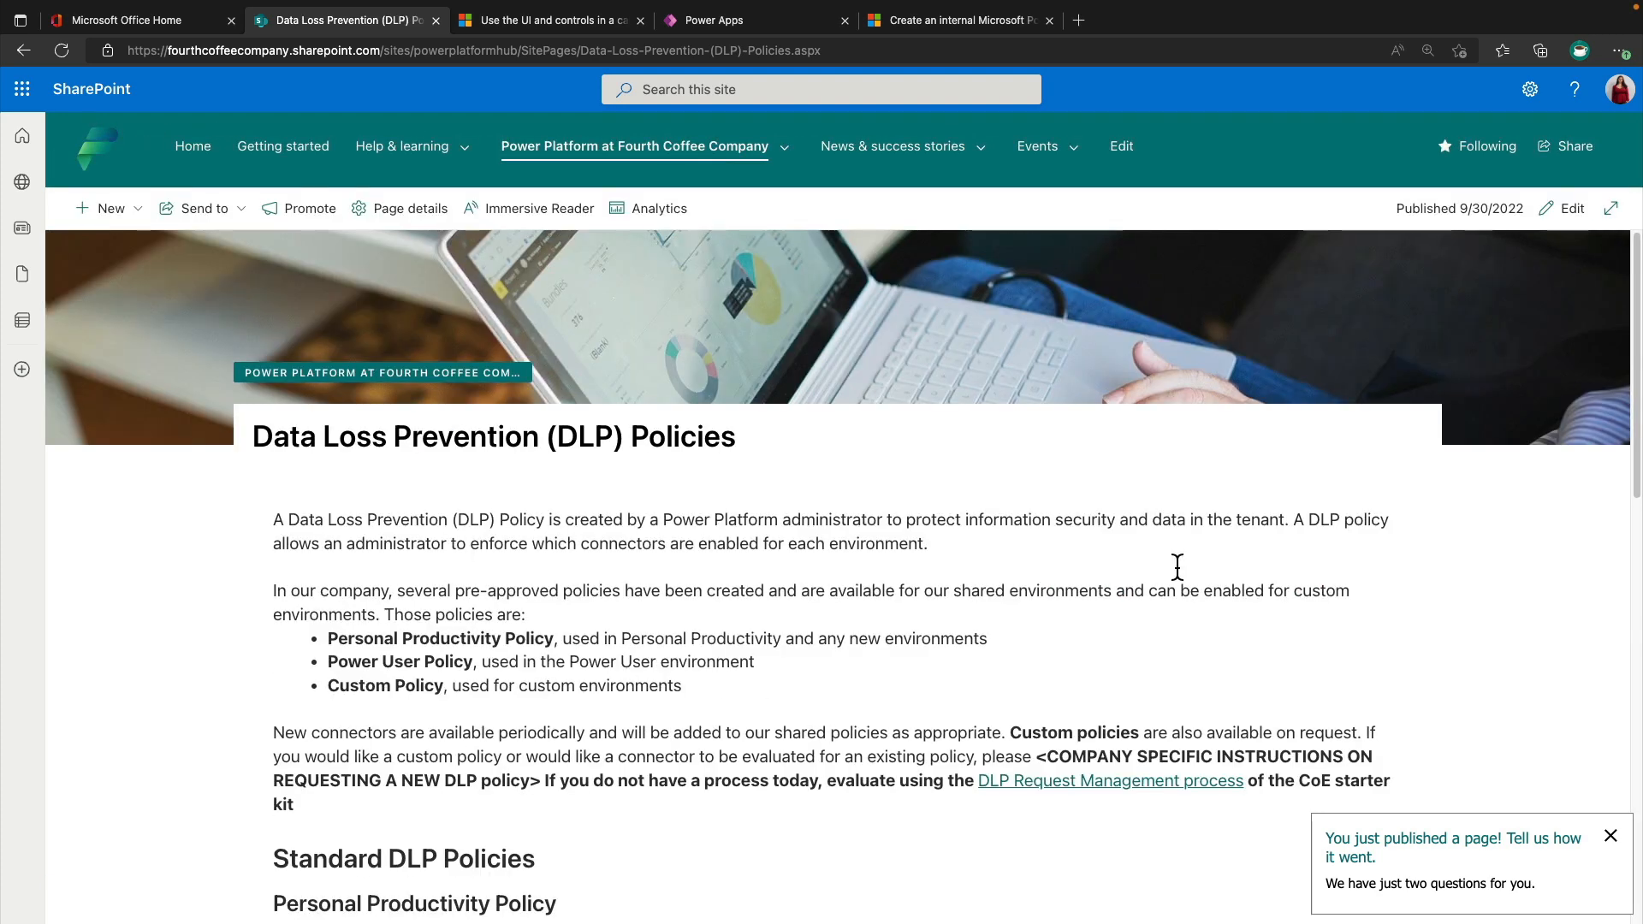
scroll(down, 3)
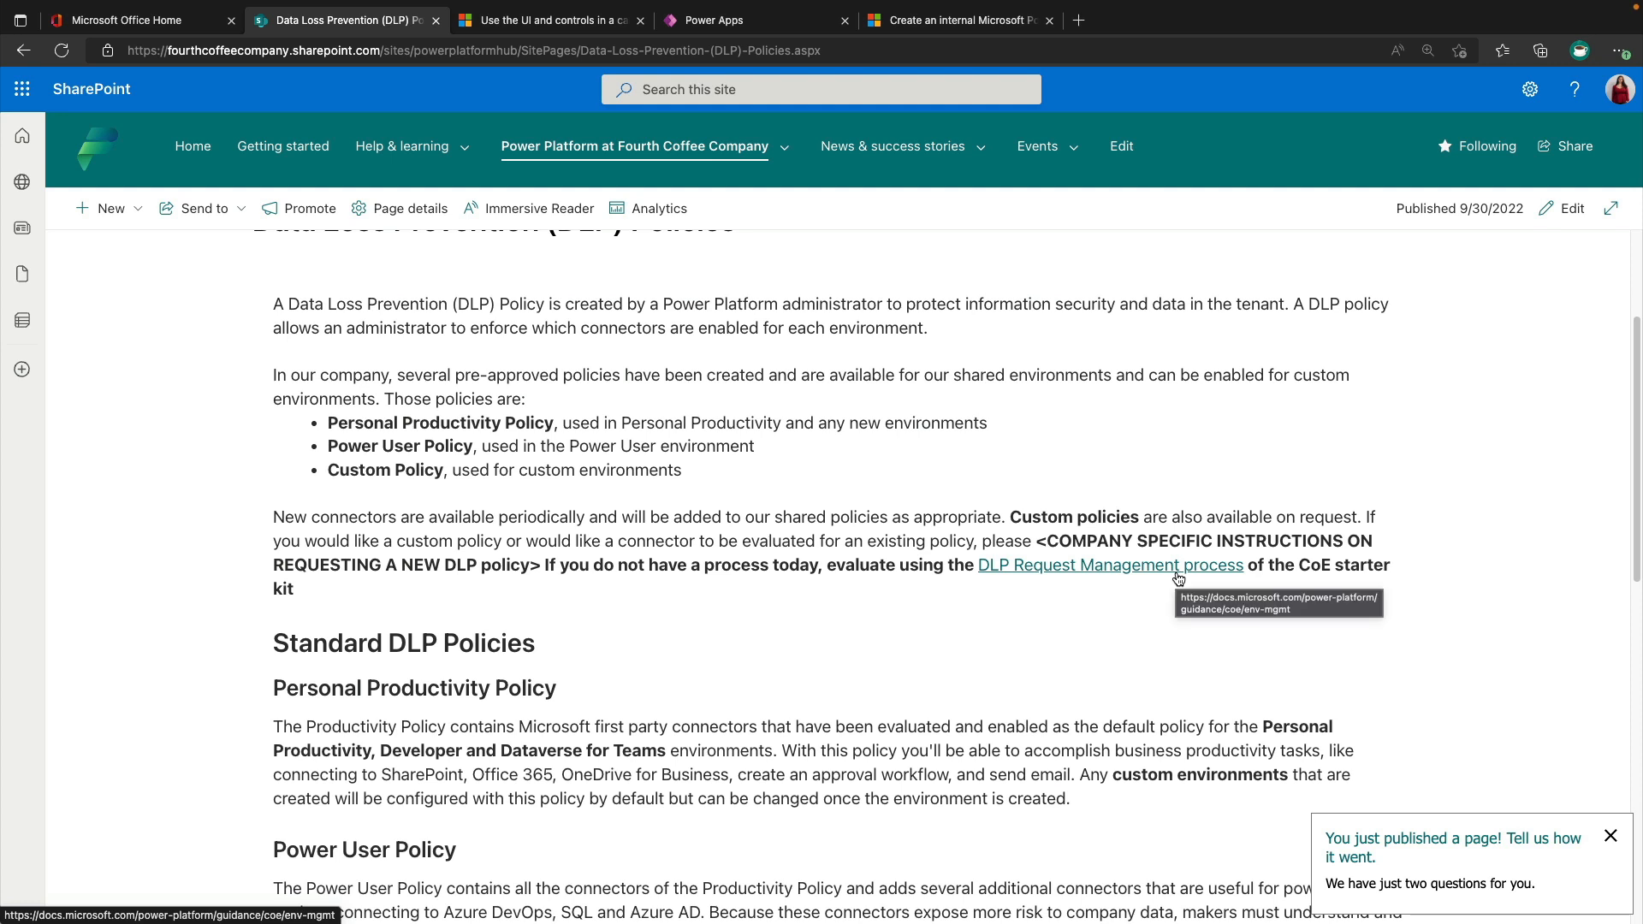
mouse_move(1496, 539)
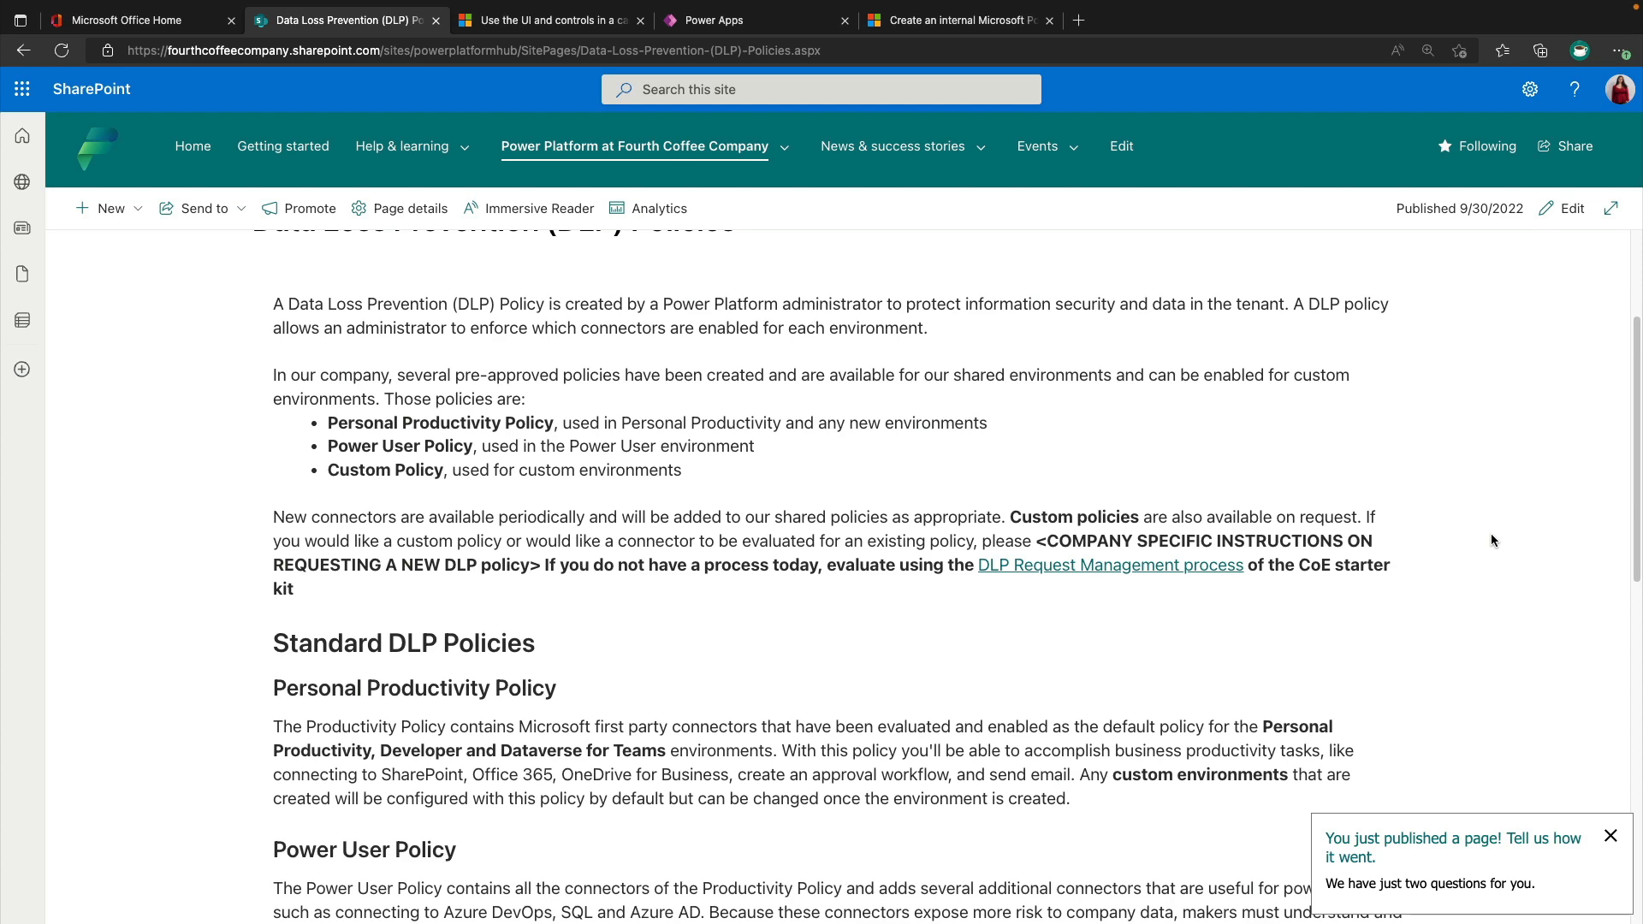
scroll(down, 3)
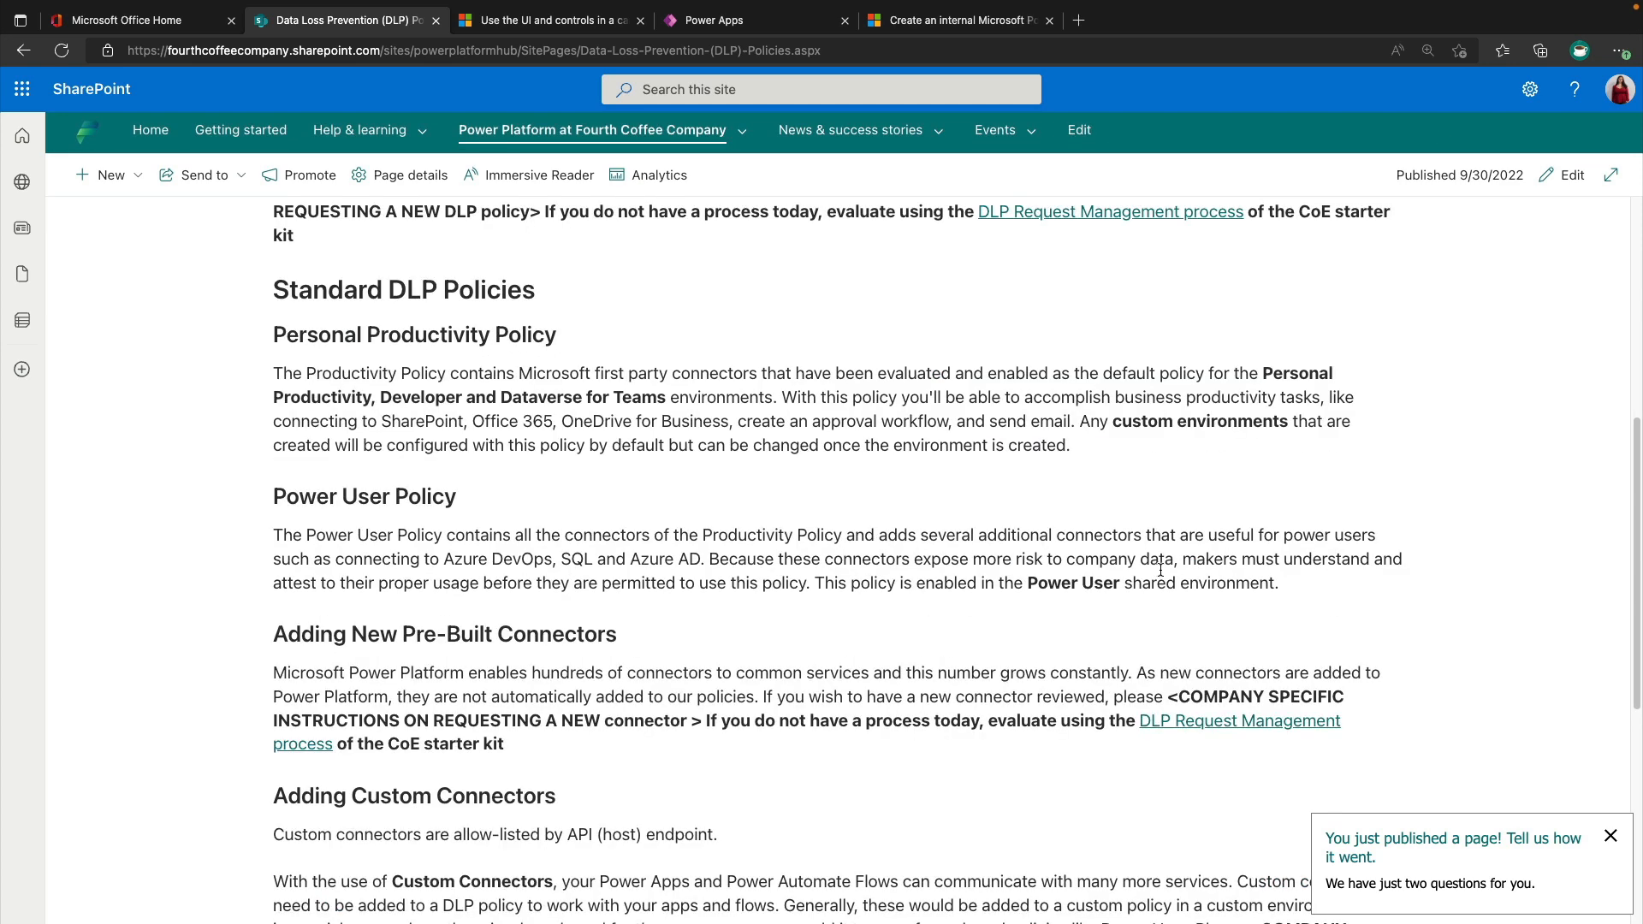
mouse_move(1160, 568)
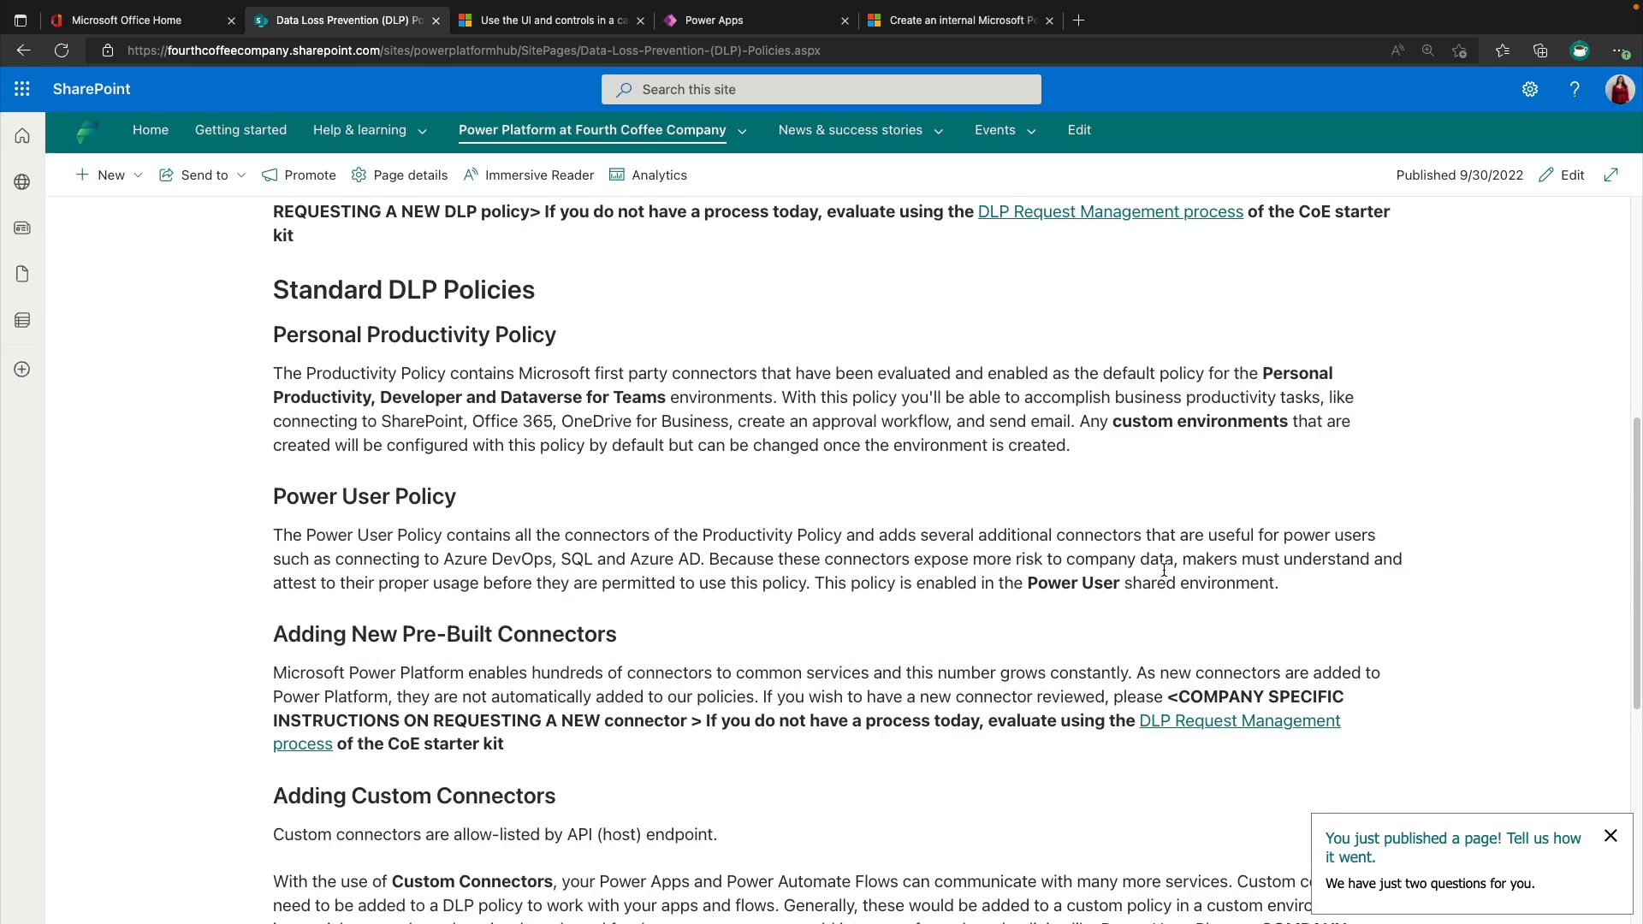
scroll(down, 3)
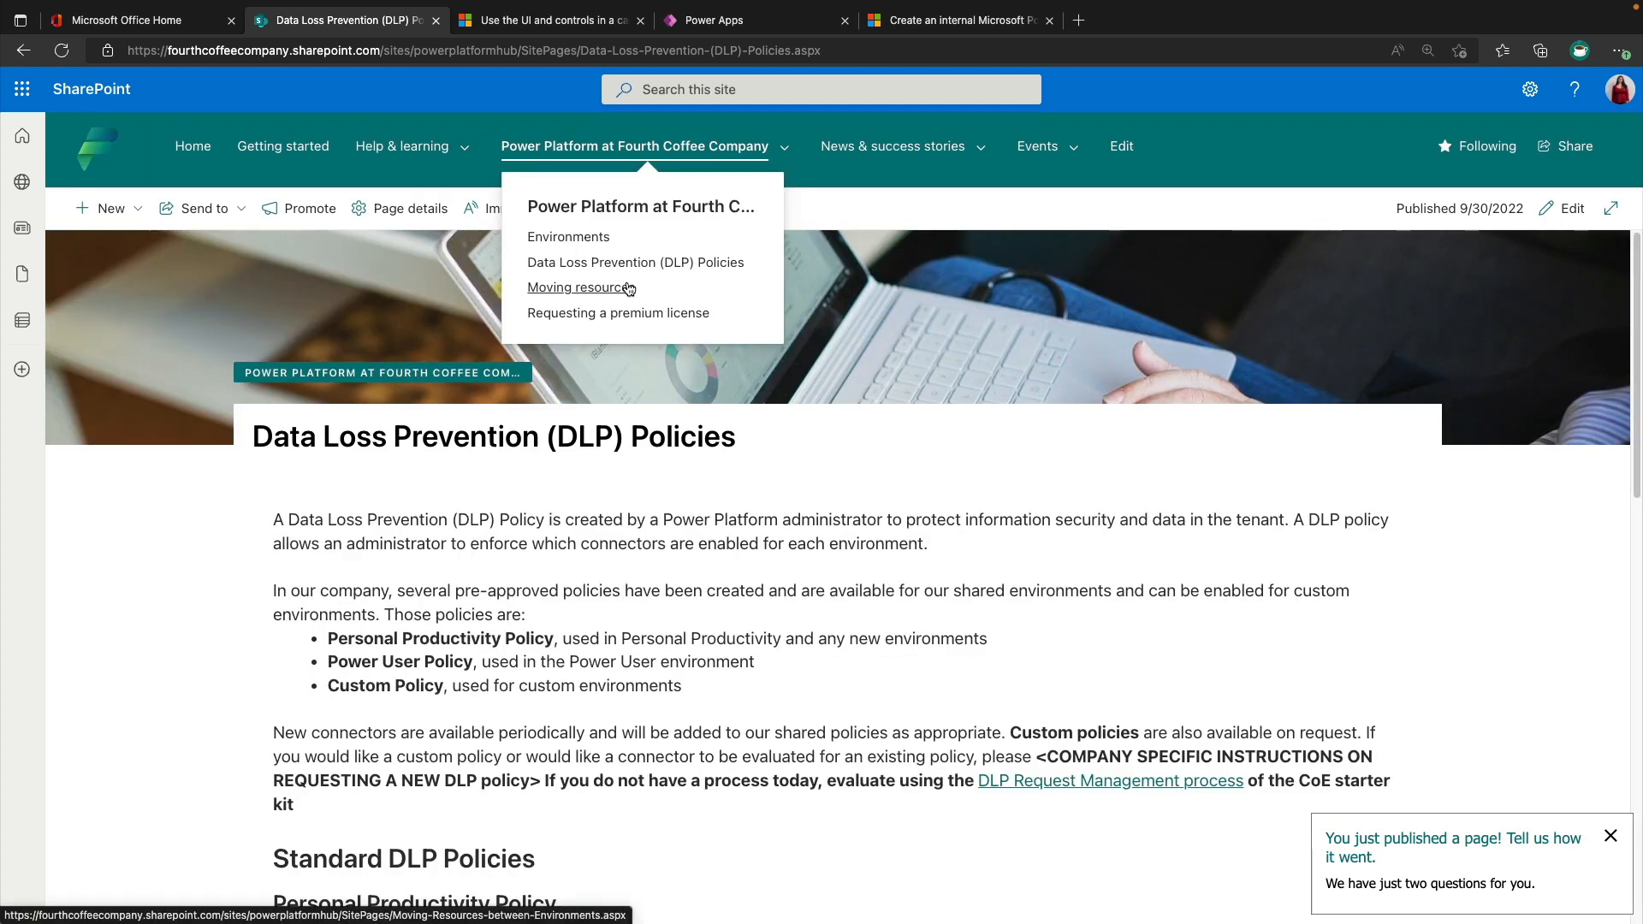
click(576, 287)
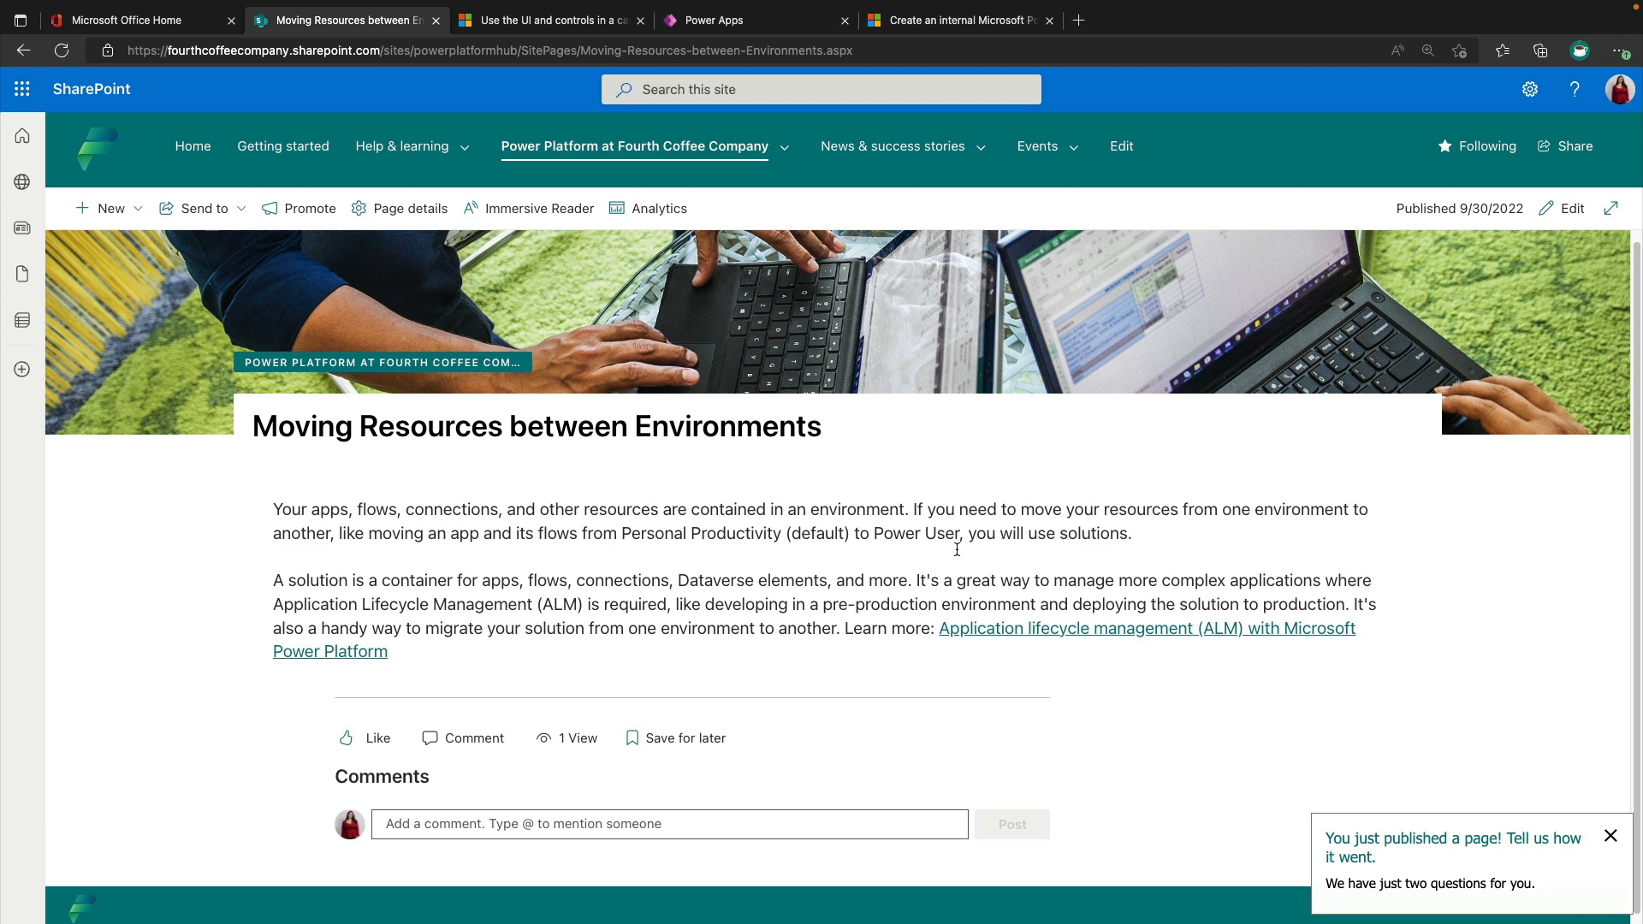
mouse_move(1223, 553)
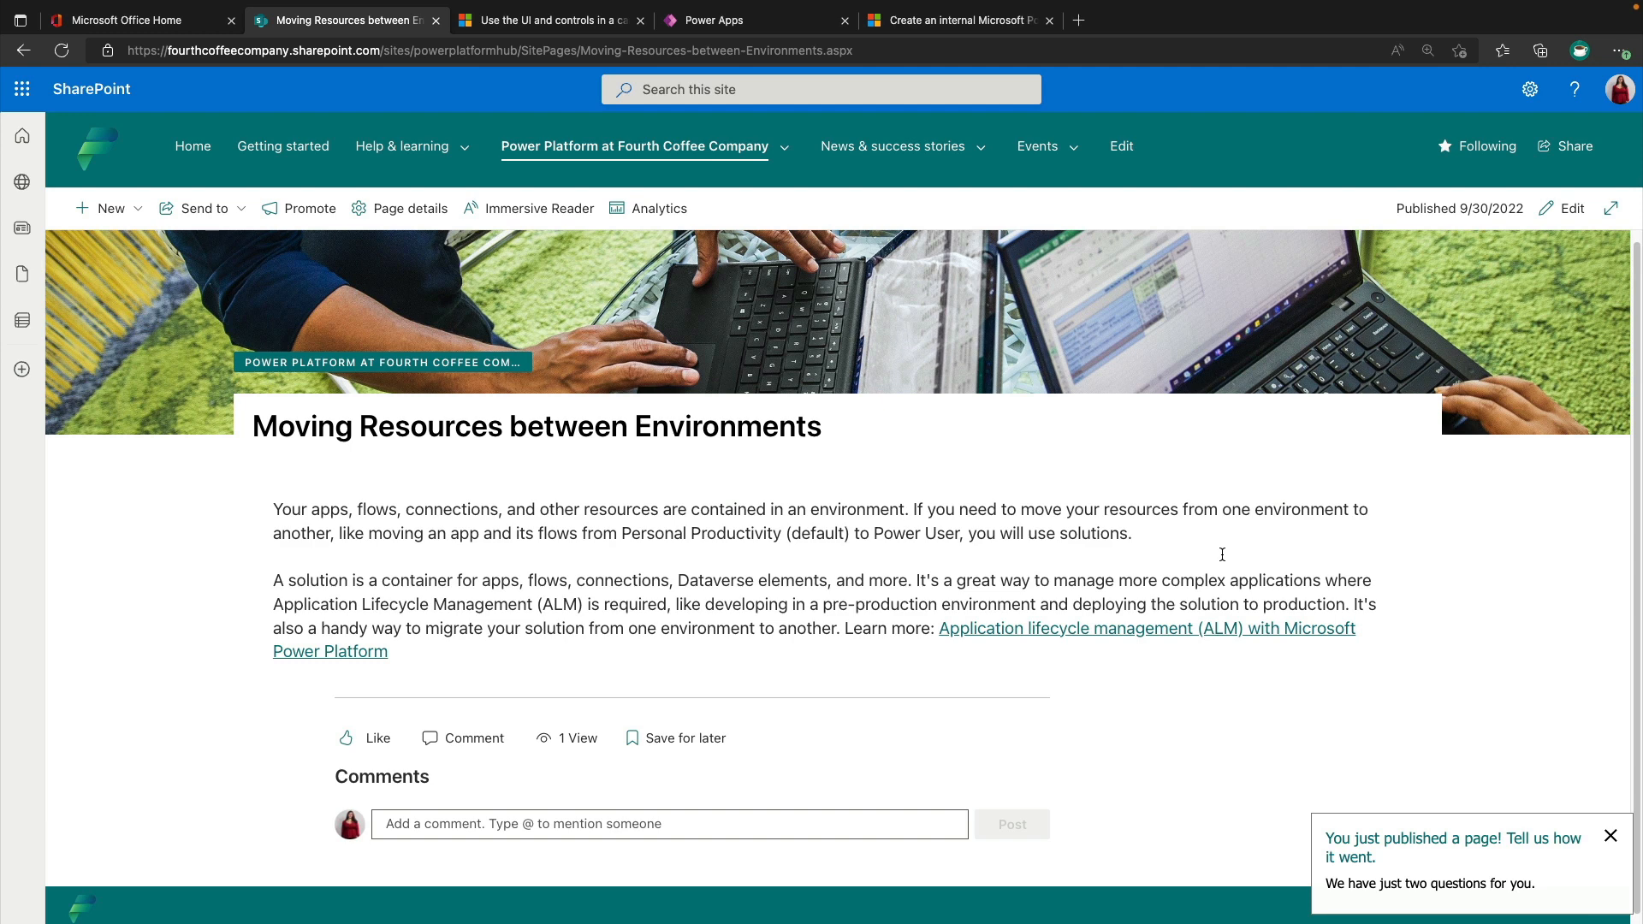
mouse_move(1222, 554)
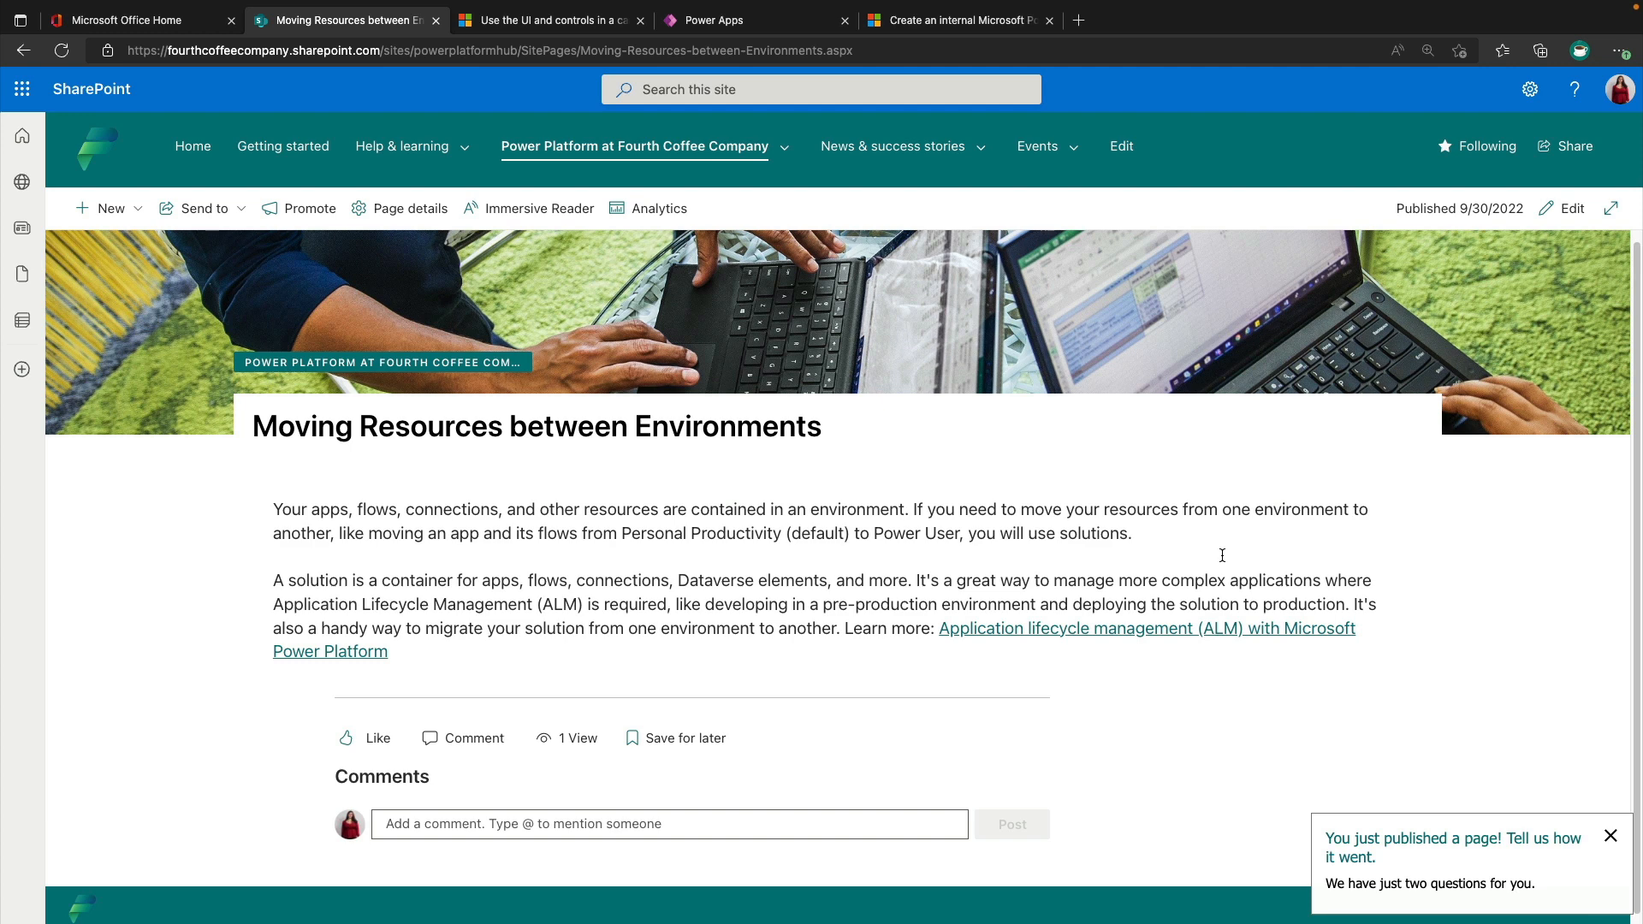
From the Power Platform dropdown go to the Requesting a premium license page.
click(633, 146)
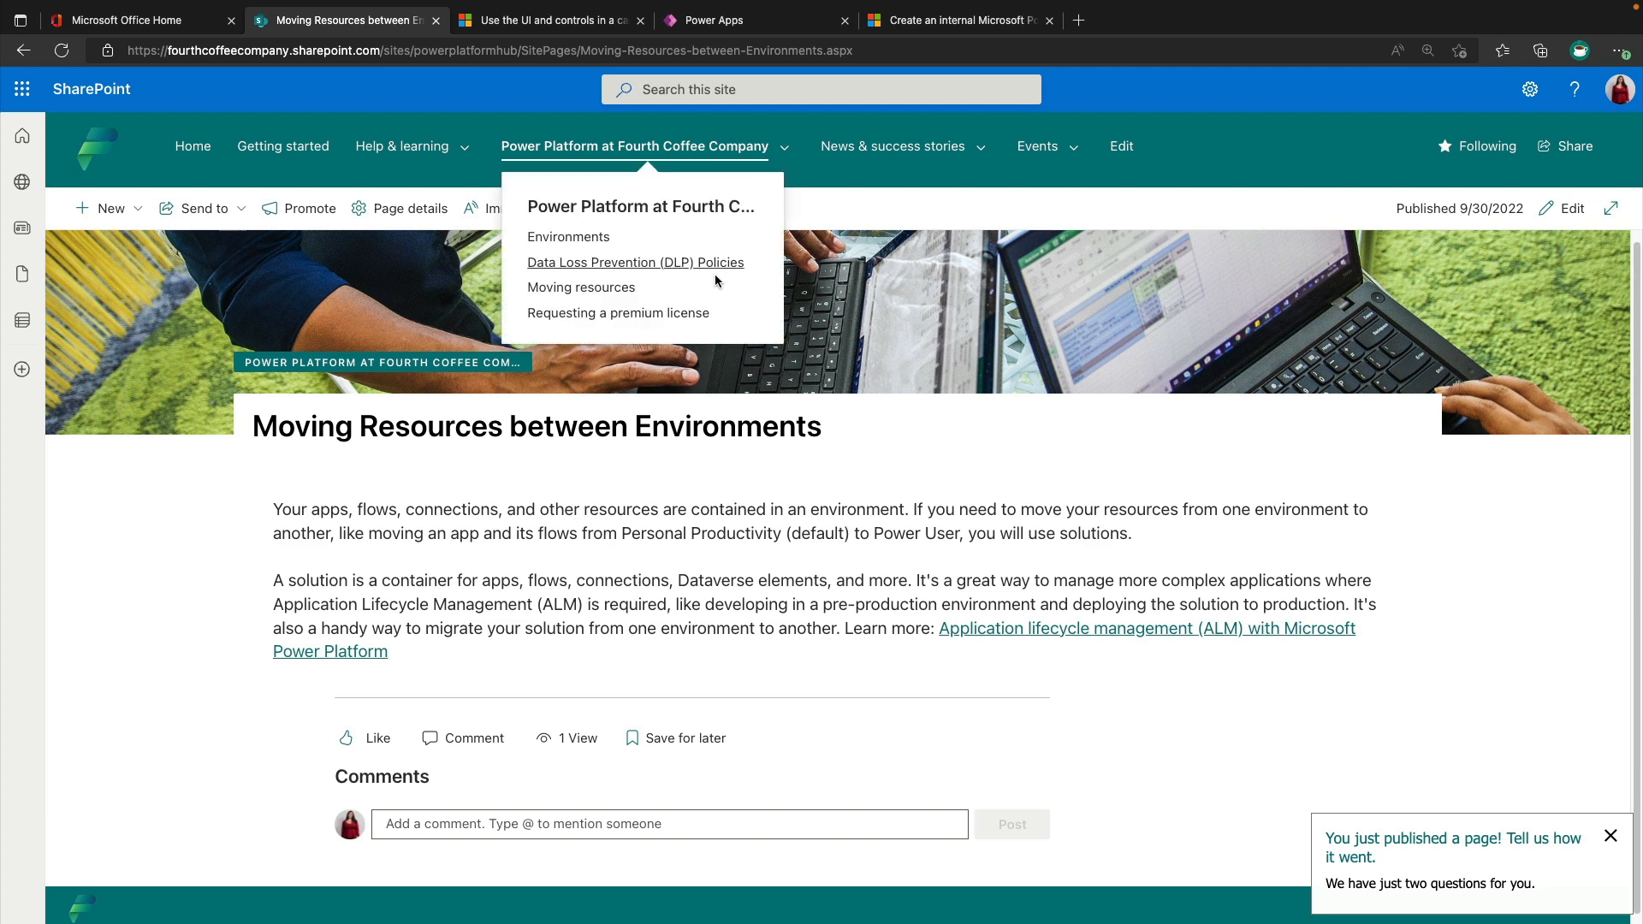
click(618, 312)
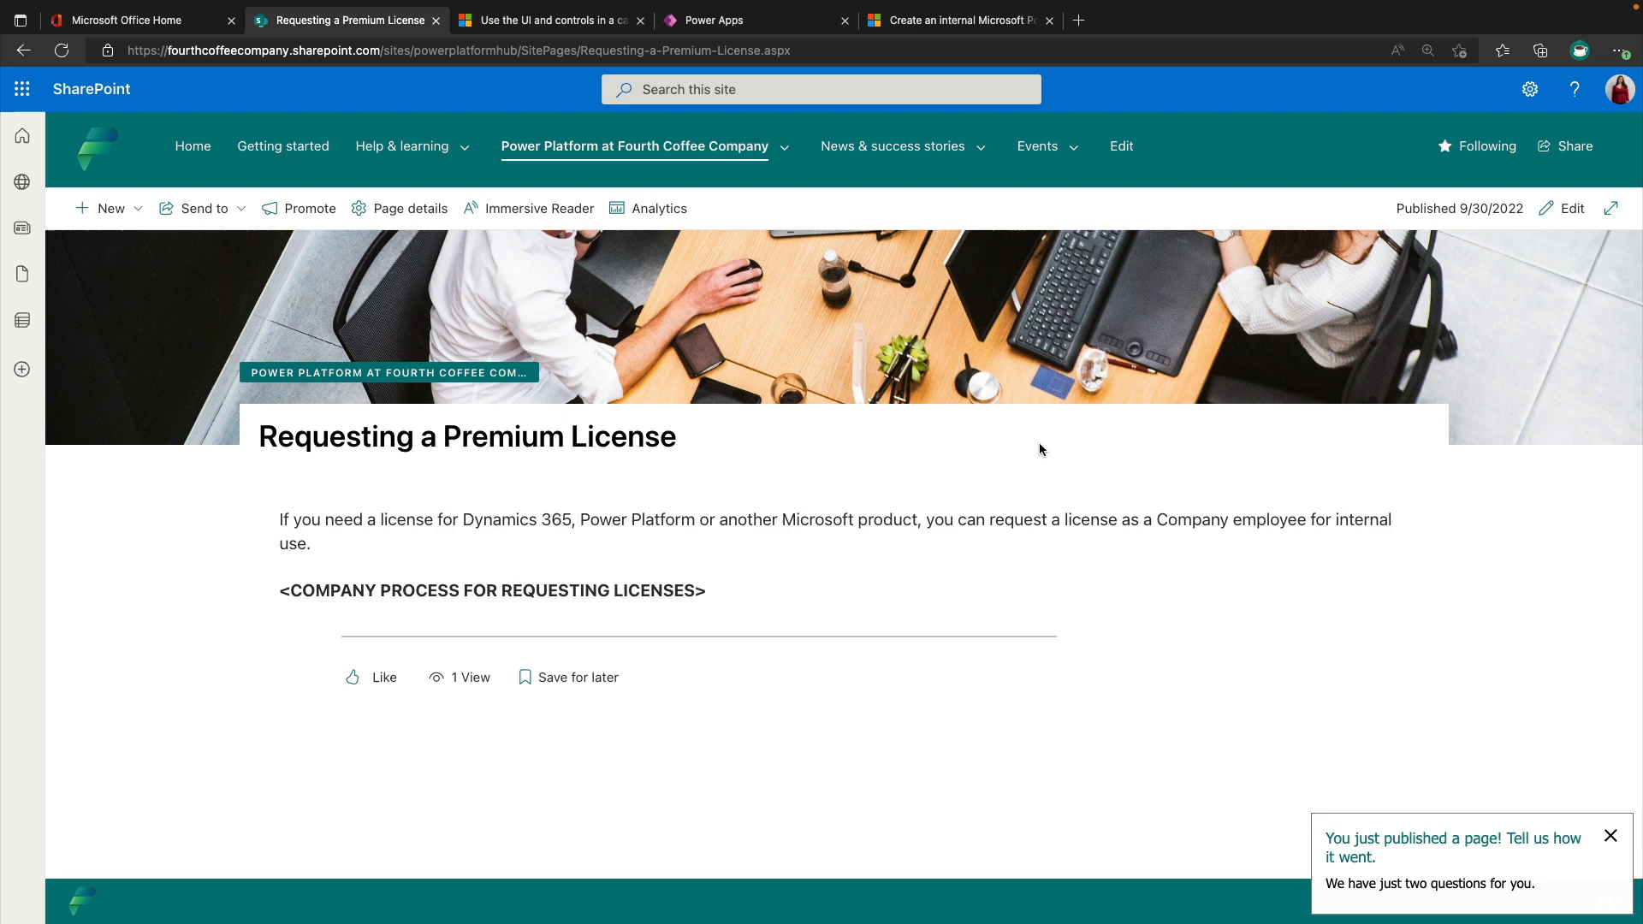
mouse_move(942, 169)
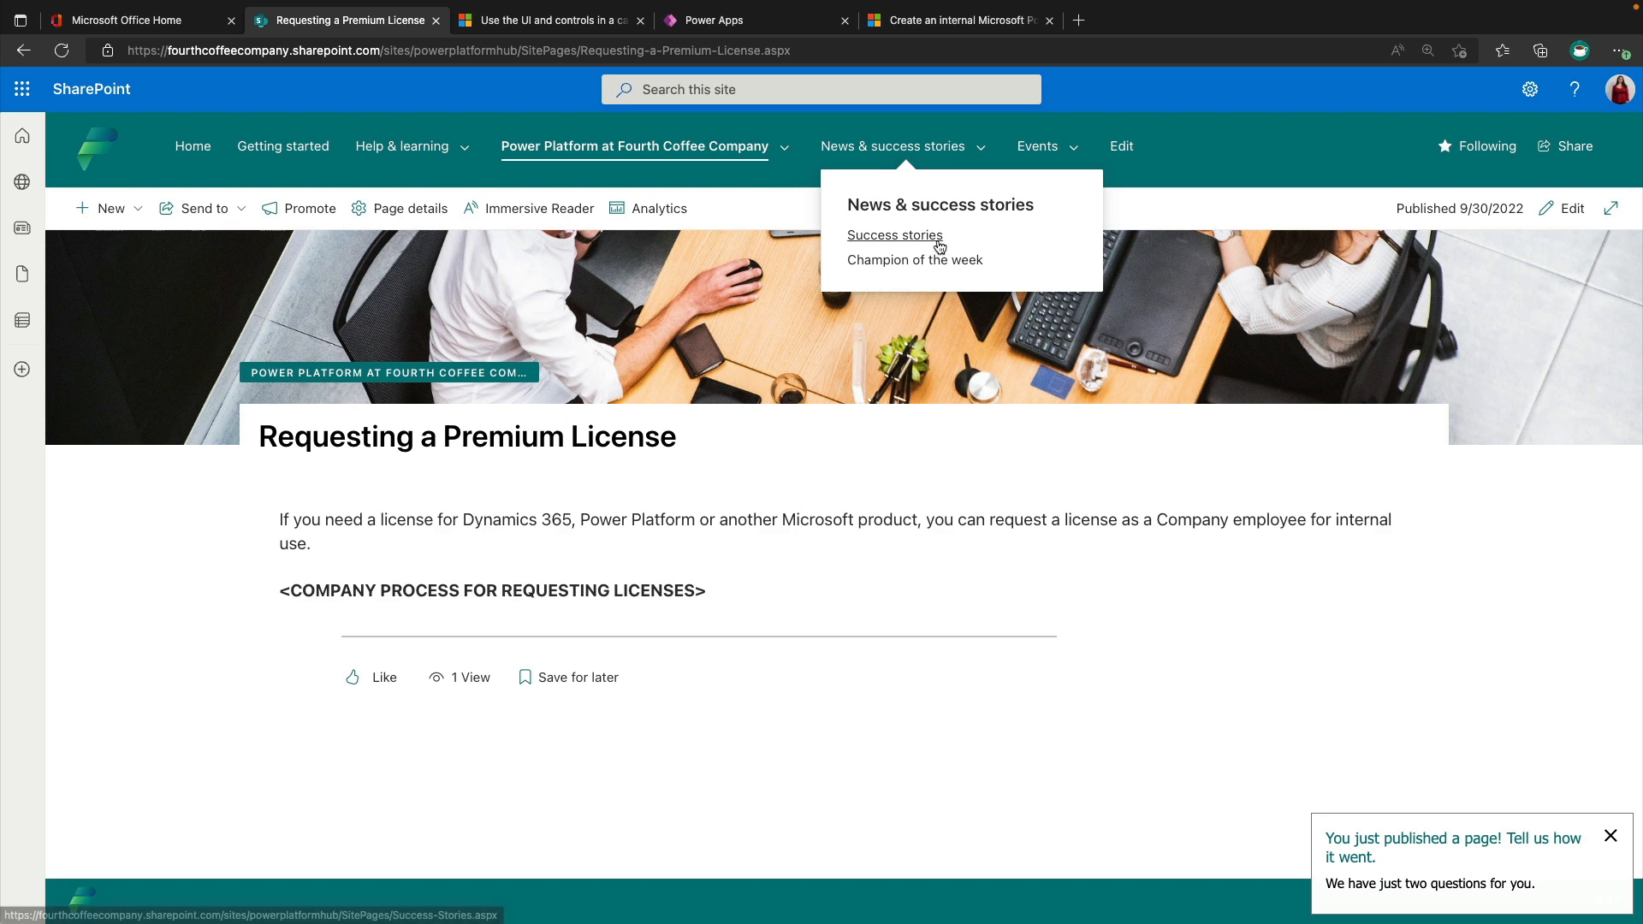
Go to Success stories, enter the Finance department story and scroll its Overview to Solution sections.
click(894, 234)
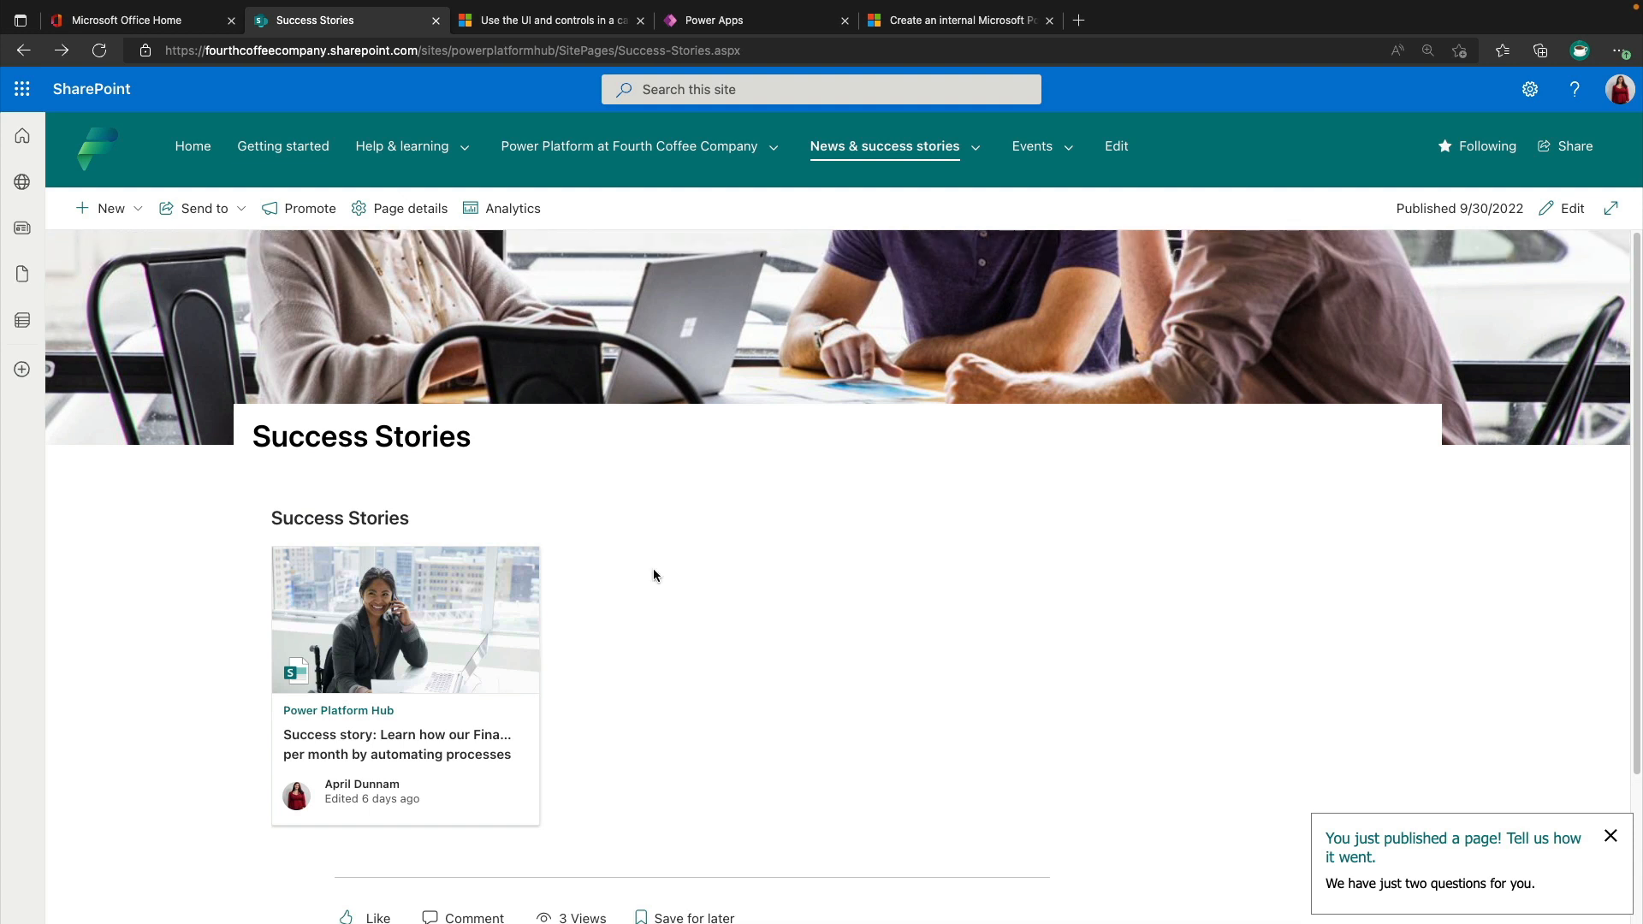
mouse_move(493, 671)
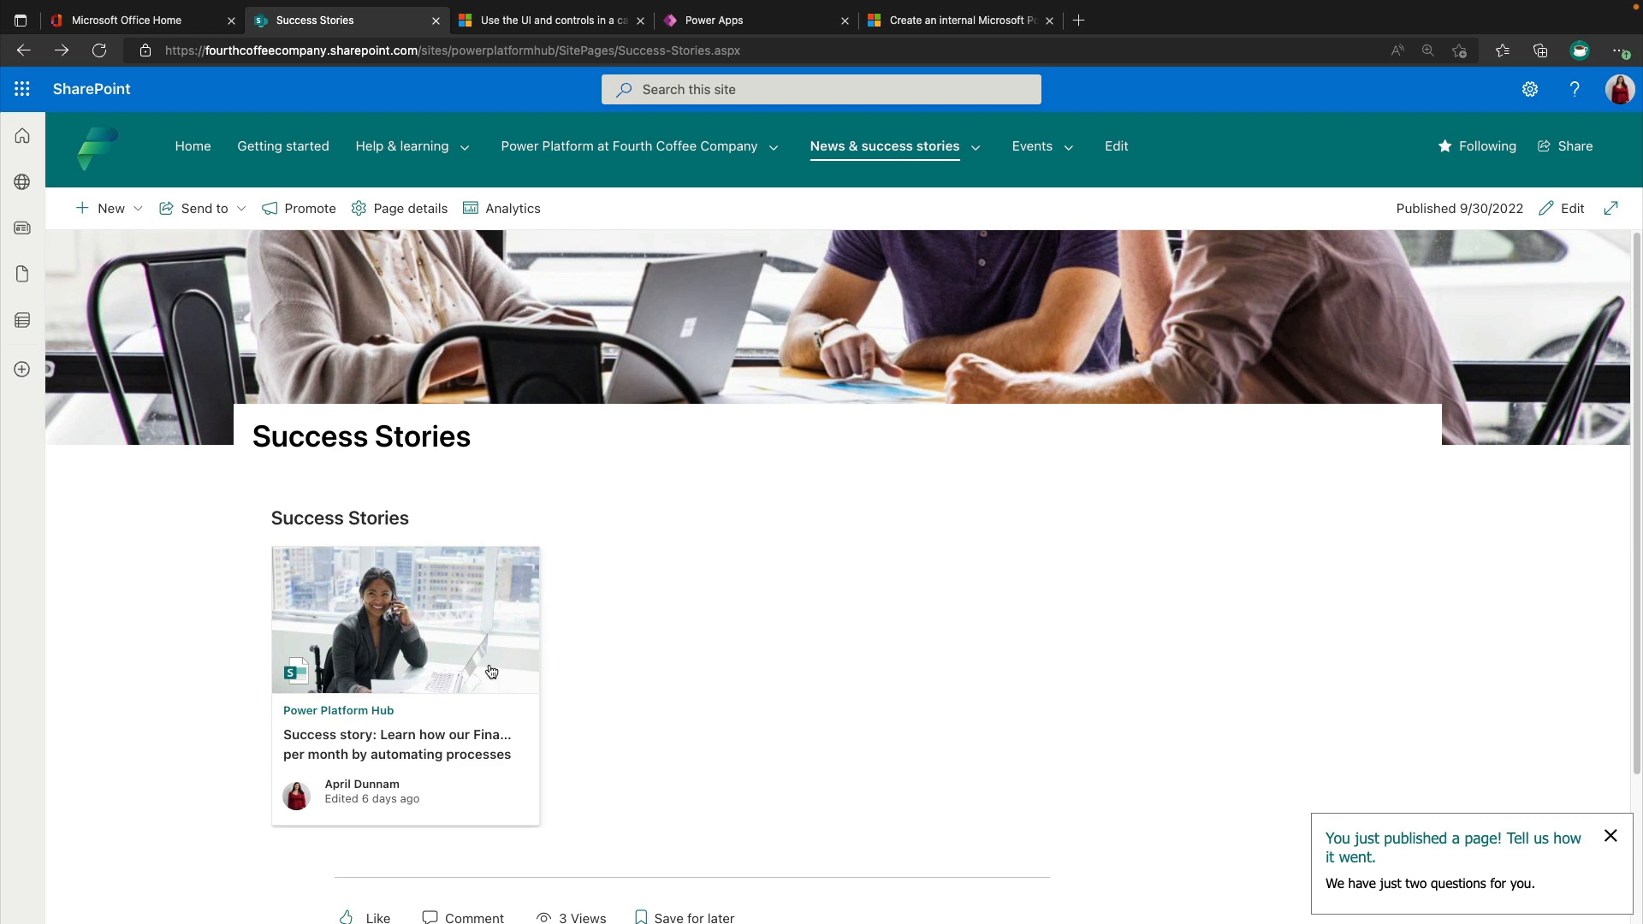
mouse_move(492, 661)
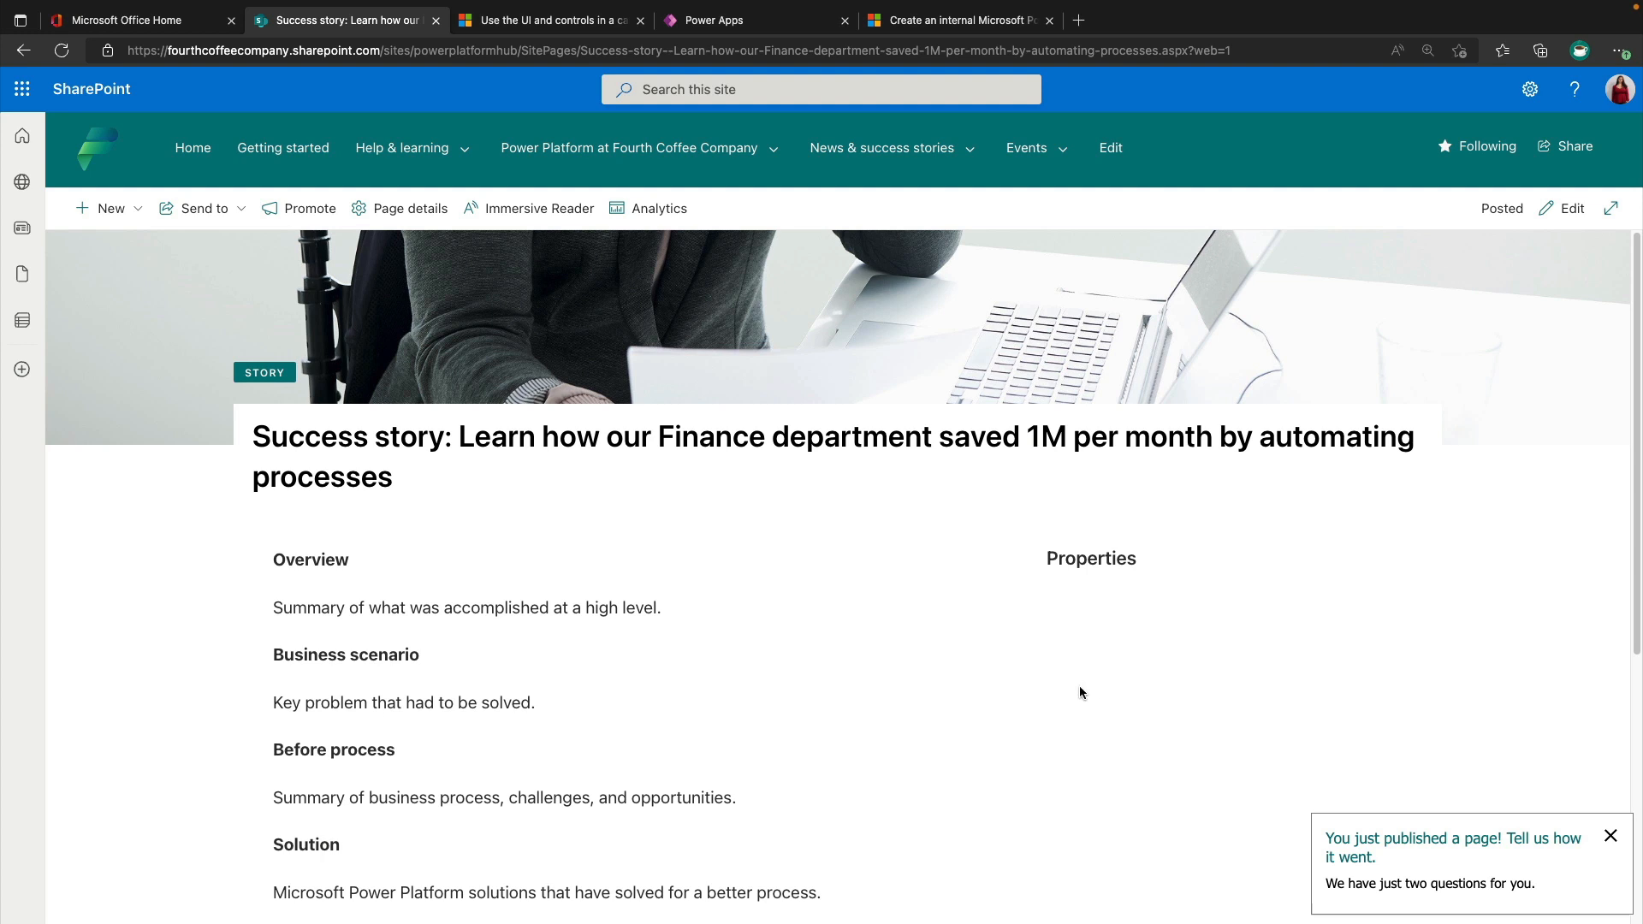
scroll(down, 3)
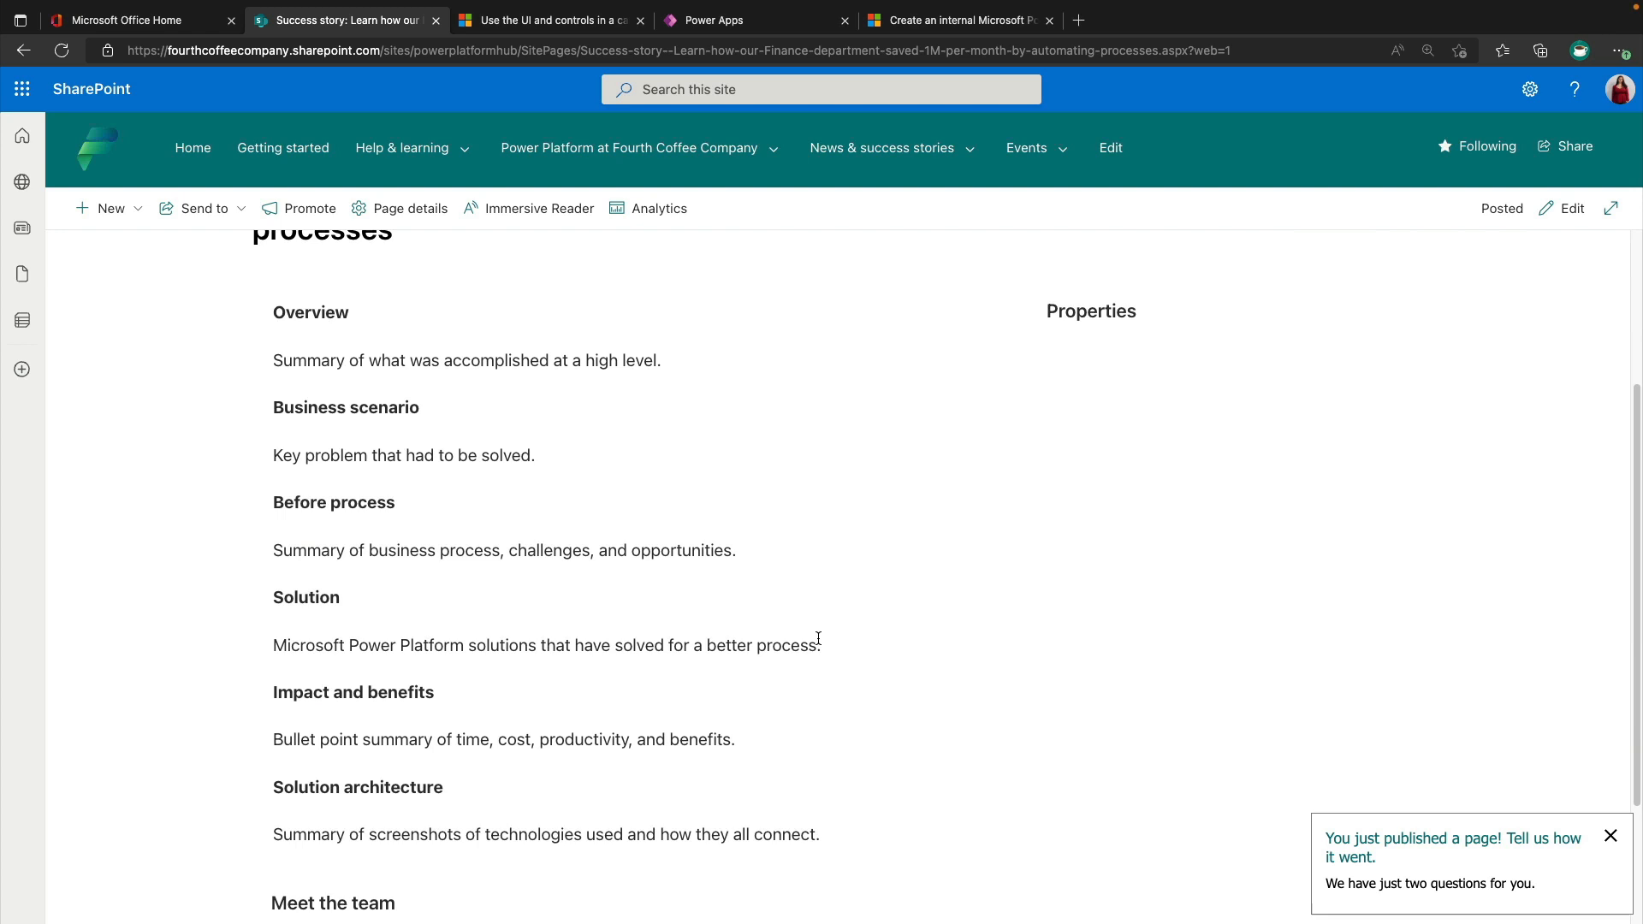
scroll(down, 3)
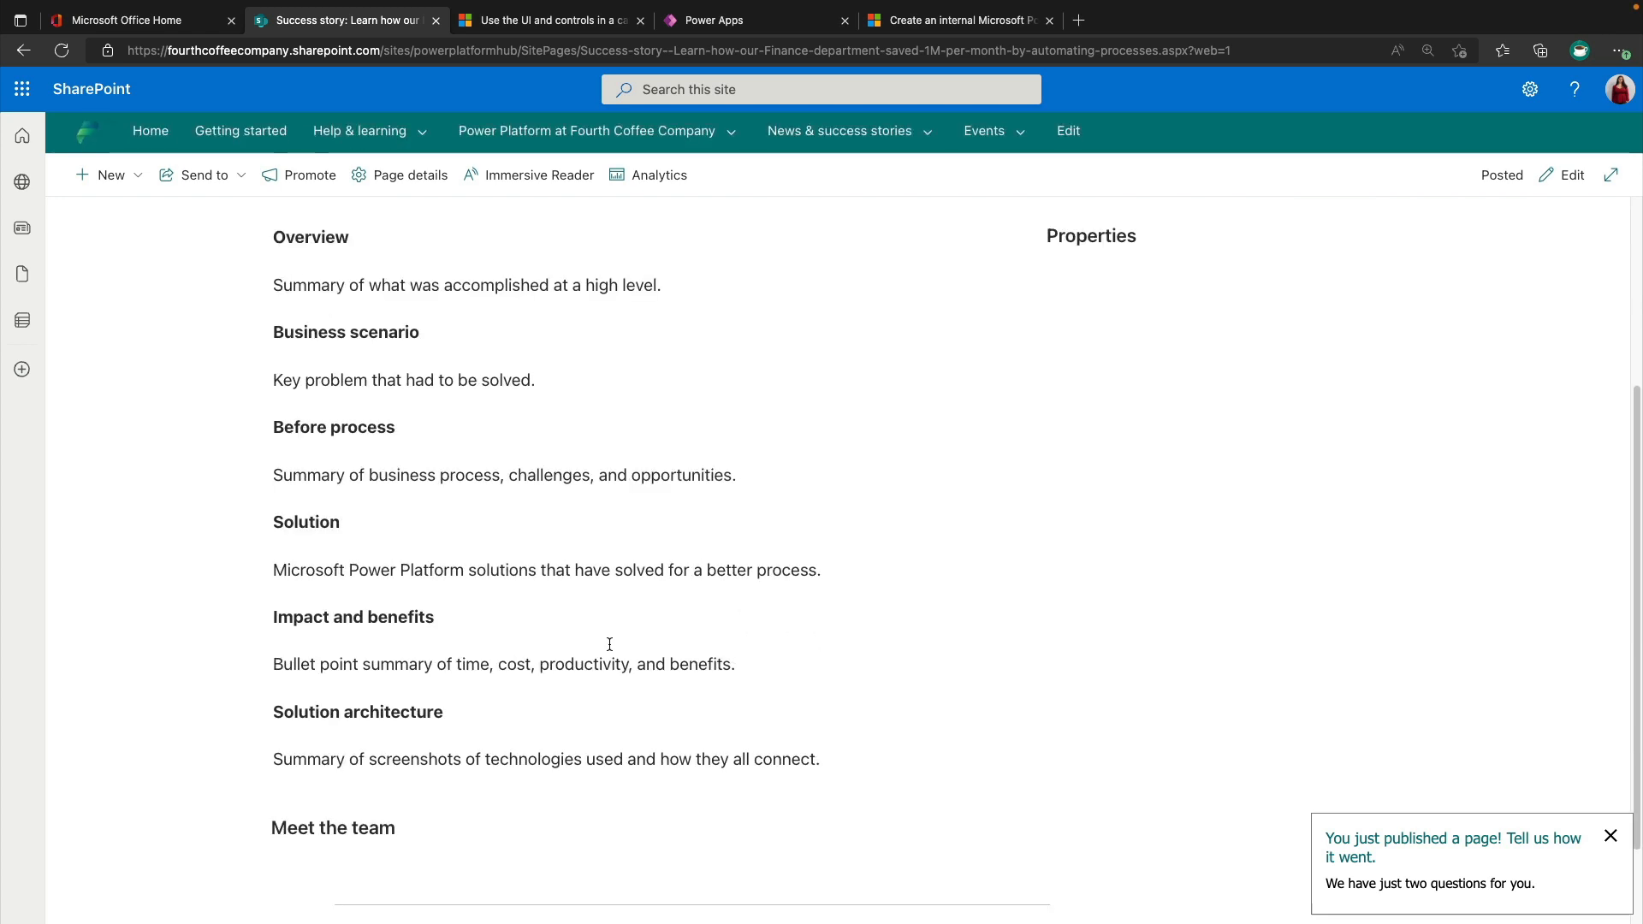
mouse_move(769, 699)
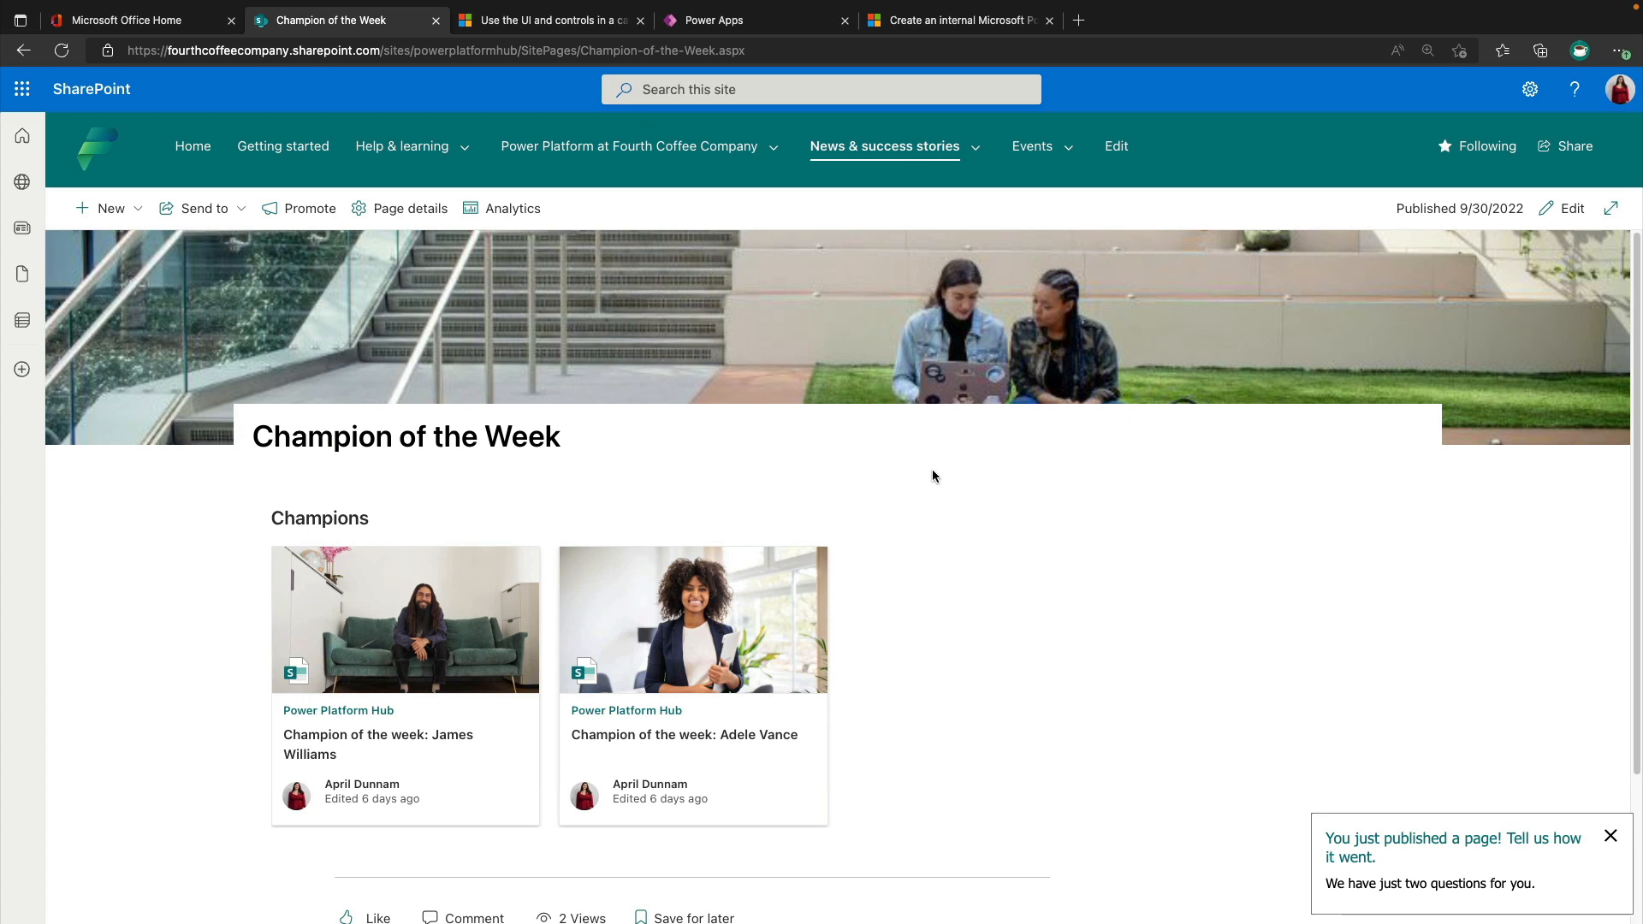
scroll(down, 3)
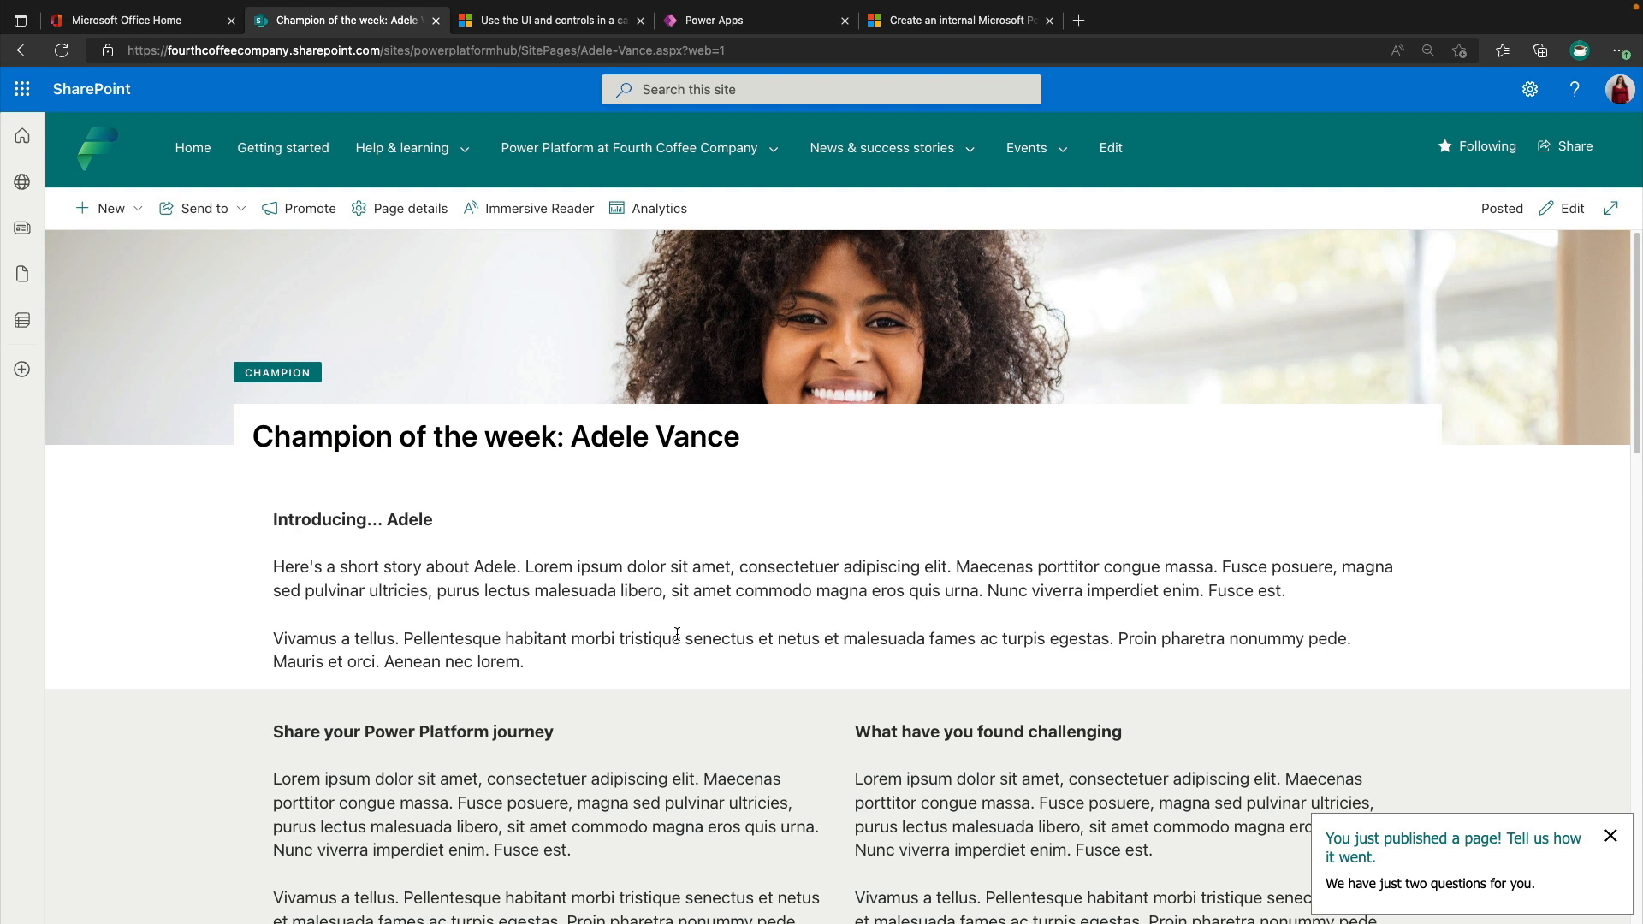
mouse_move(164, 568)
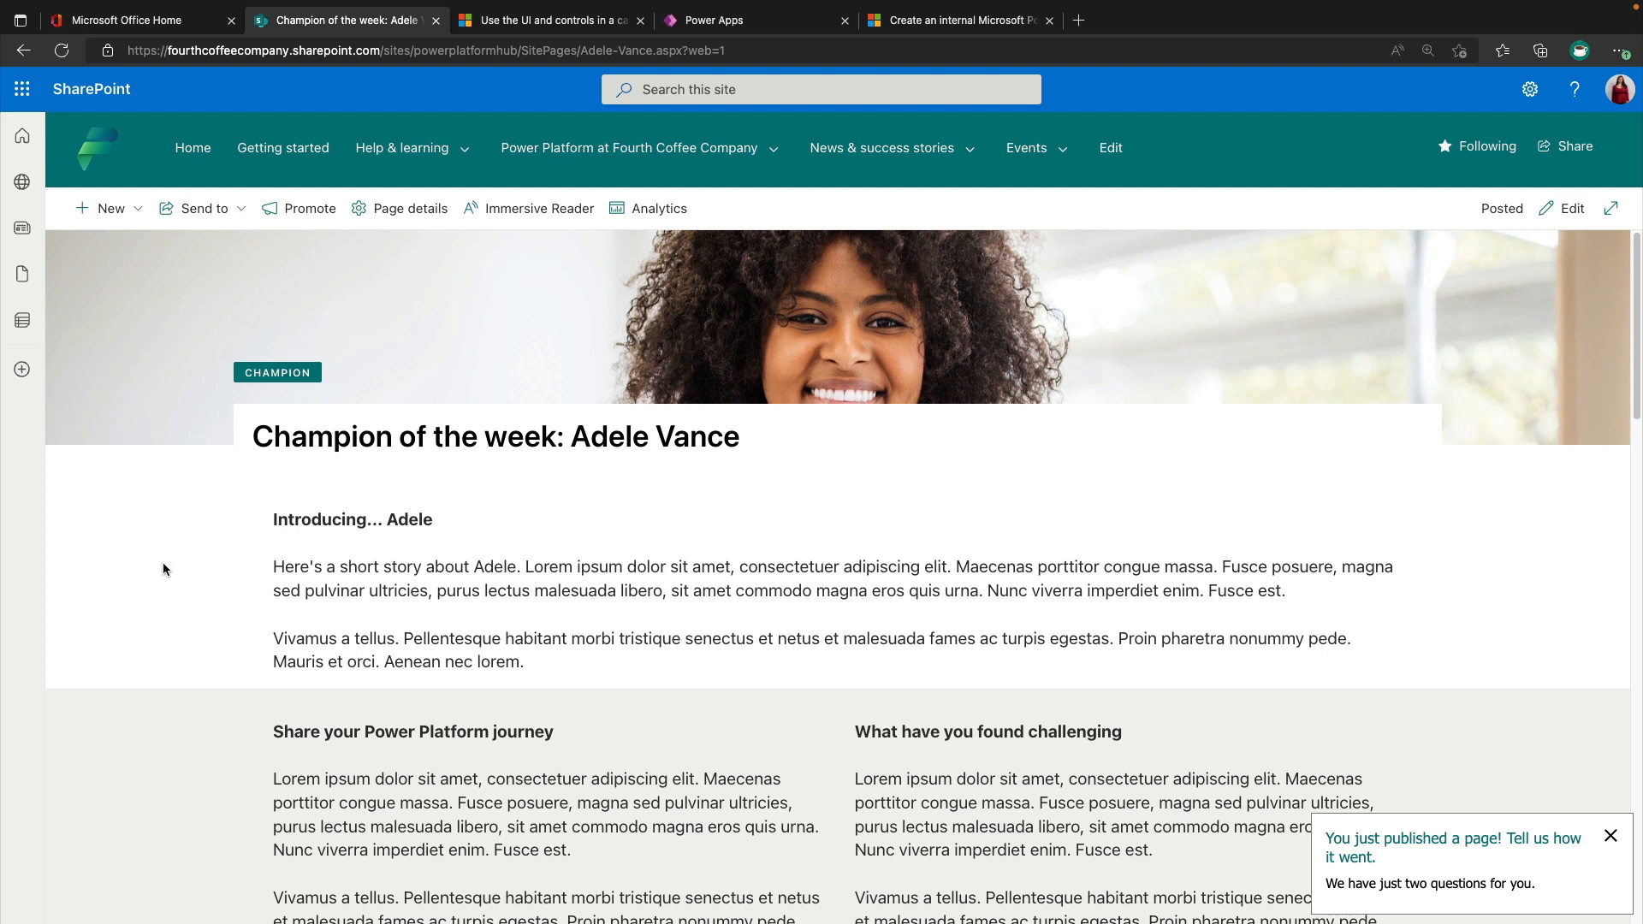
scroll(down, 3)
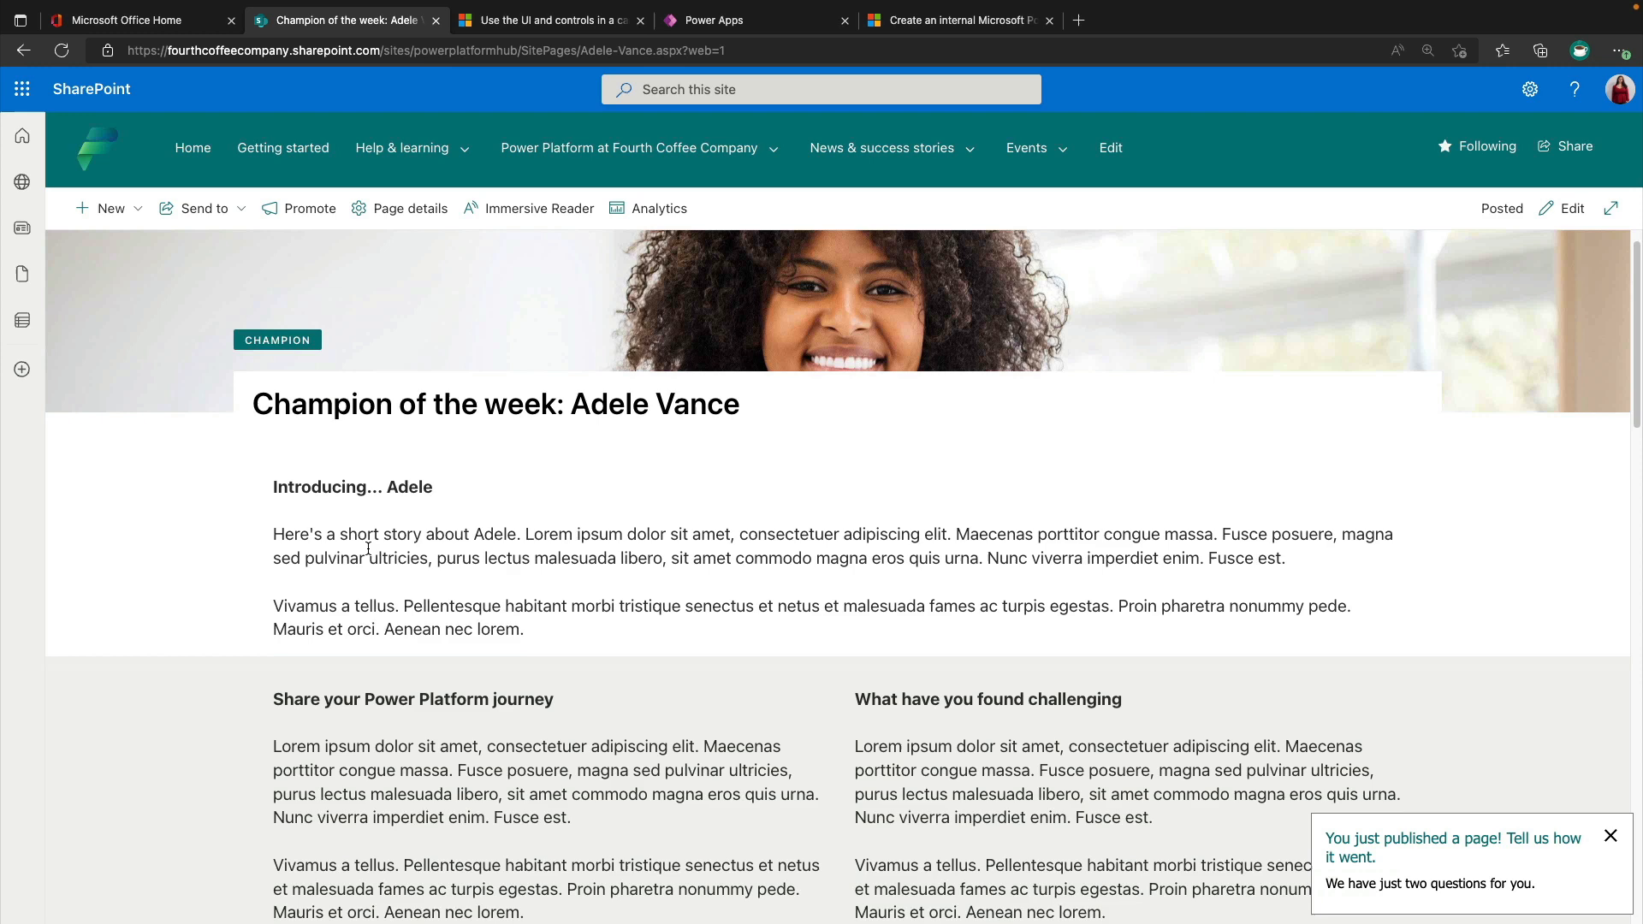
scroll(down, 3)
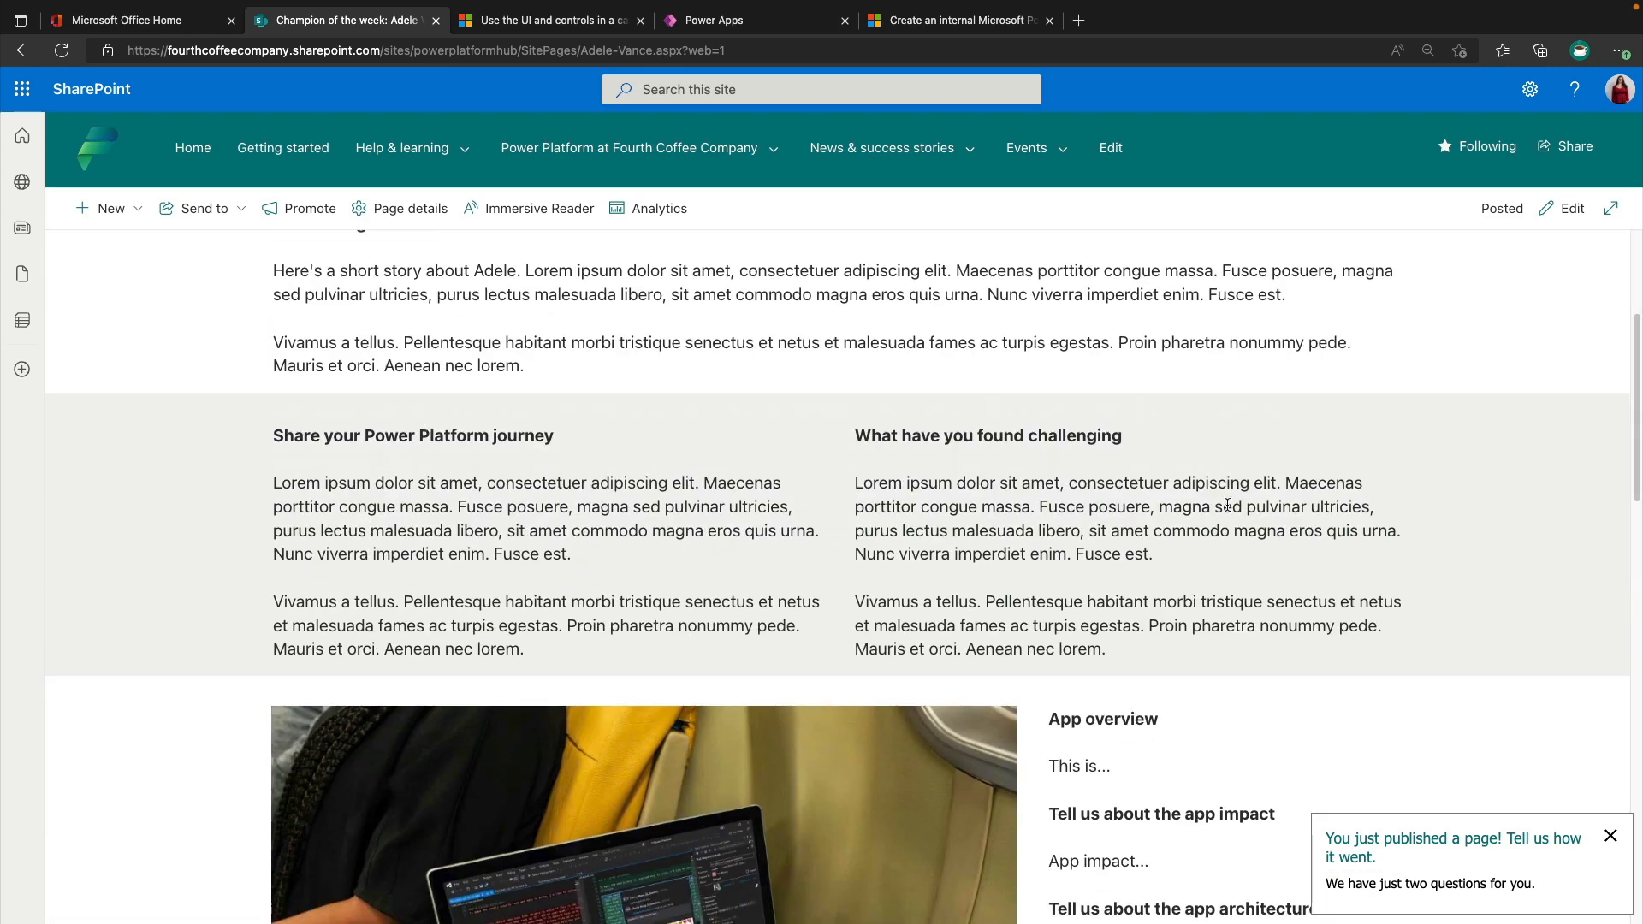
scroll(down, 3)
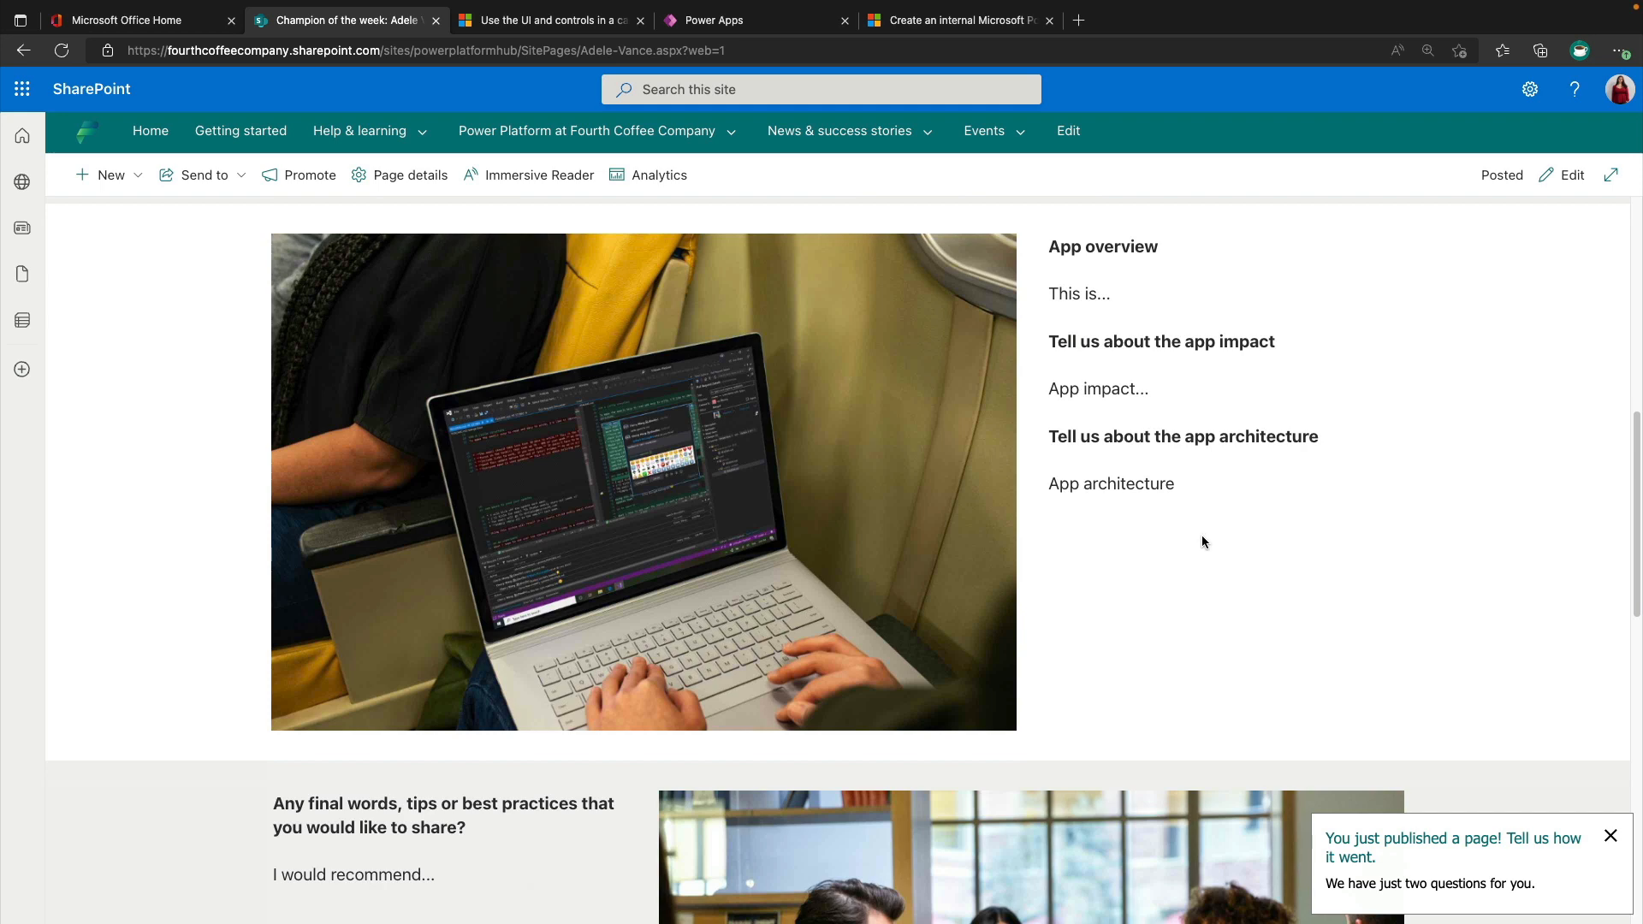
scroll(down, 3)
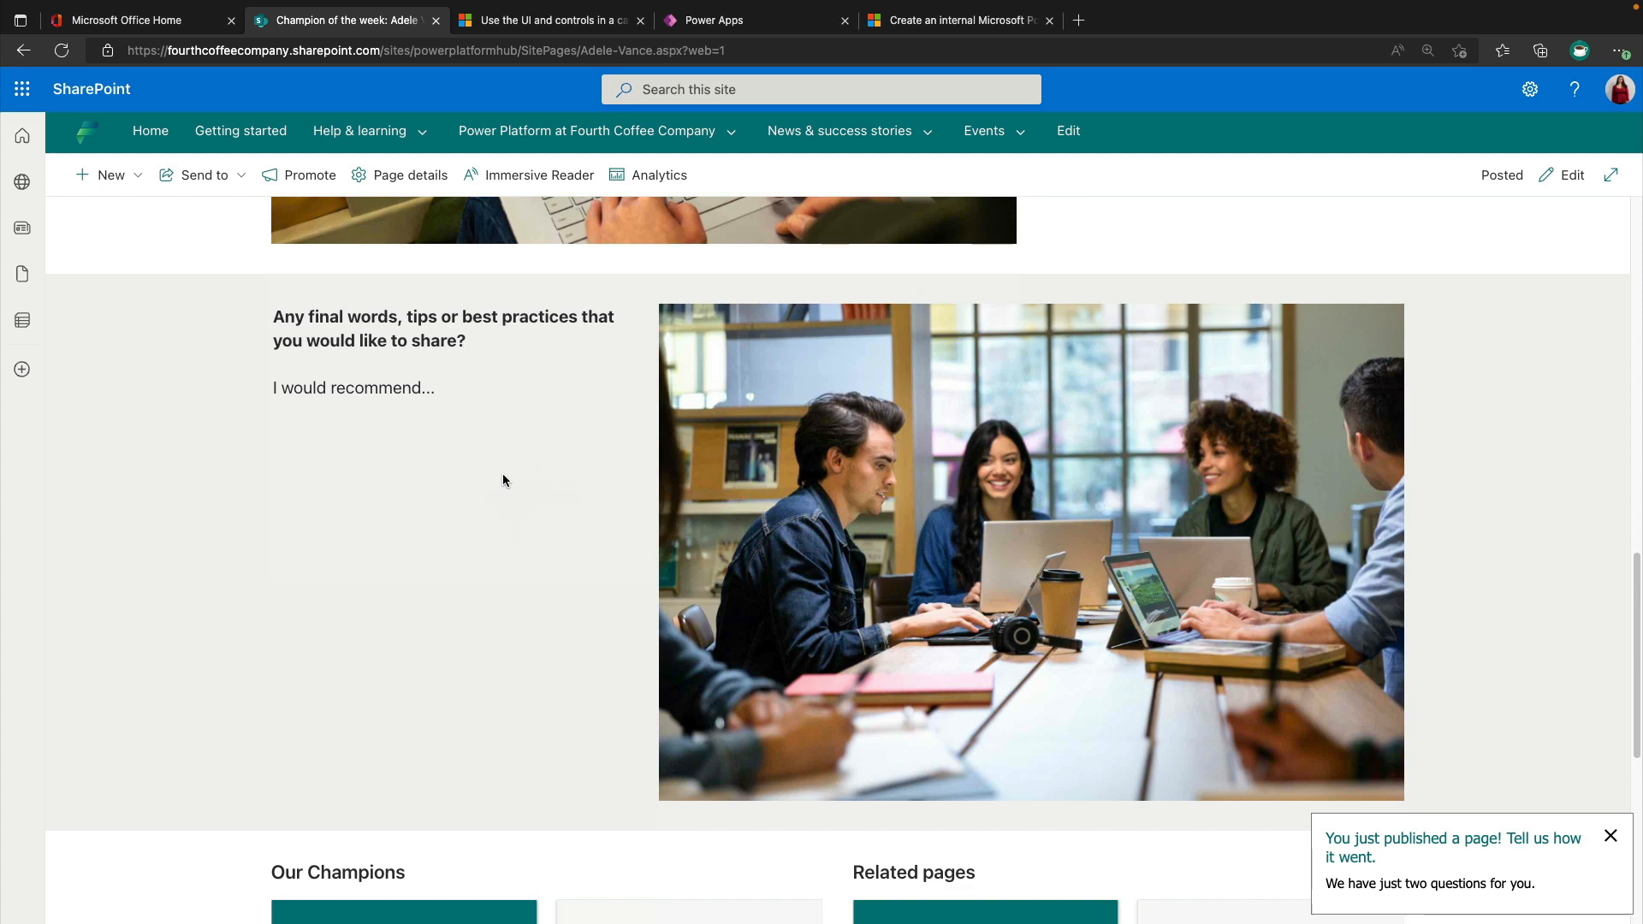
scroll(down, 3)
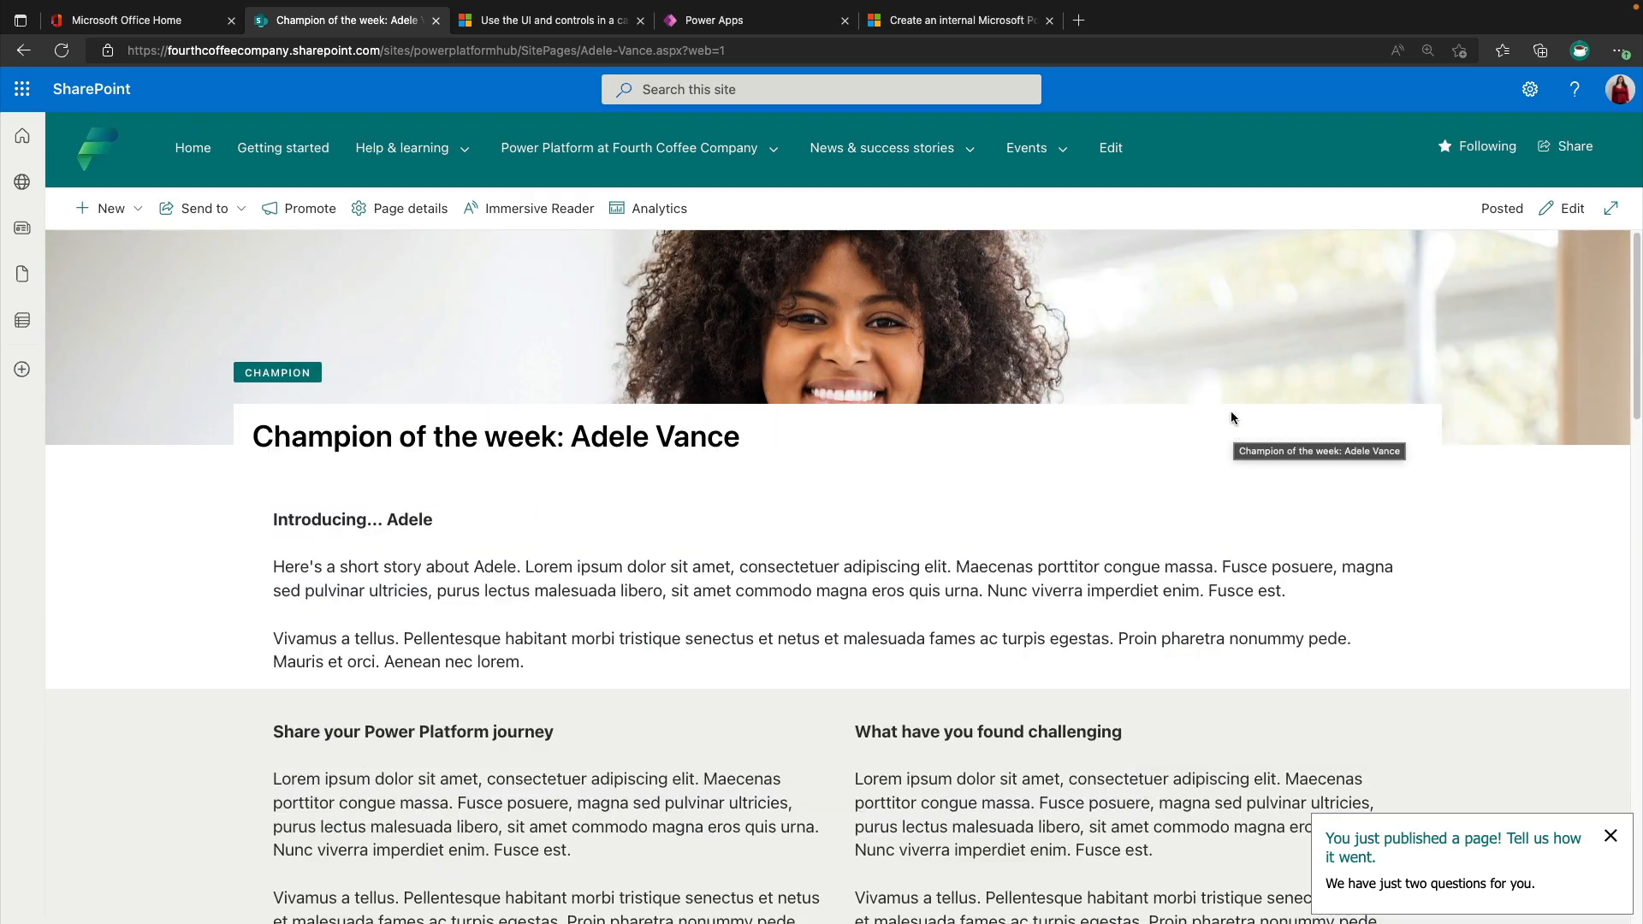
From Events choose Hackathons and read the Research and innovation hackathon's countdown and team table.
click(1026, 148)
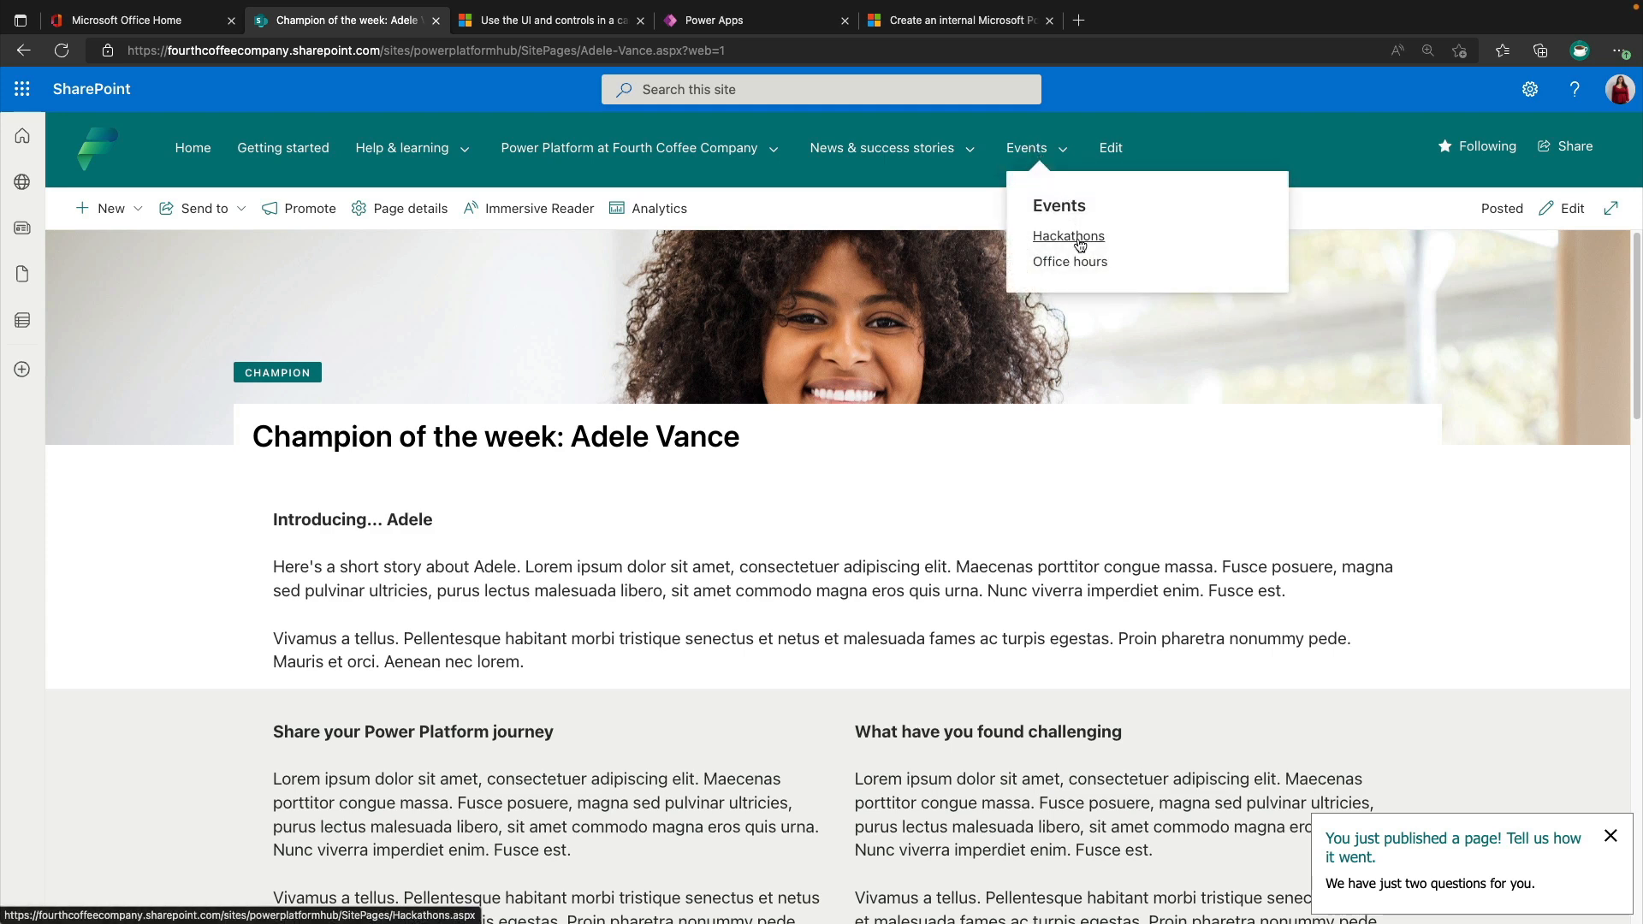
click(1069, 236)
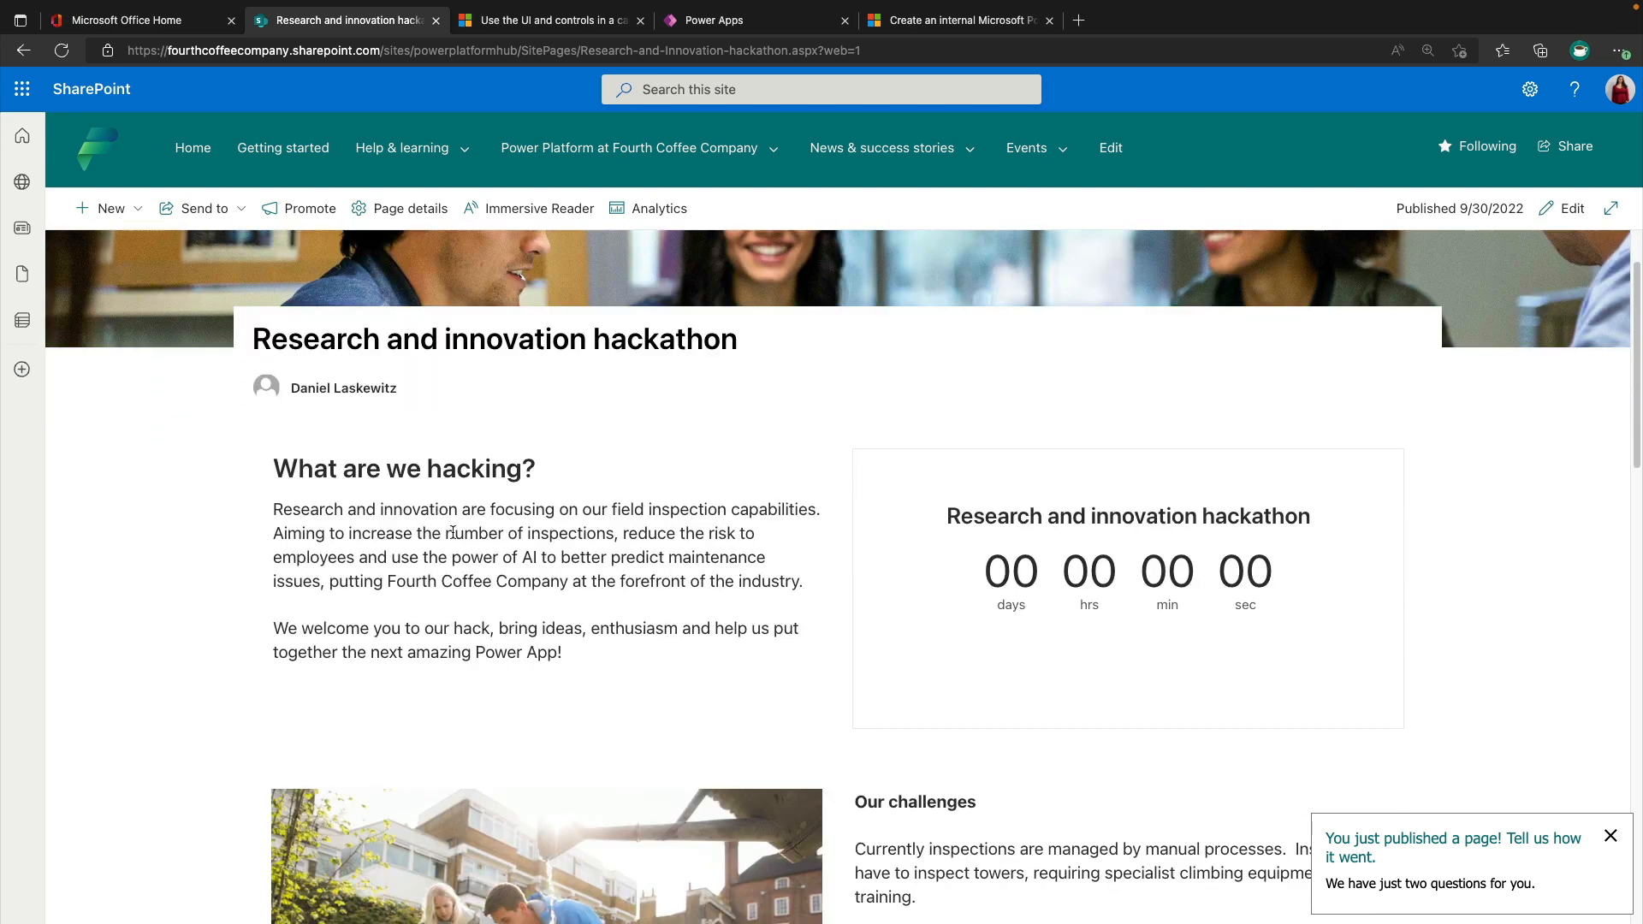
scroll(down, 3)
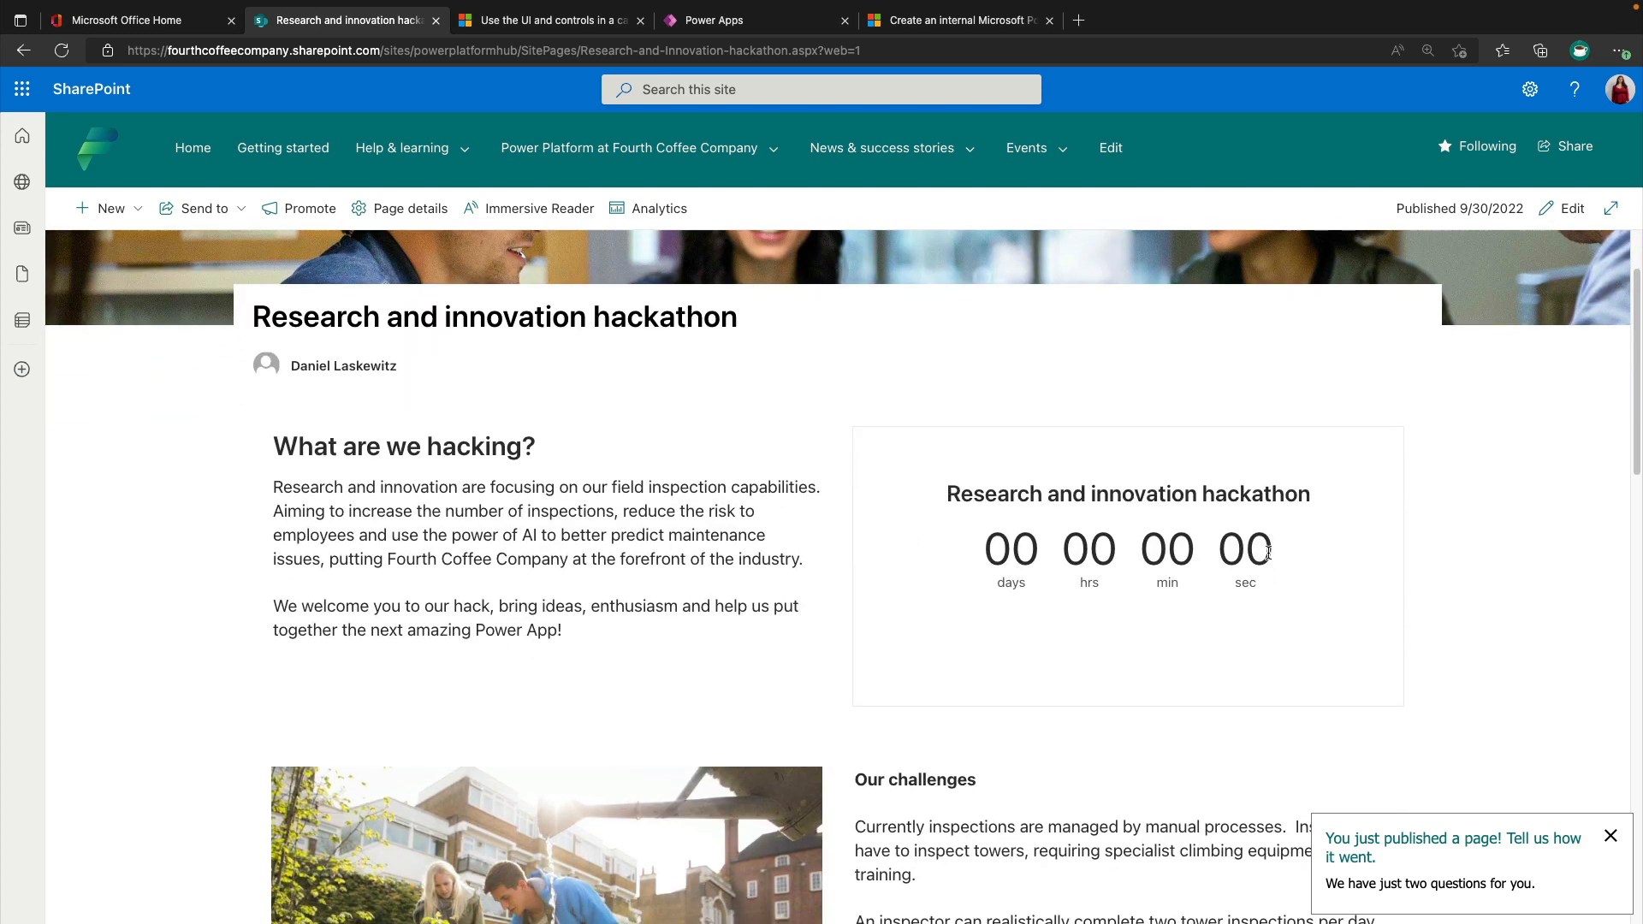
scroll(down, 3)
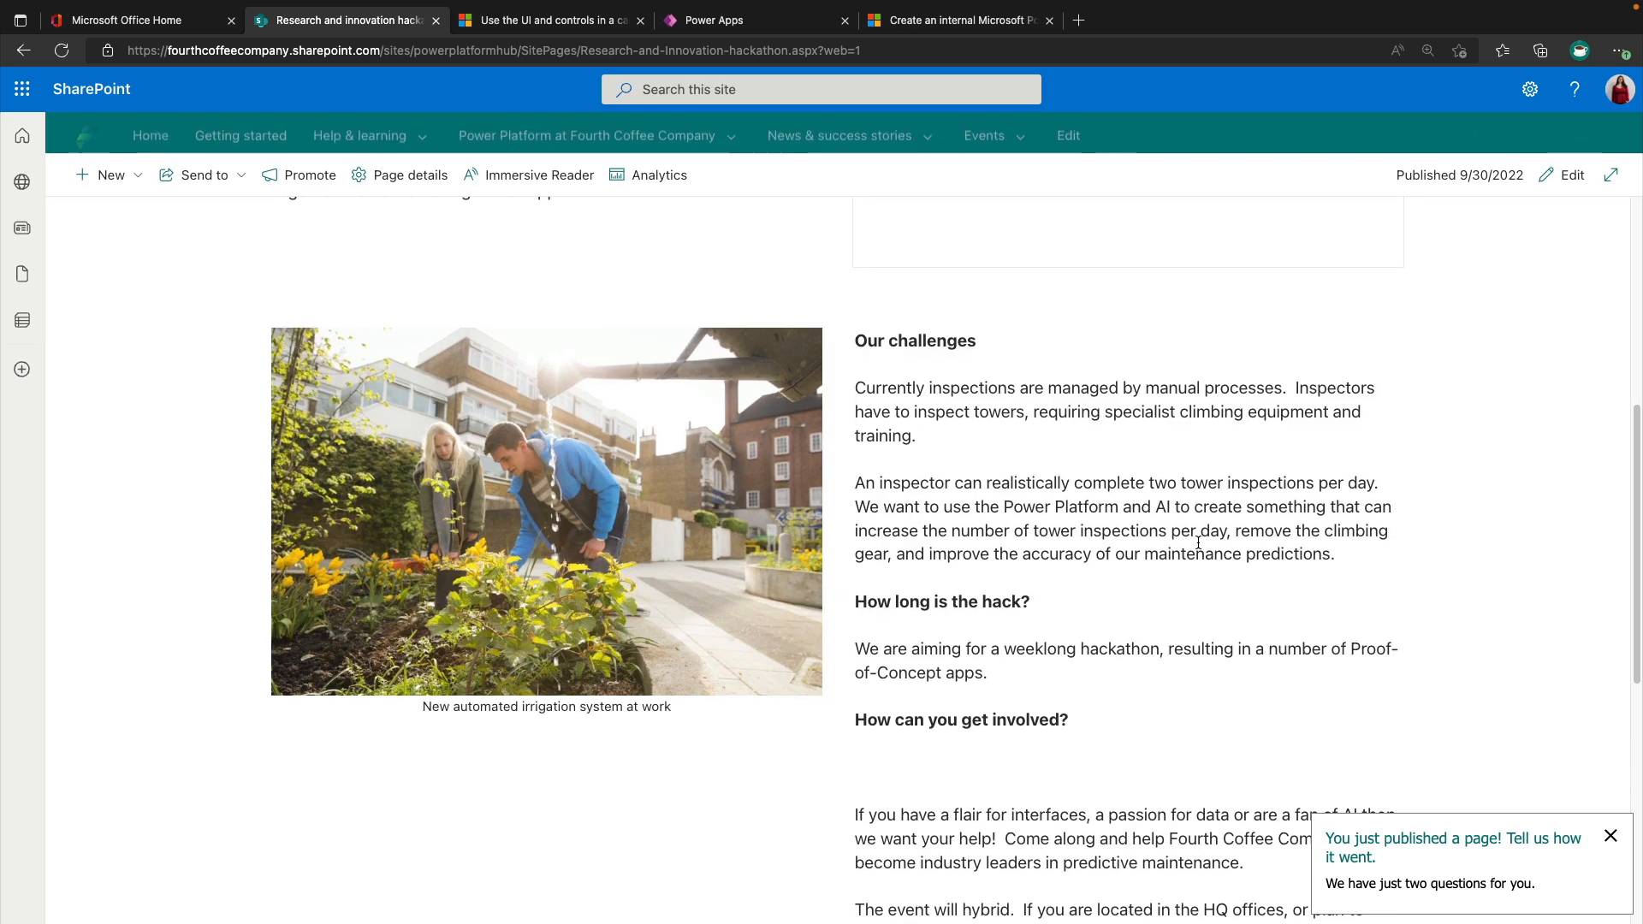
scroll(down, 3)
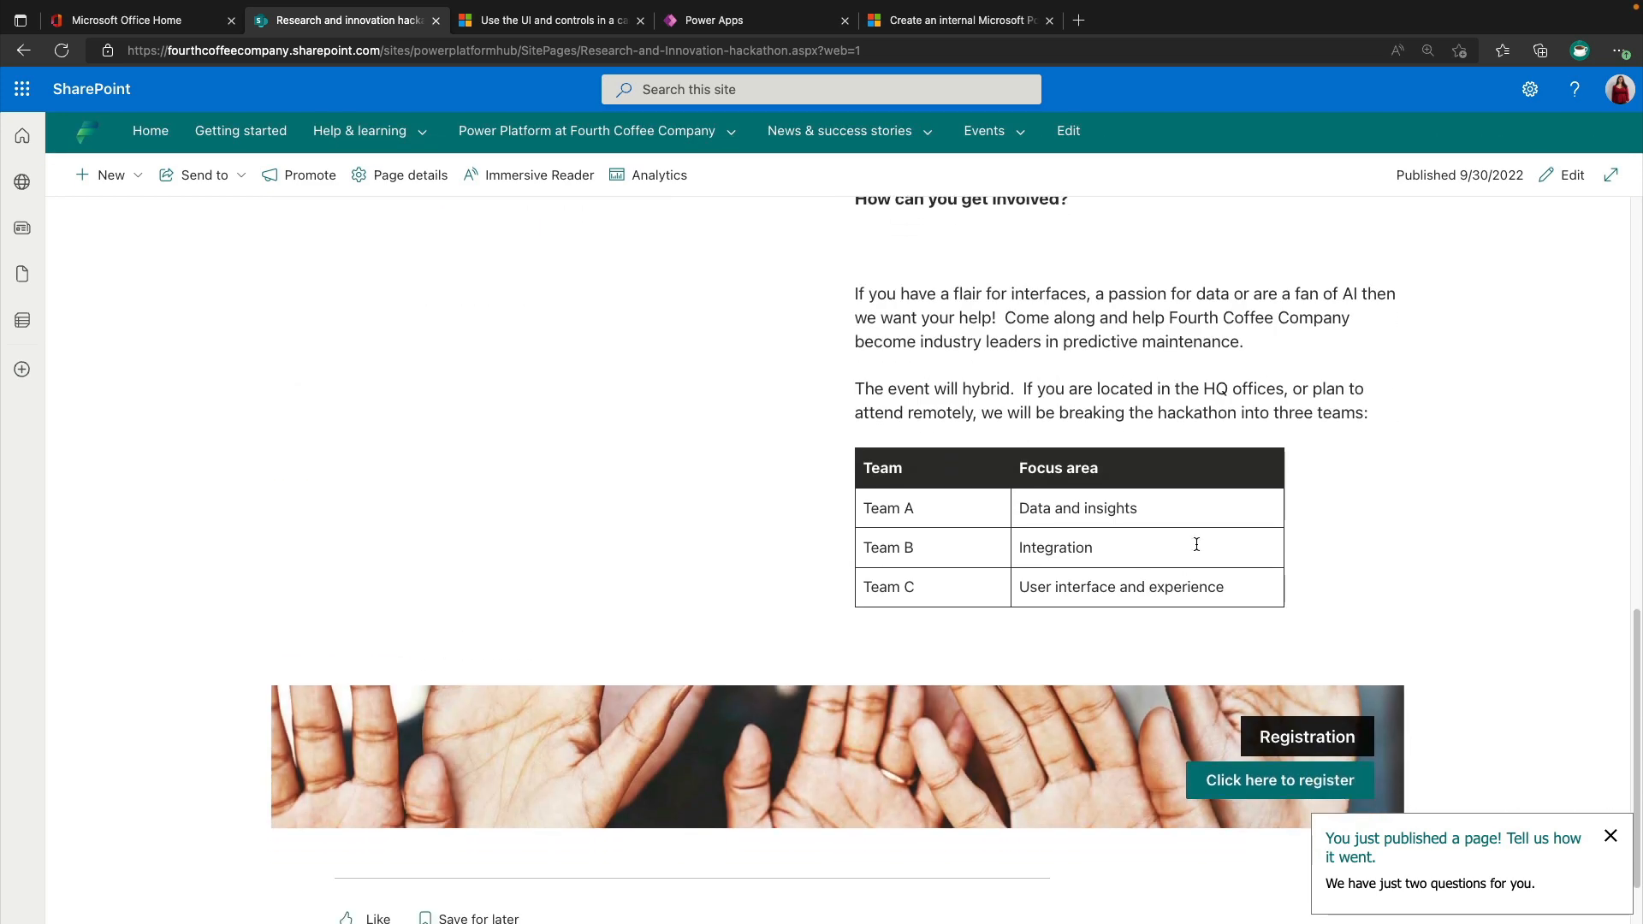
scroll(down, 3)
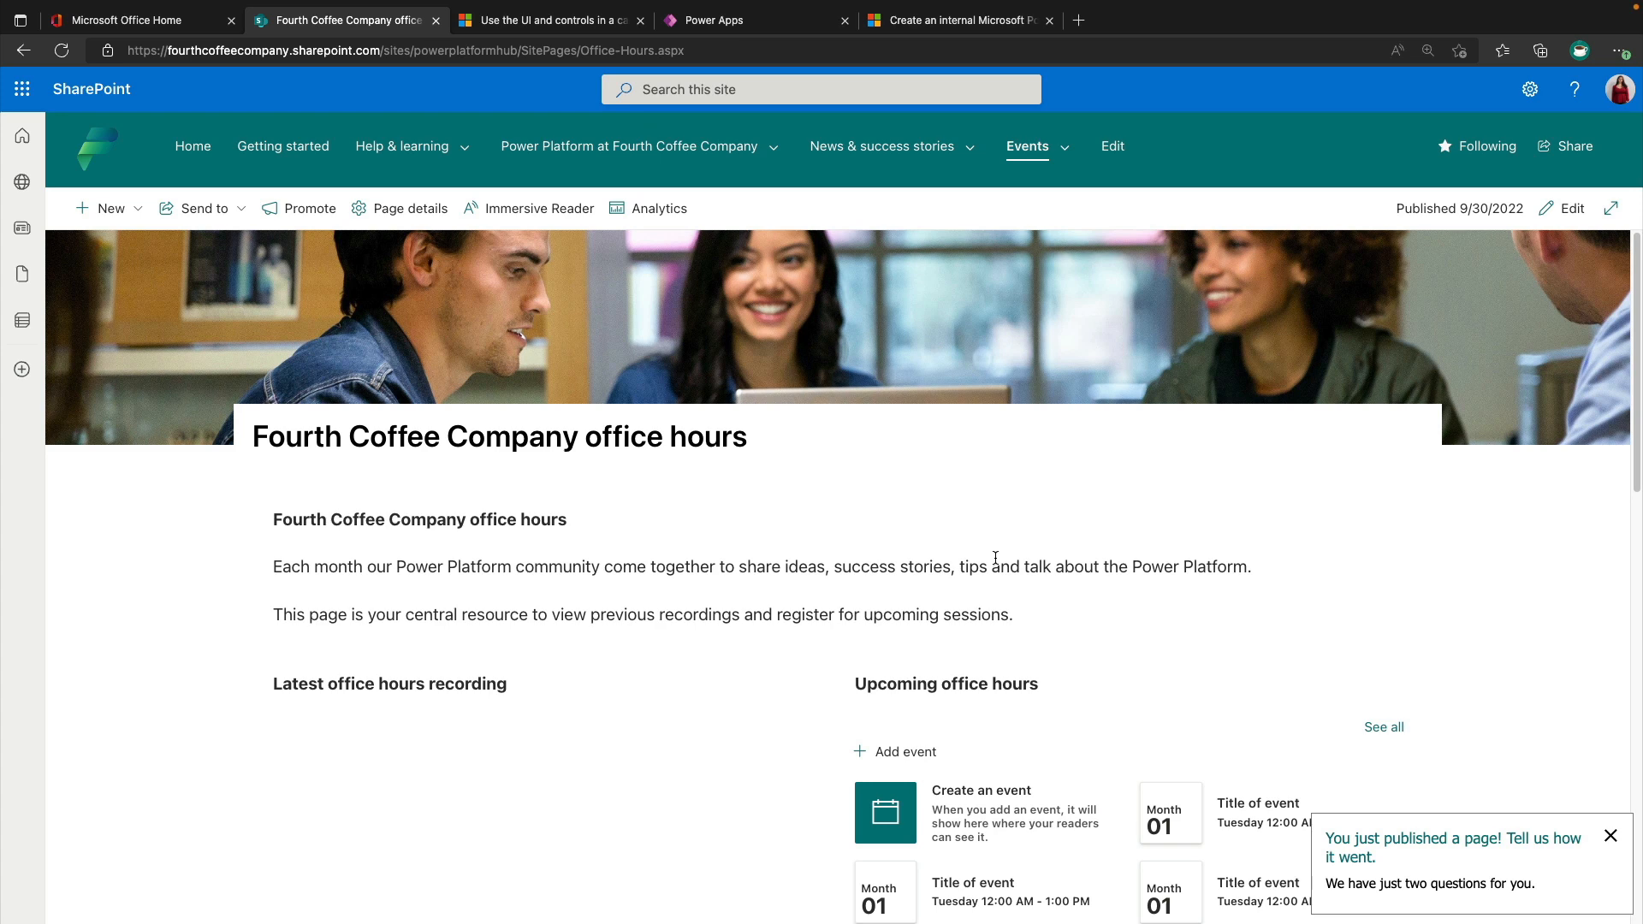
Scroll to the office hours upcoming sessions, then leave for the Microsoft Learn hub setup article.
scroll(down, 3)
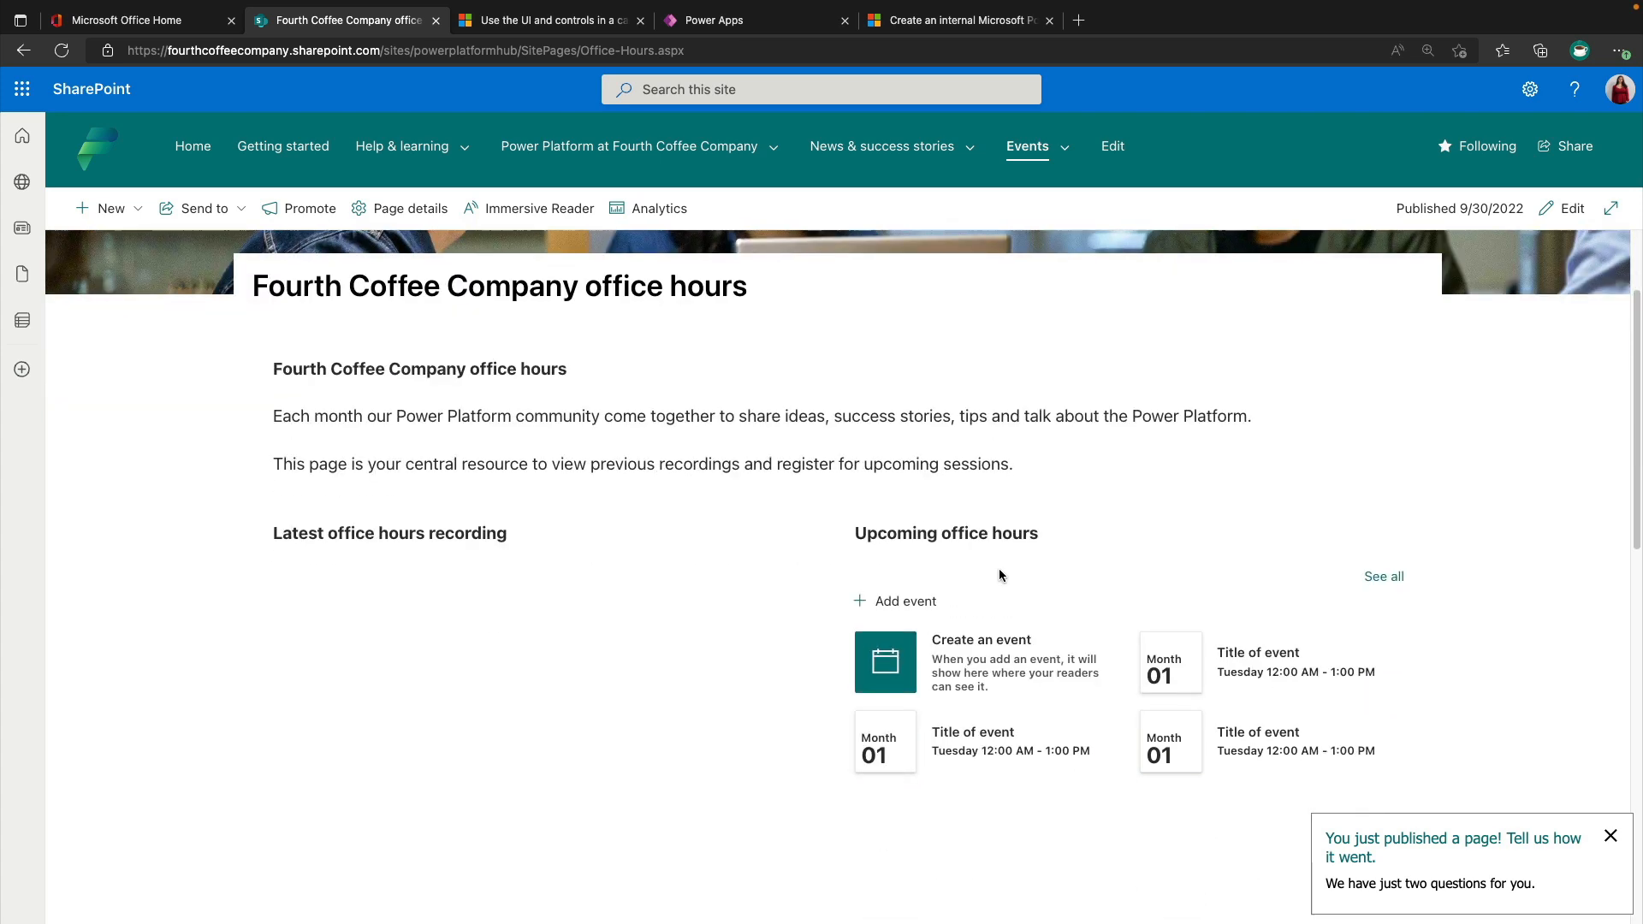
scroll(down, 3)
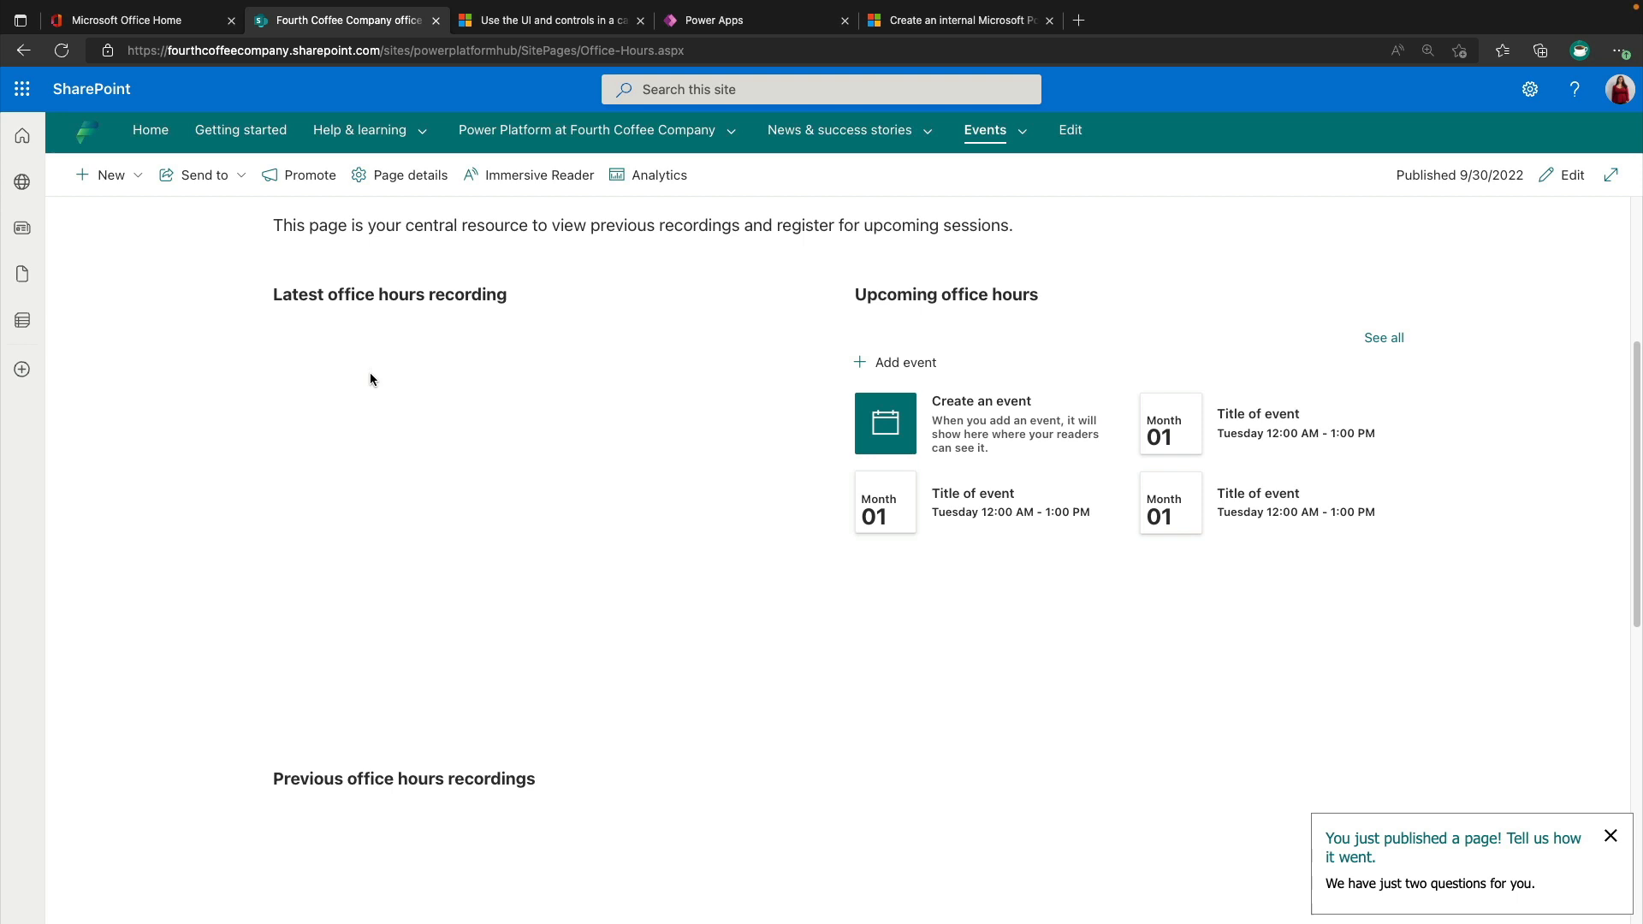
click(150, 130)
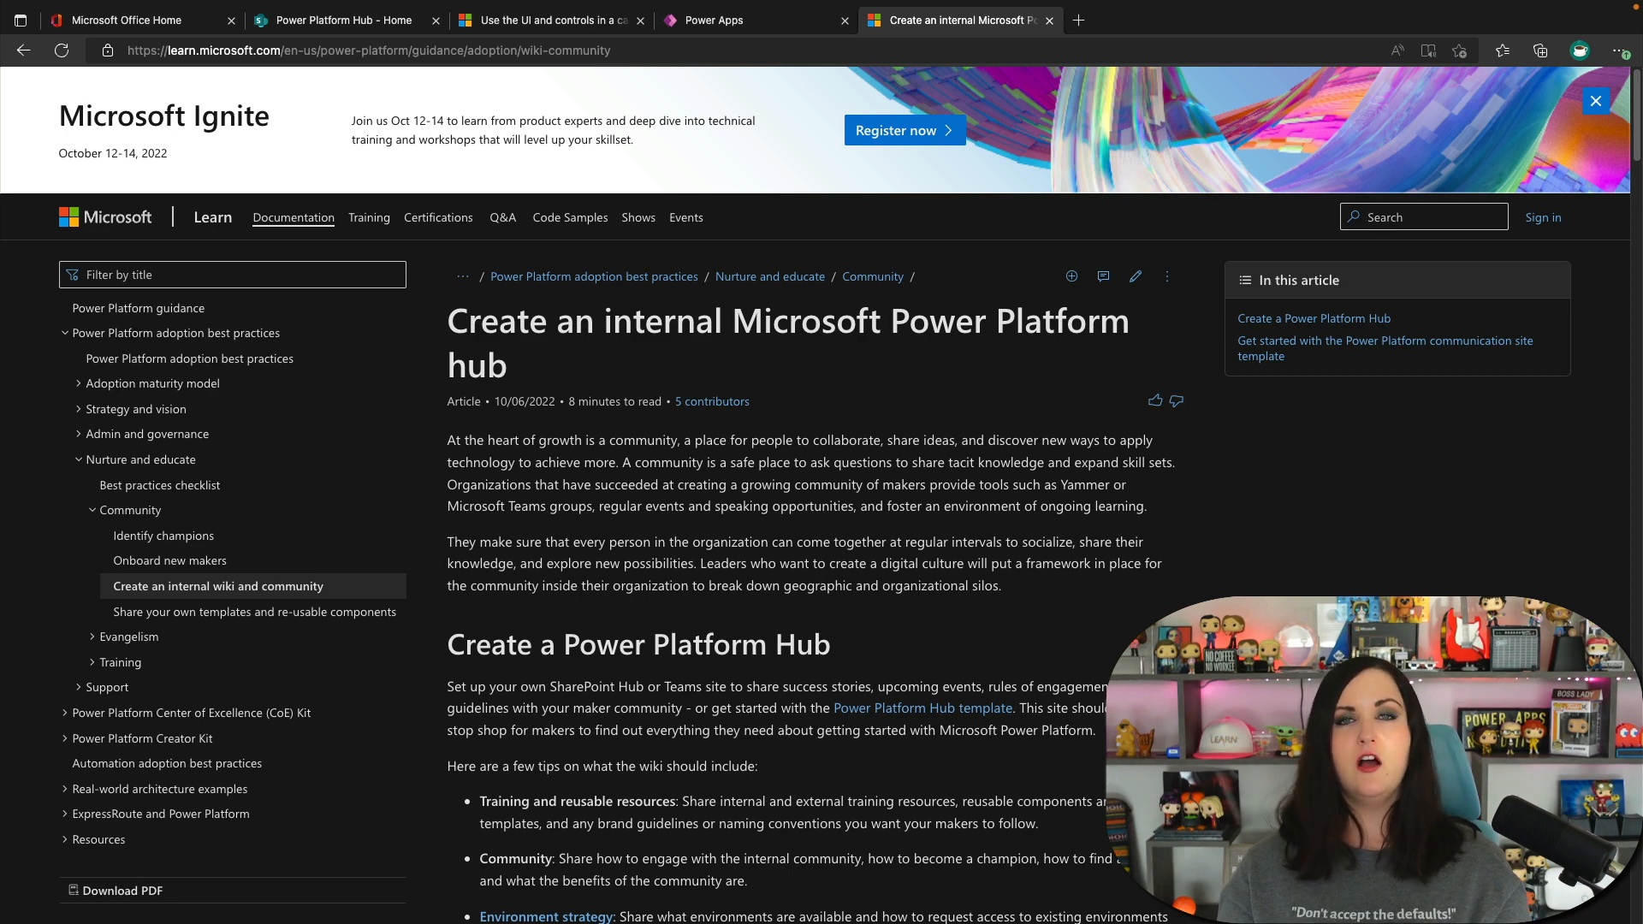
Scroll the Learn hub article down to the Deploy the Power Platform communication site template section.
scroll(down, 3)
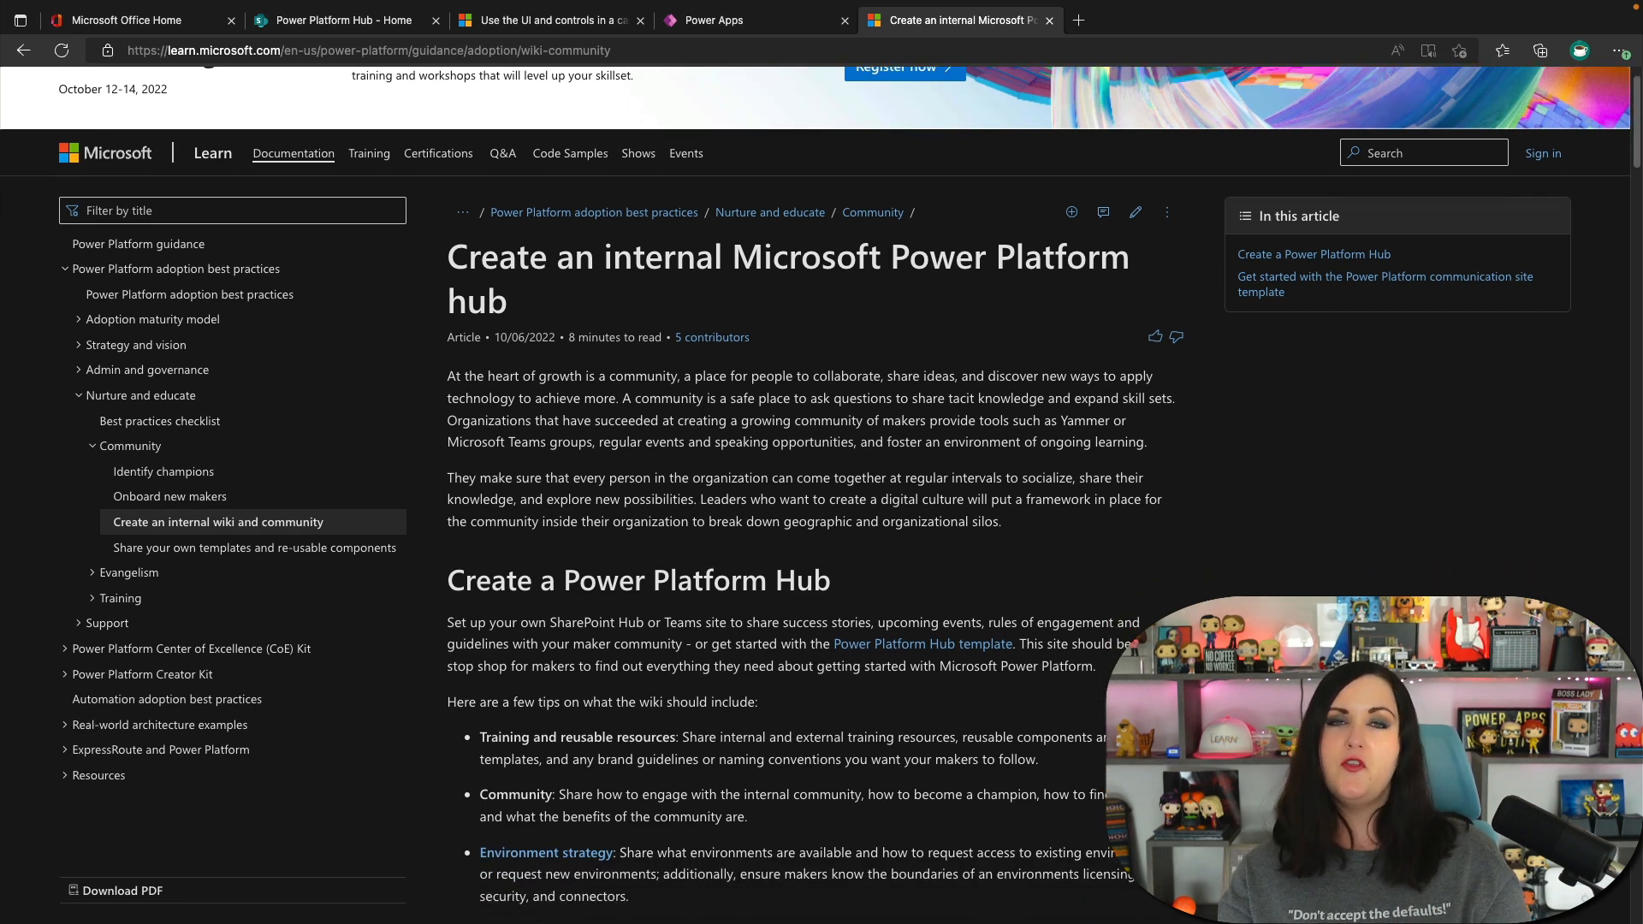
scroll(down, 3)
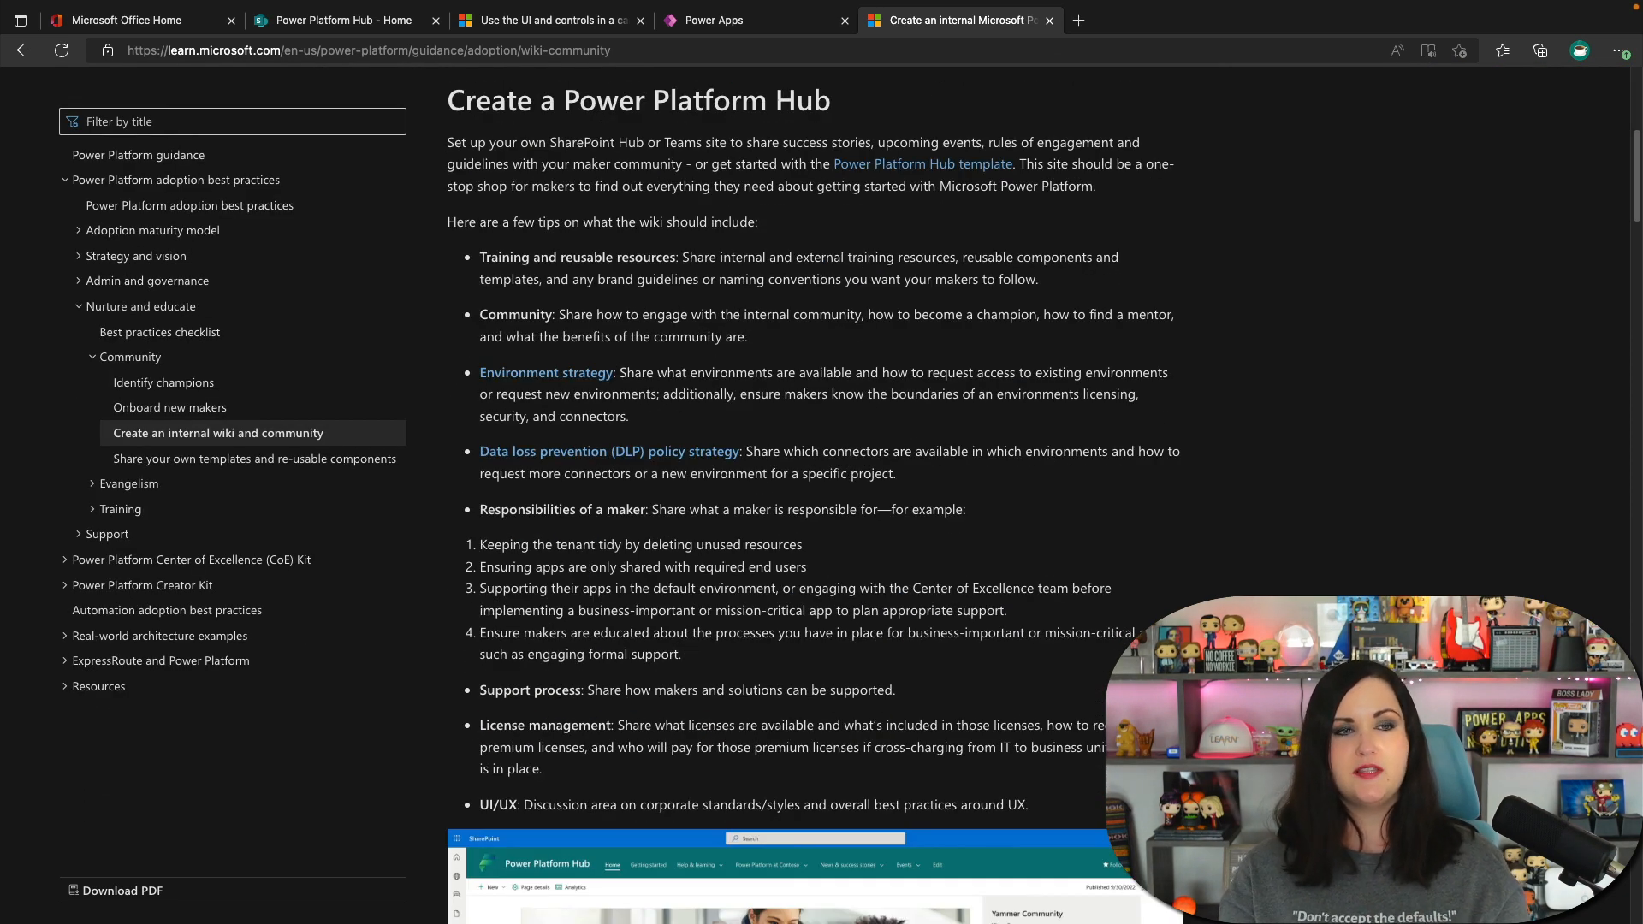
scroll(down, 3)
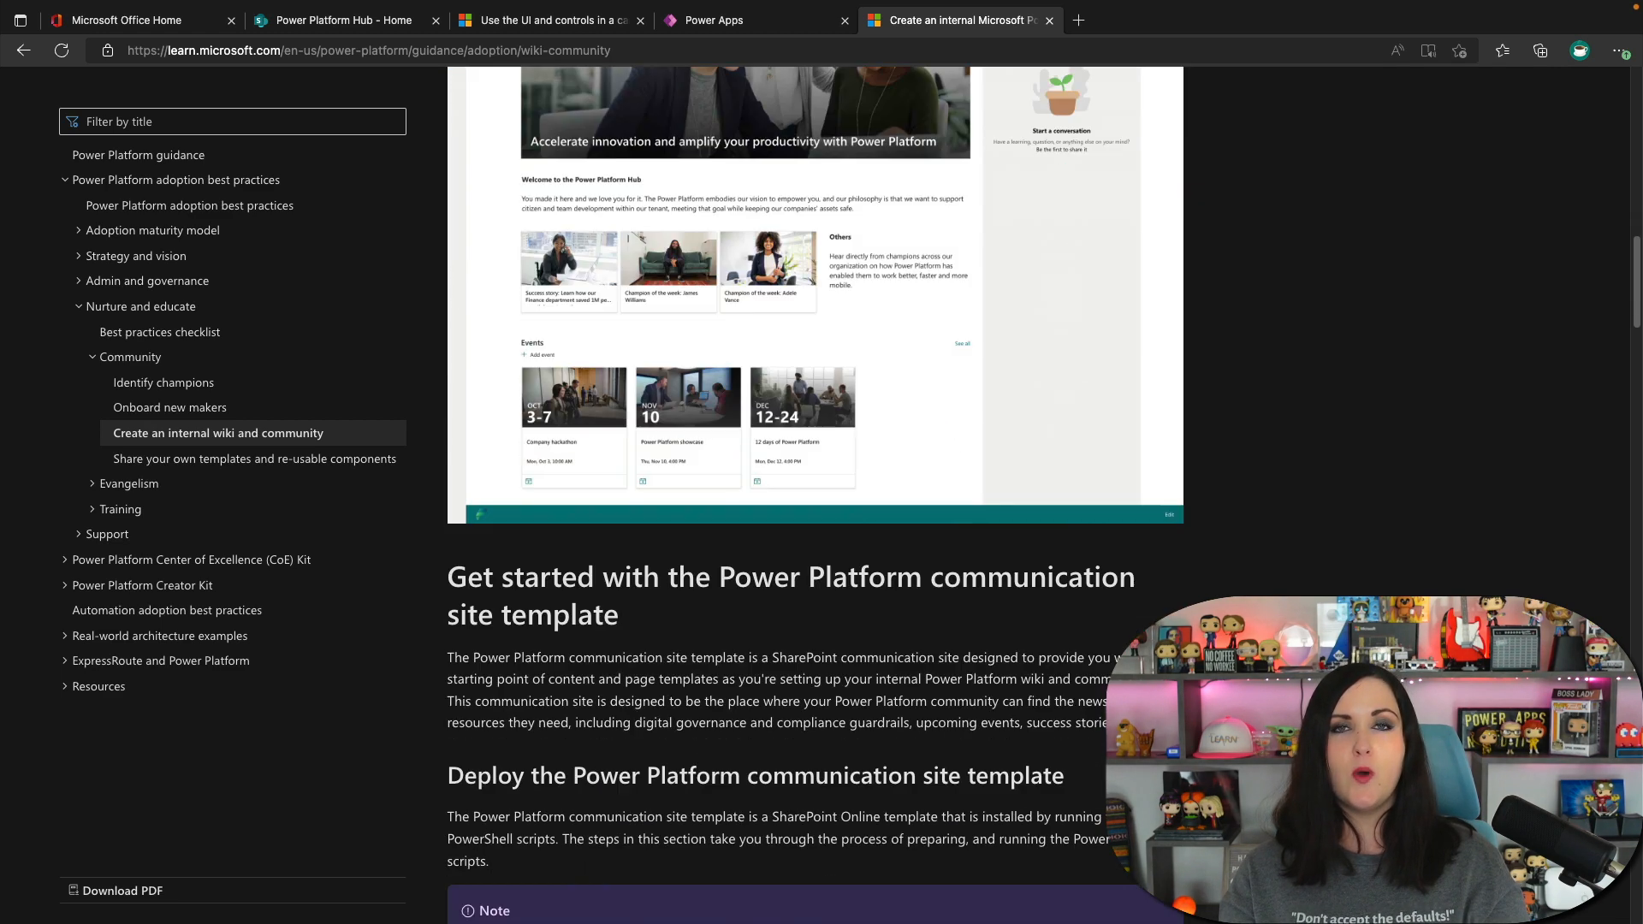
scroll(down, 3)
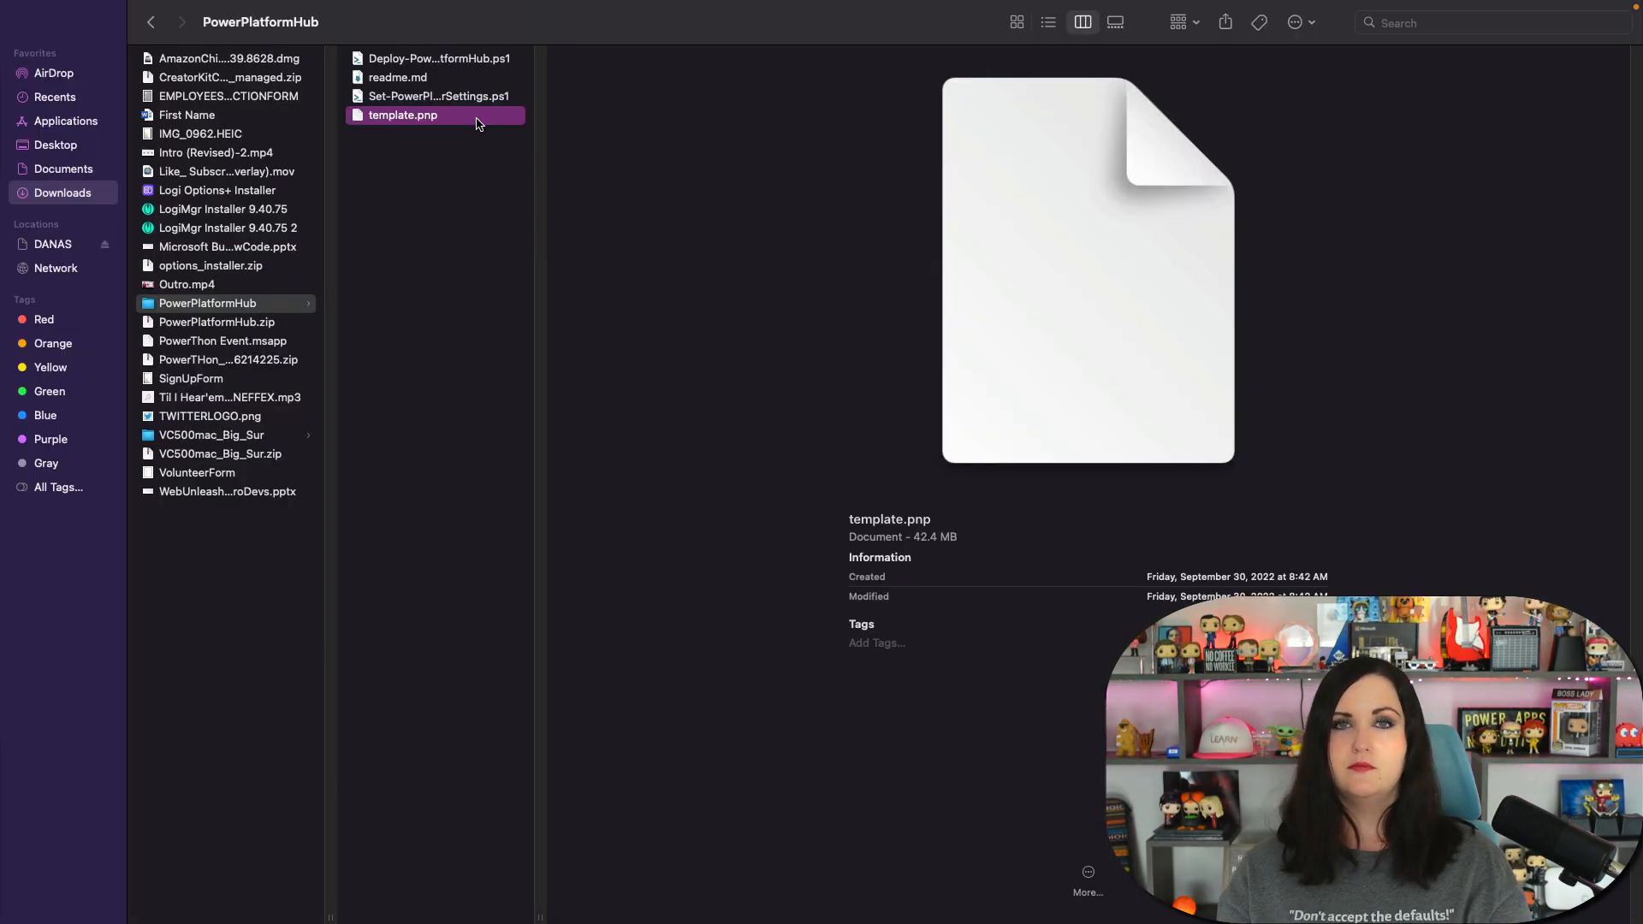
click(438, 95)
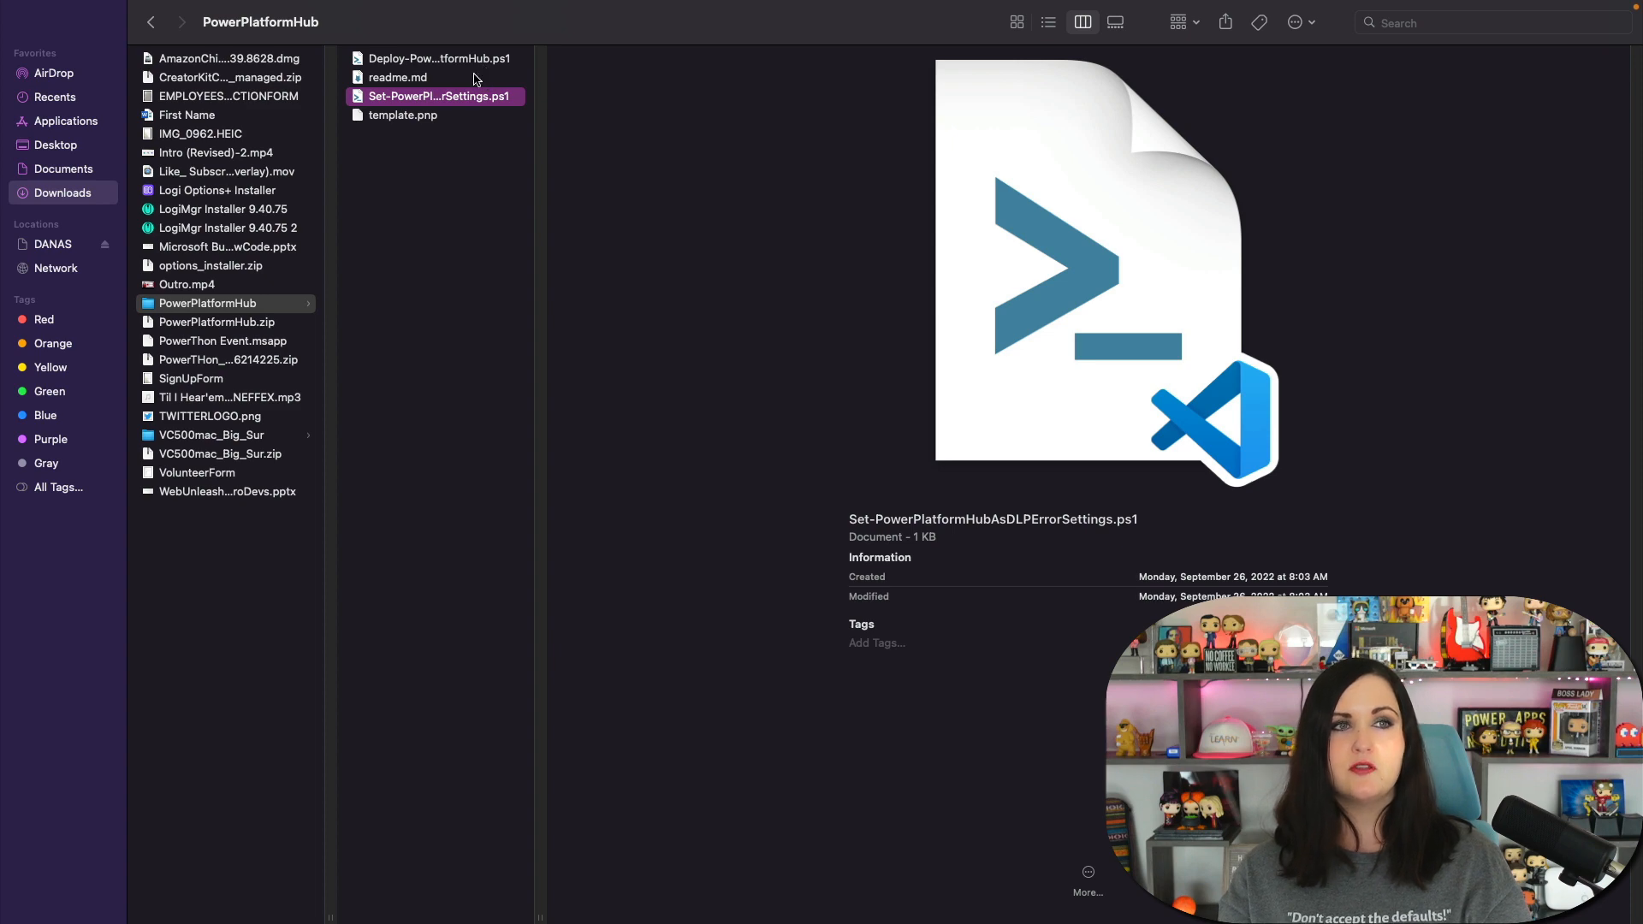
click(451, 157)
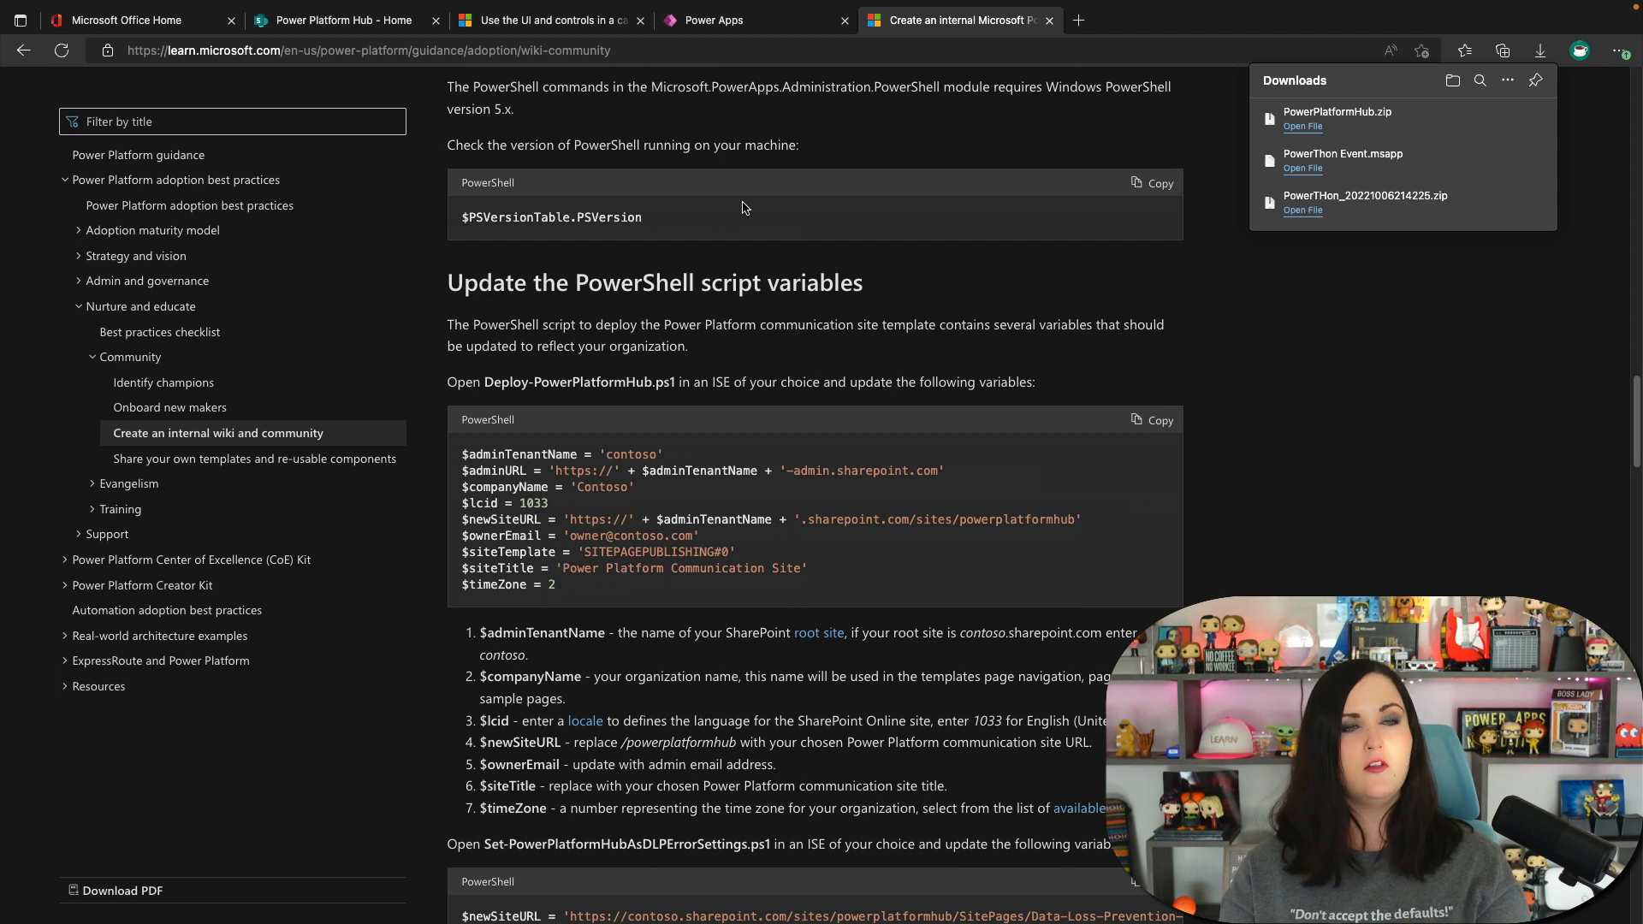
Scroll through the PowerShell script variables guidance, then return to the Power Platform Hub home tab.
scroll(down, 3)
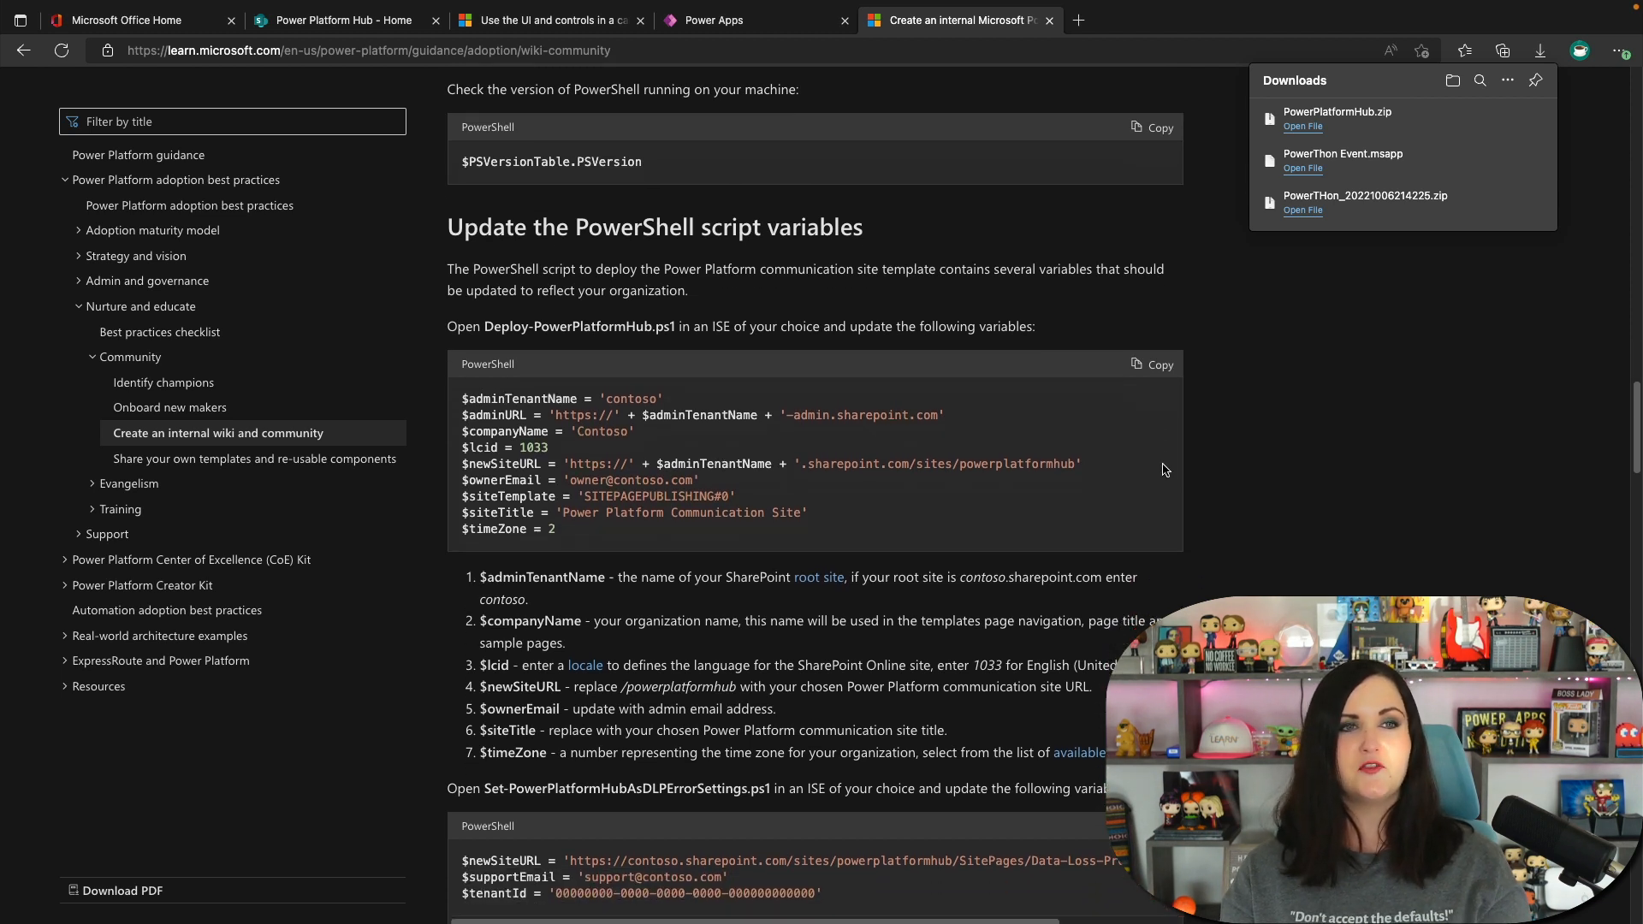
mouse_move(1262, 534)
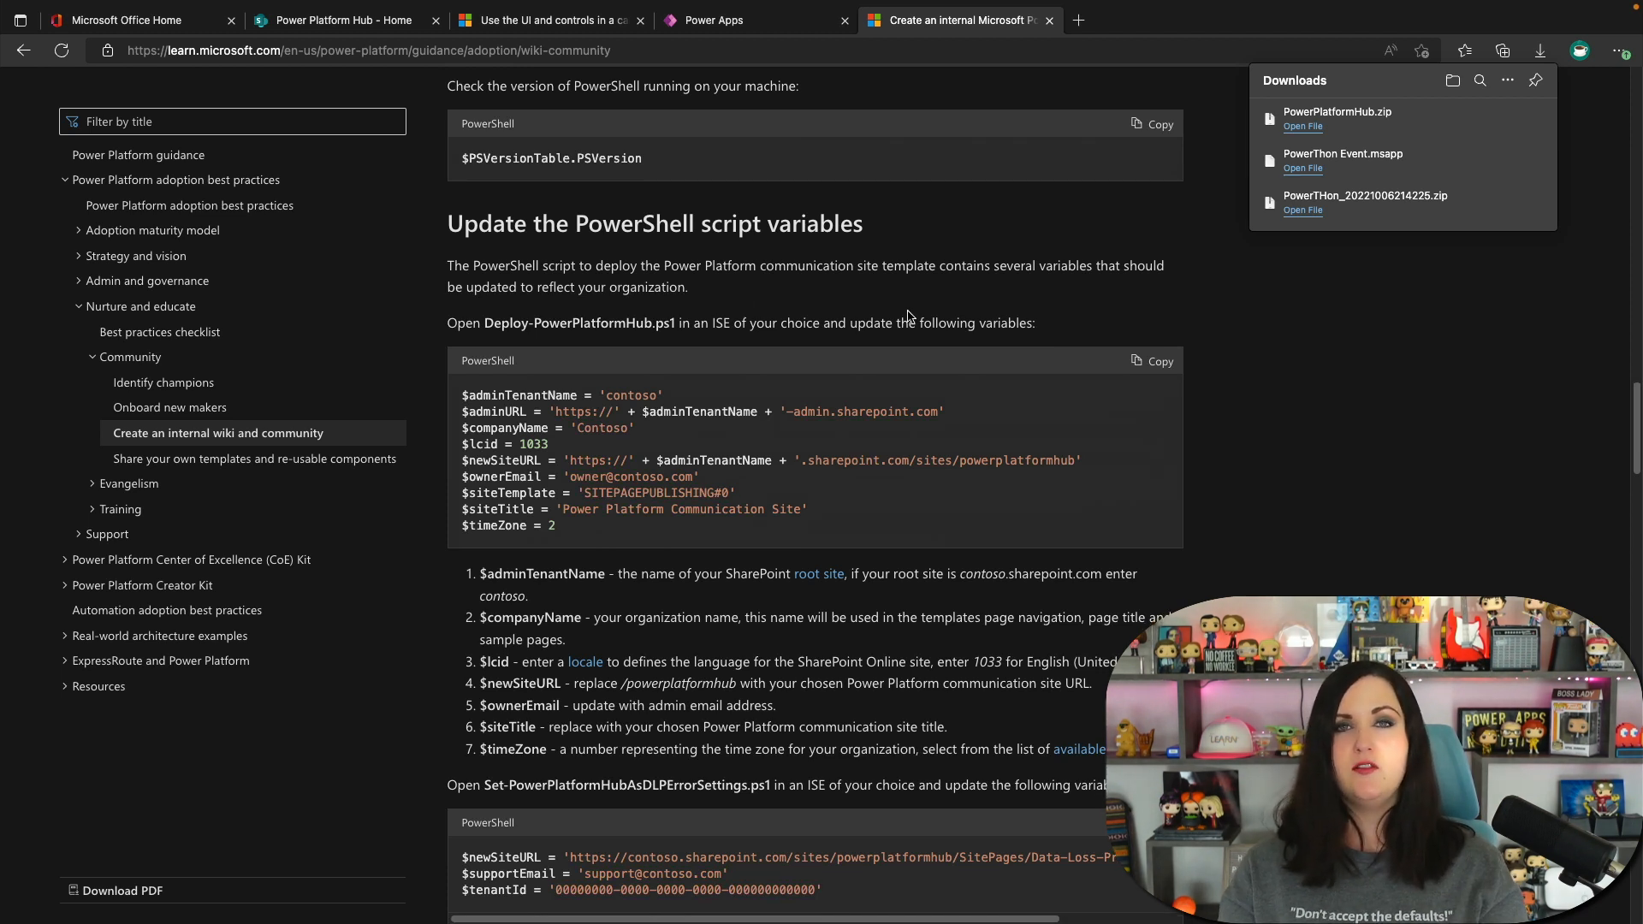
mouse_move(657, 431)
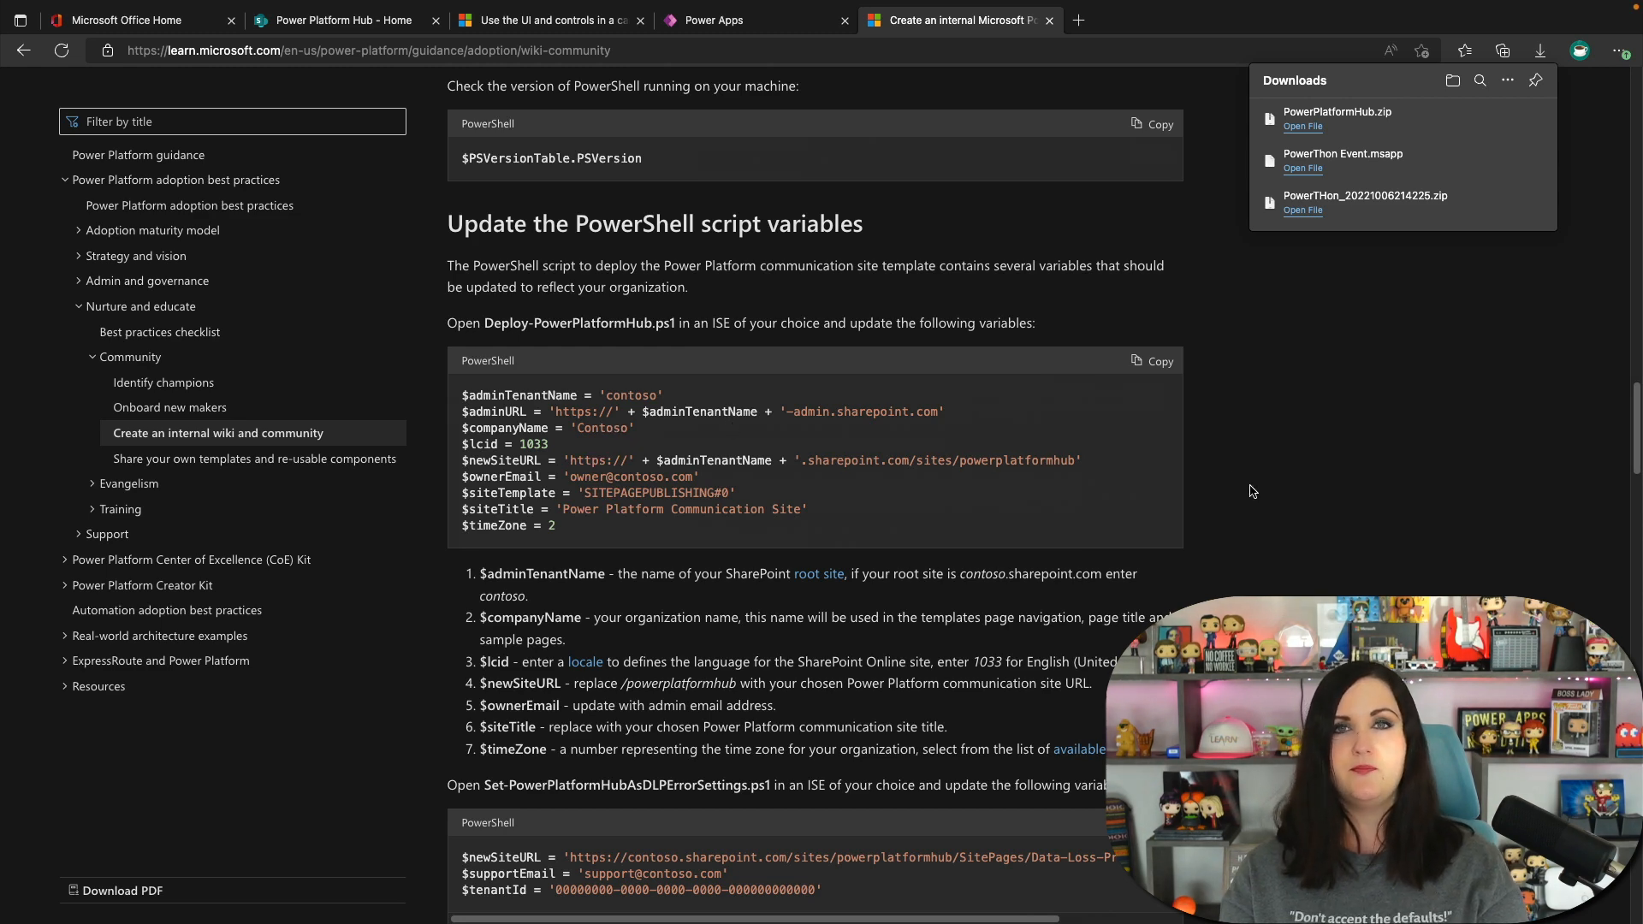
scroll(down, 3)
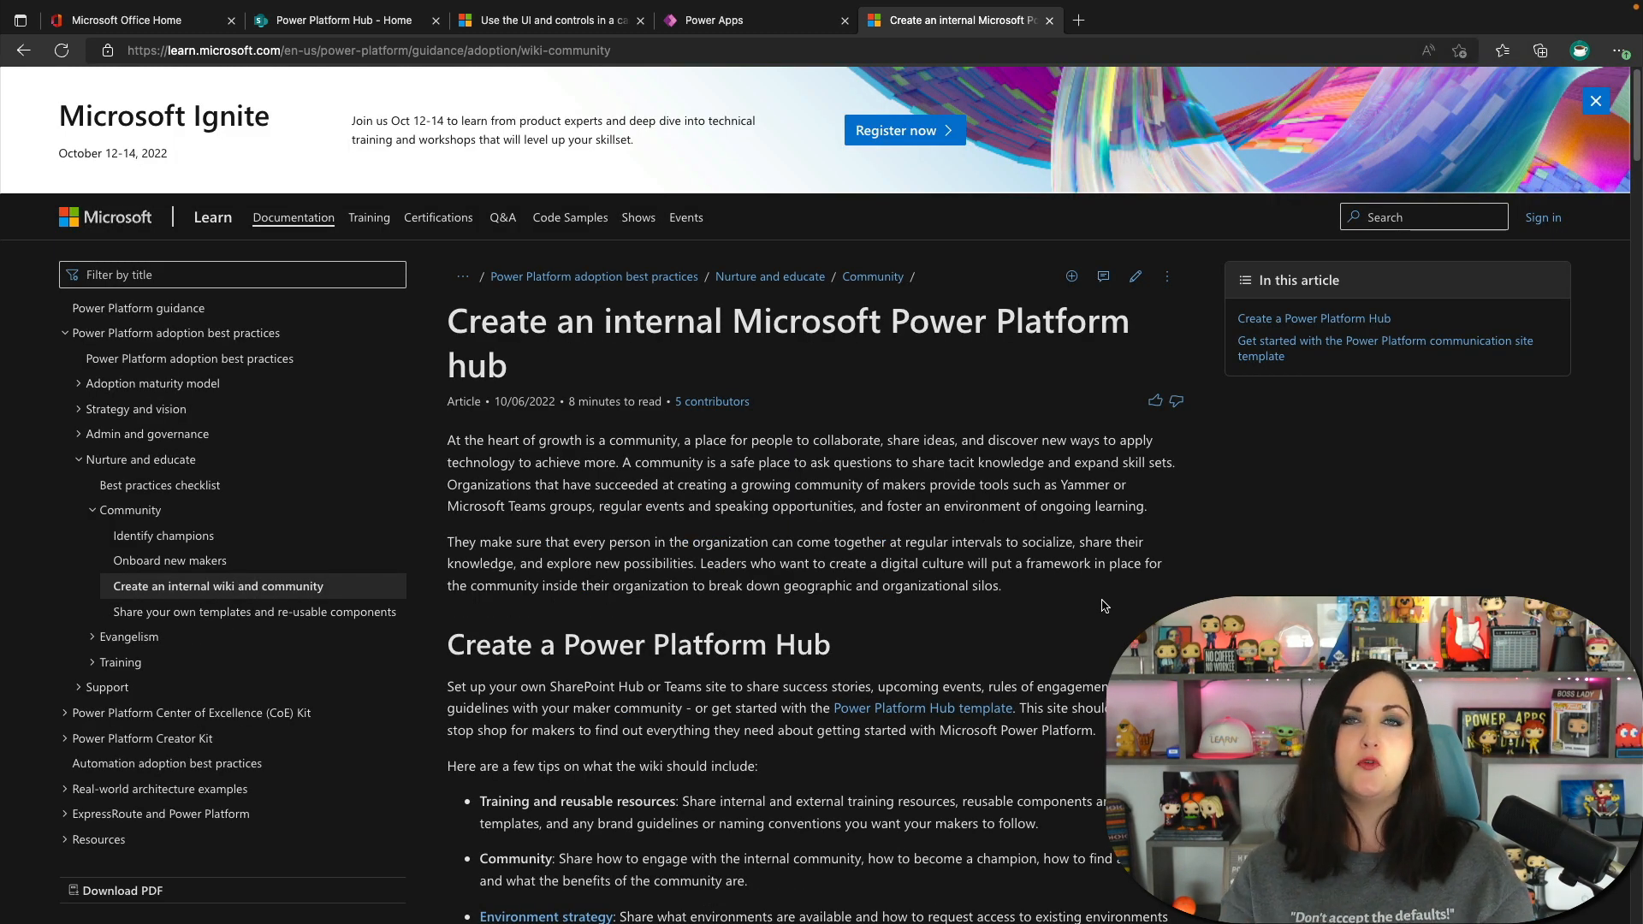
mouse_move(974, 515)
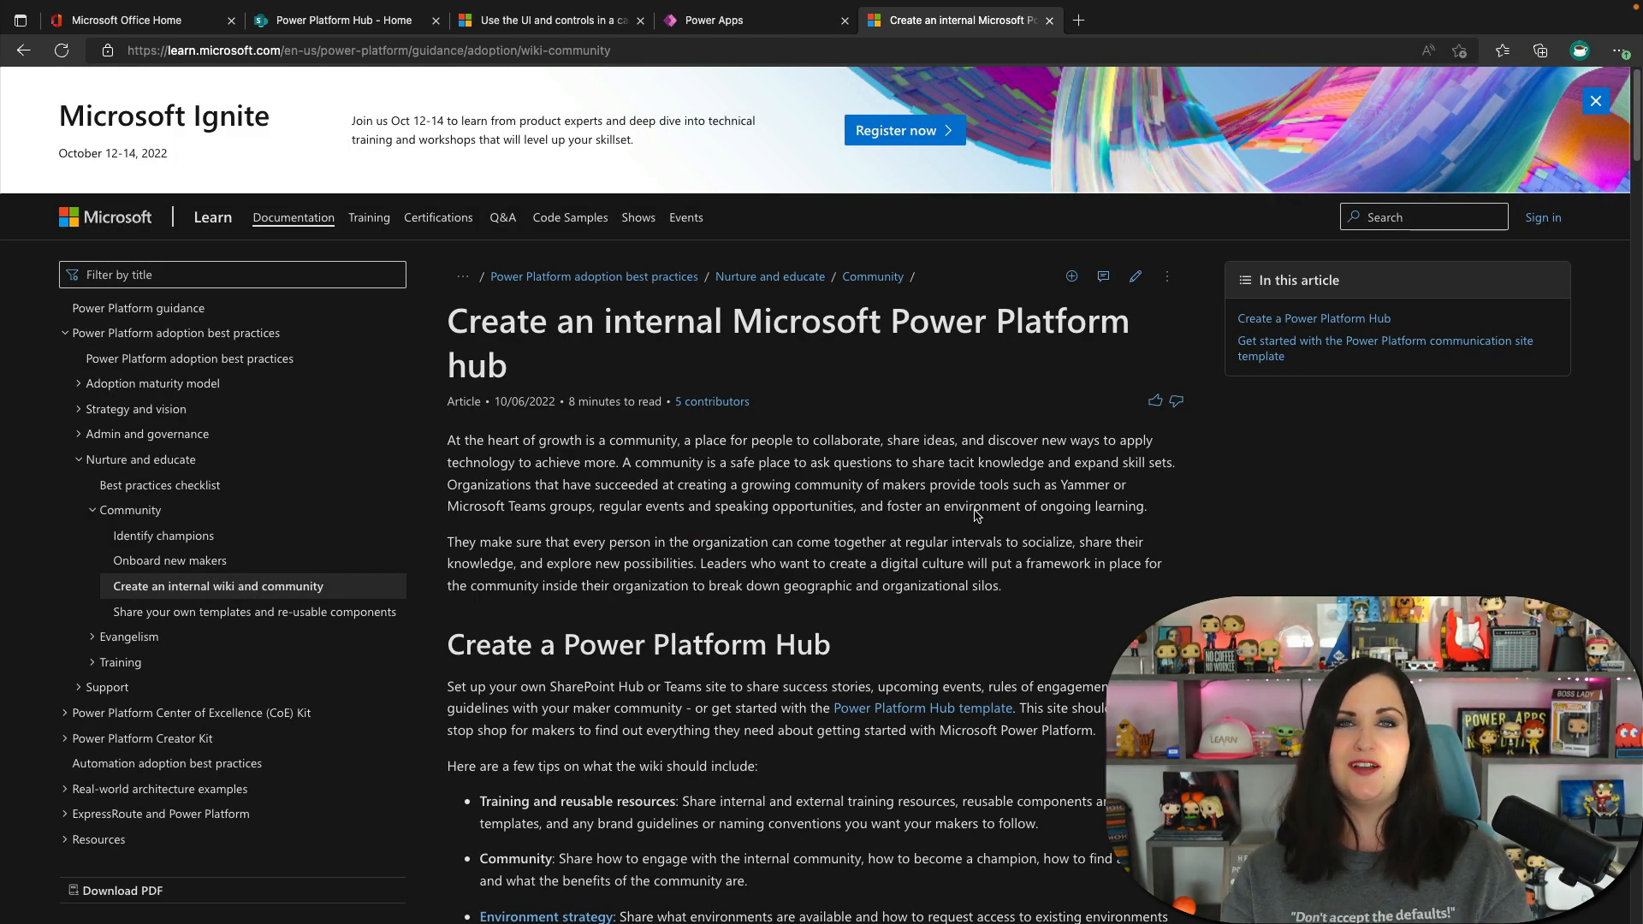
click(335, 21)
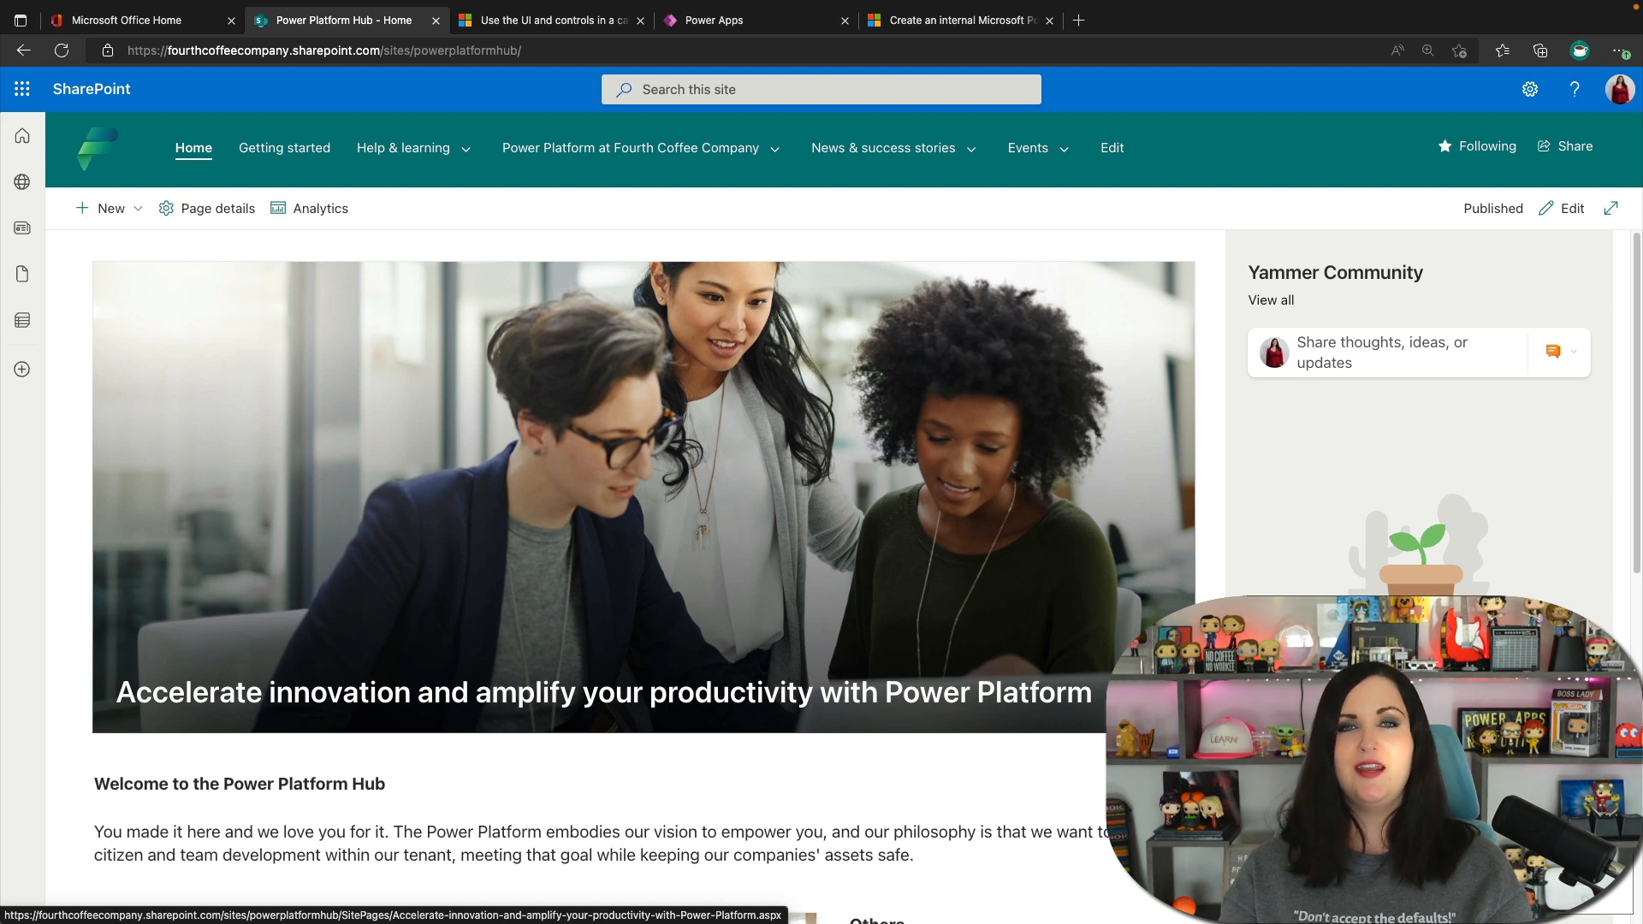